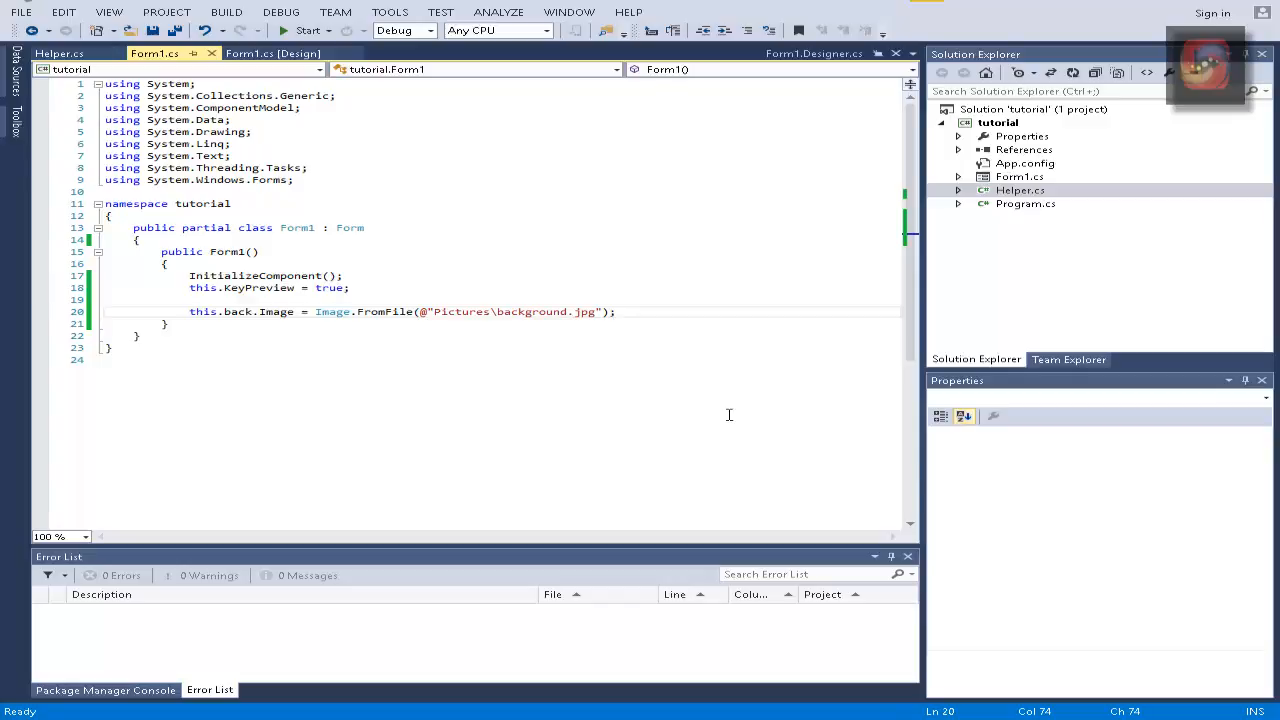
pyautogui.moveTo(303, 128)
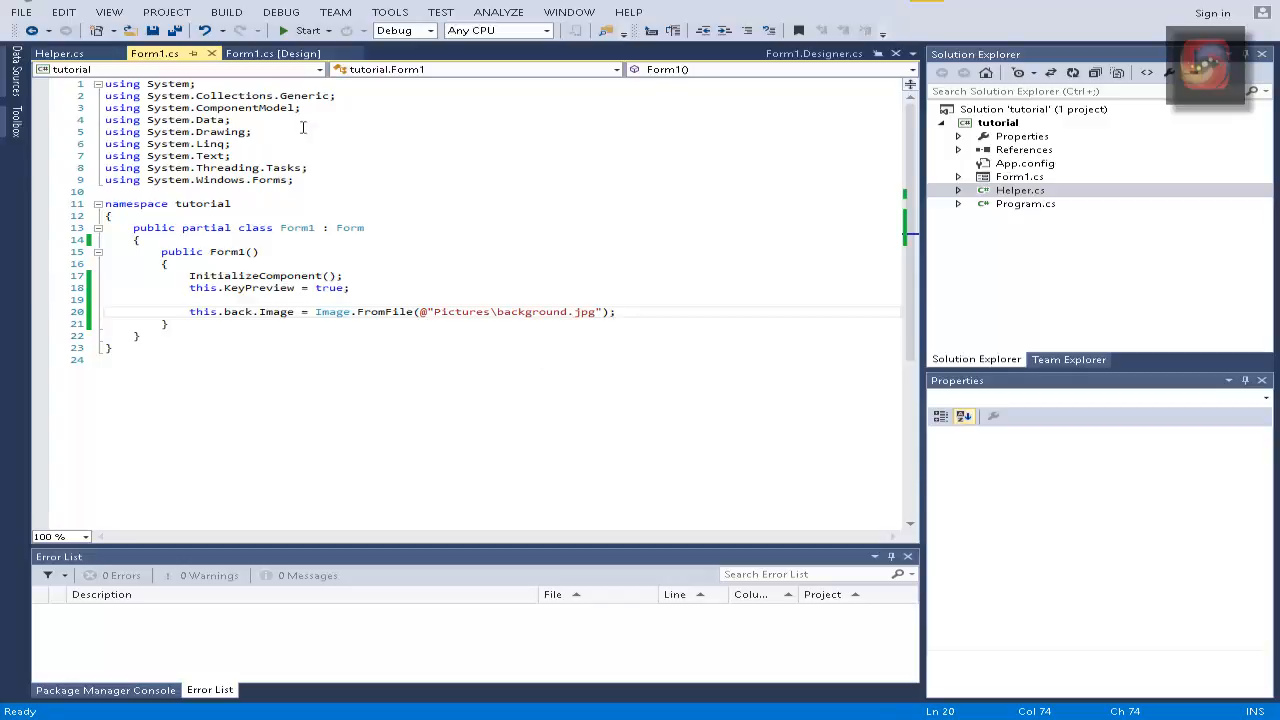
pyautogui.moveTo(272, 53)
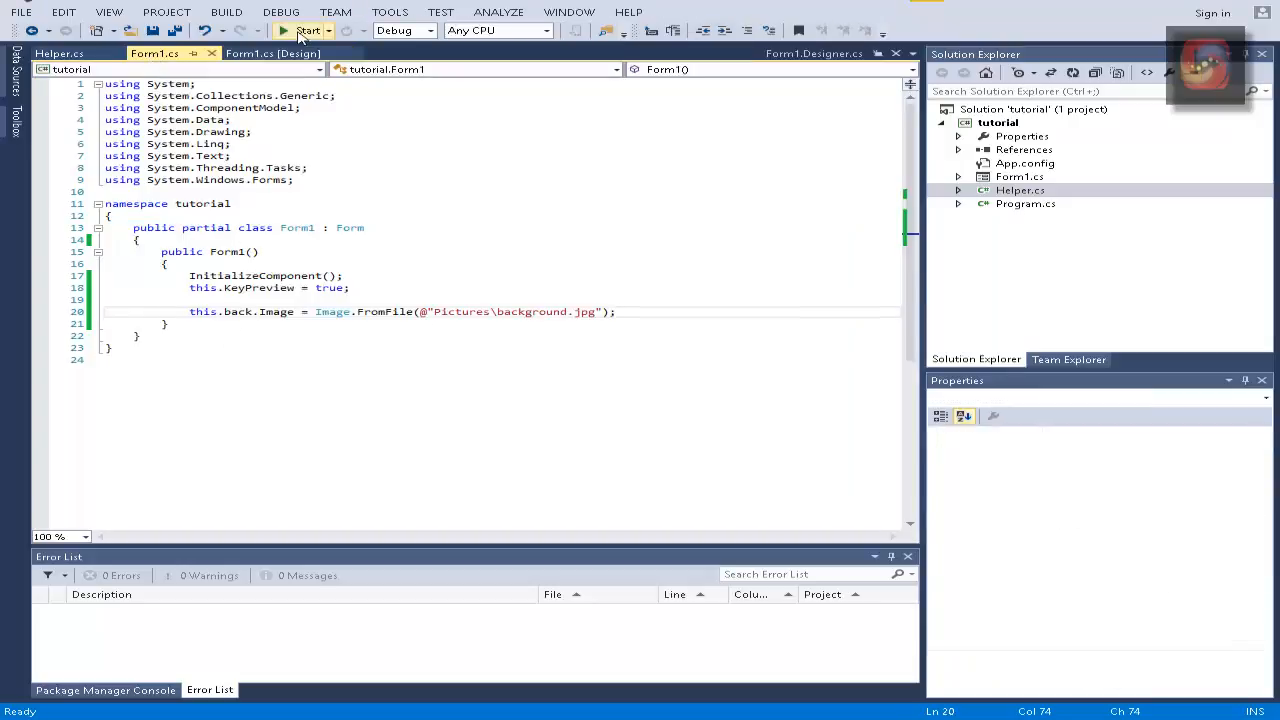
# Step: Add a new class named TransparentPictureBox.cs to the tutorial project
pyautogui.click(307, 30)
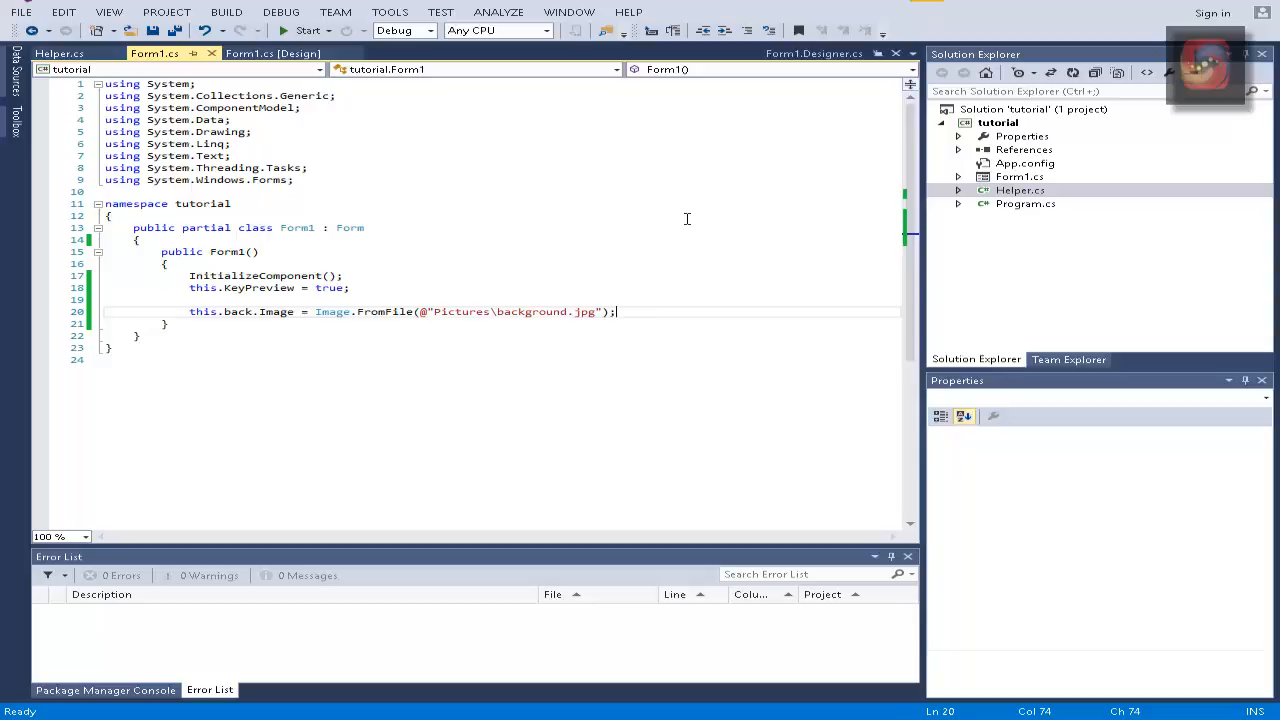
pyautogui.moveTo(678, 226)
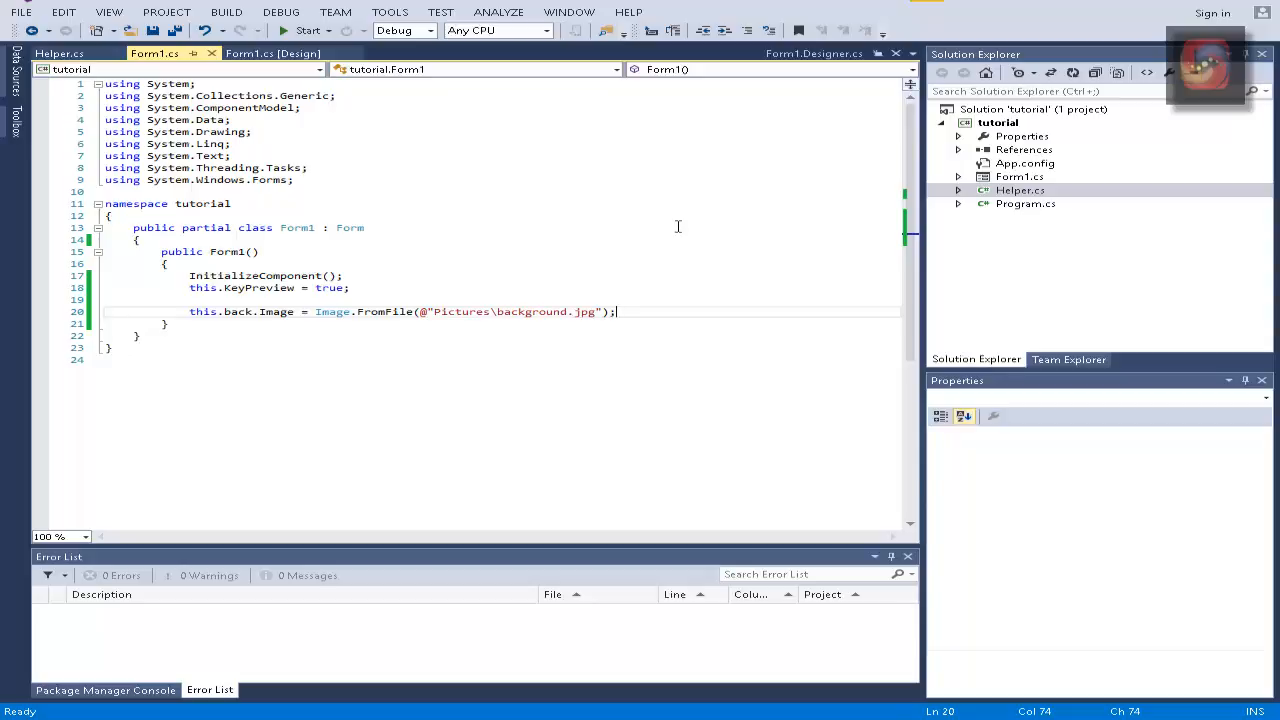
pyautogui.click(997, 122)
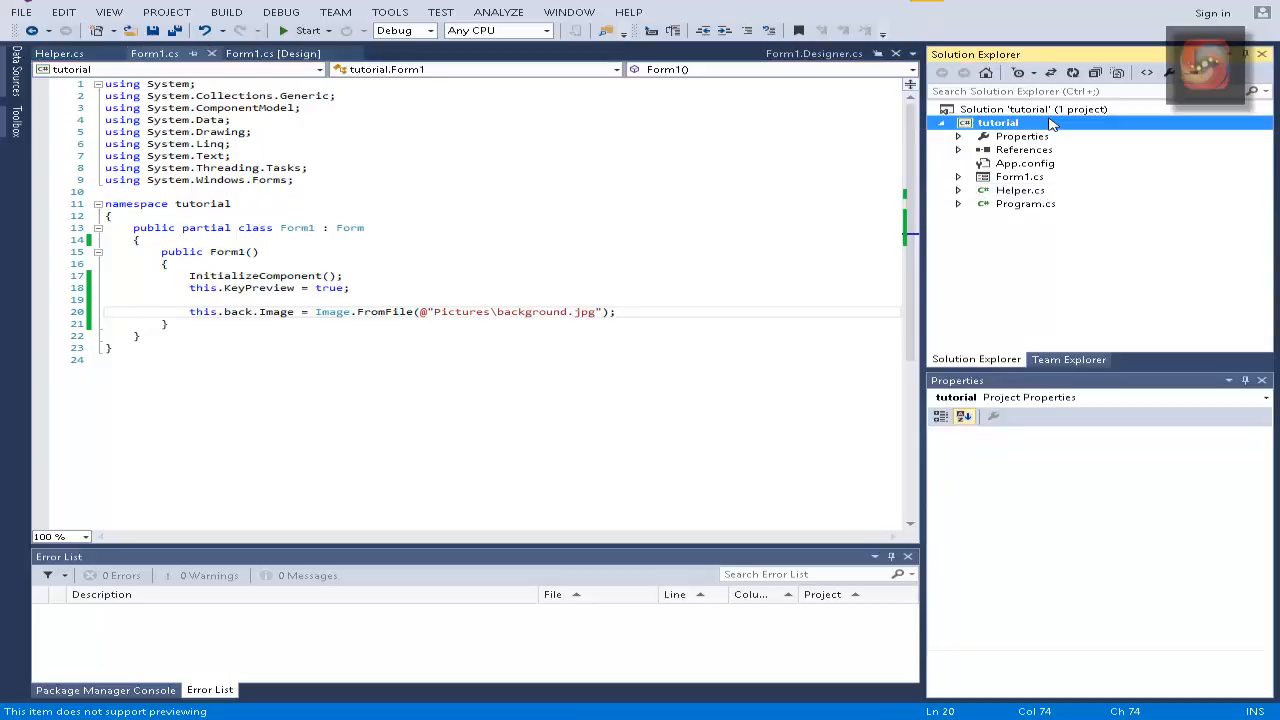
pyautogui.rightClick(997, 122)
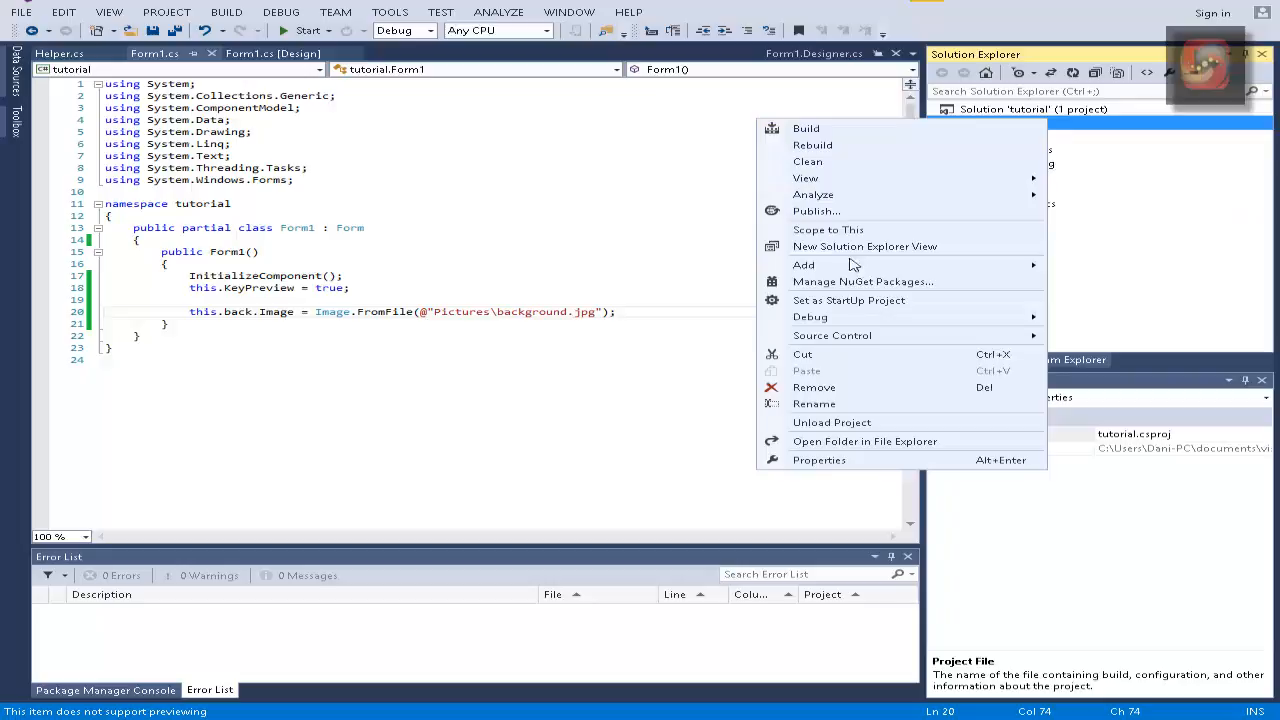
pyautogui.moveTo(838, 270)
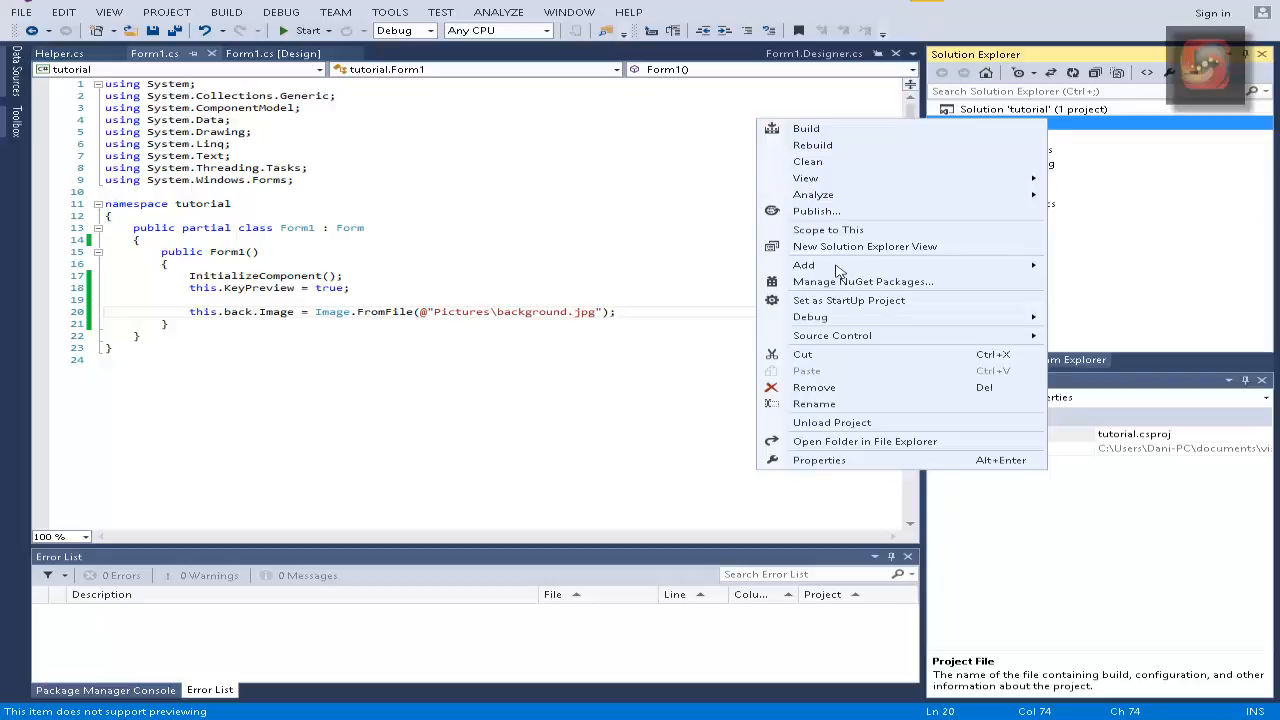
pyautogui.moveTo(804, 265)
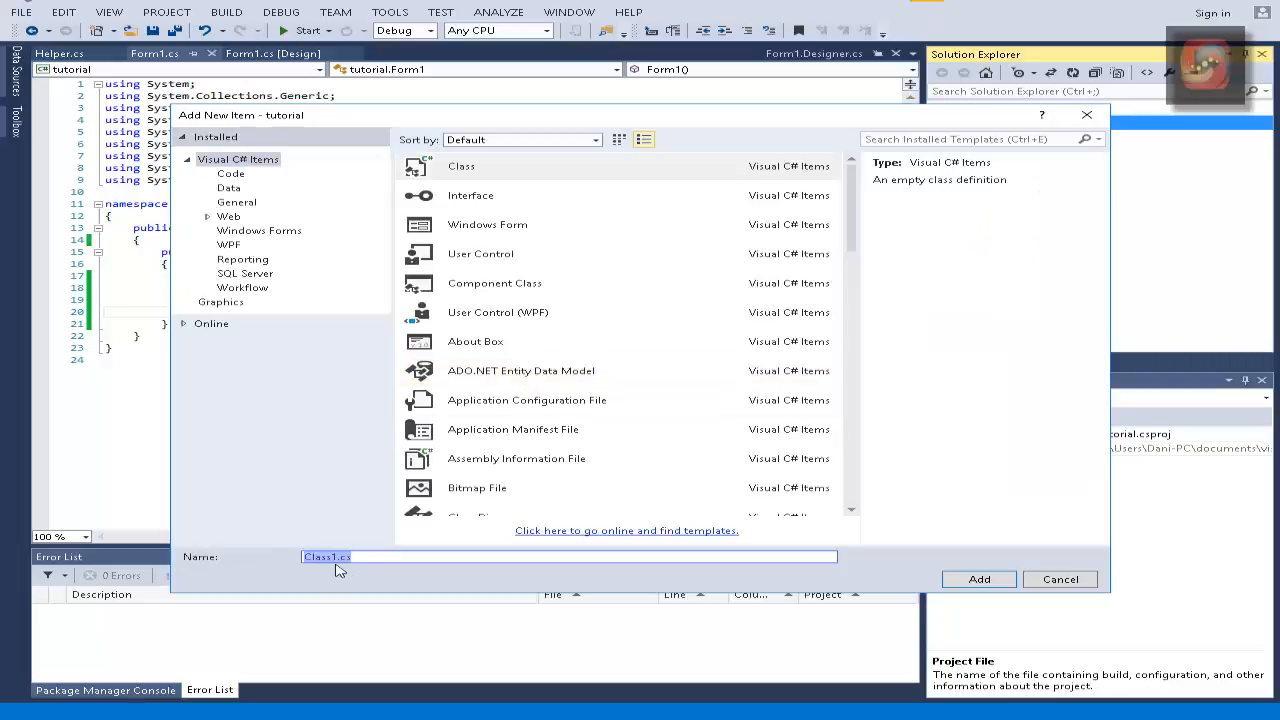
pyautogui.write('Tra')
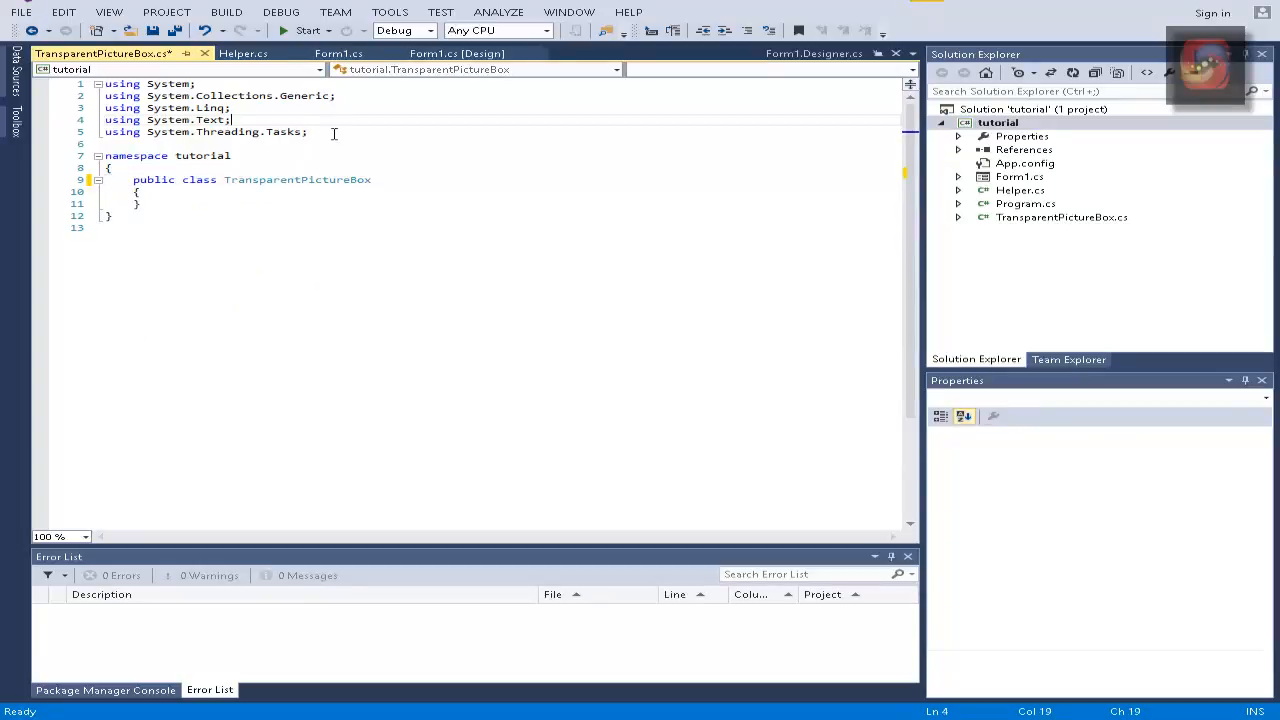
# Step: Add using System.Drawing and System.Windows.Forms, and derive TransparentPictureBox from PictureBox
pyautogui.write('using S')
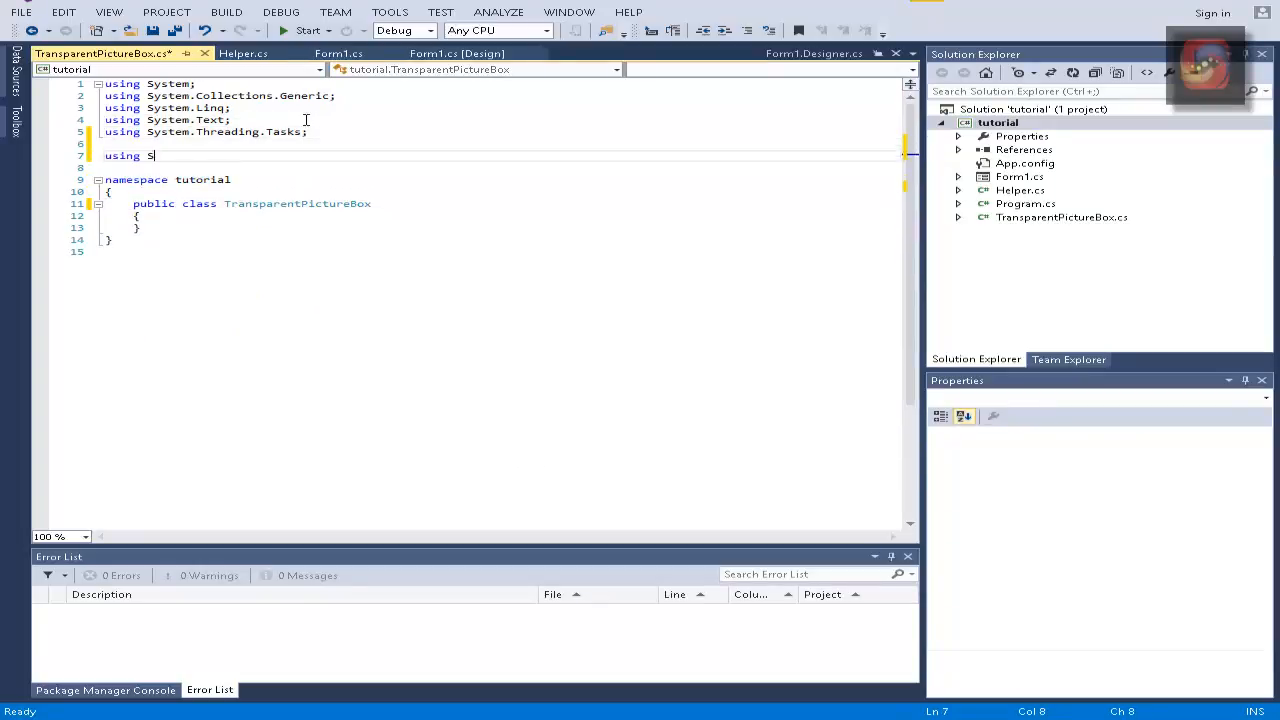
pyautogui.write('System.dr')
pyautogui.write('using')
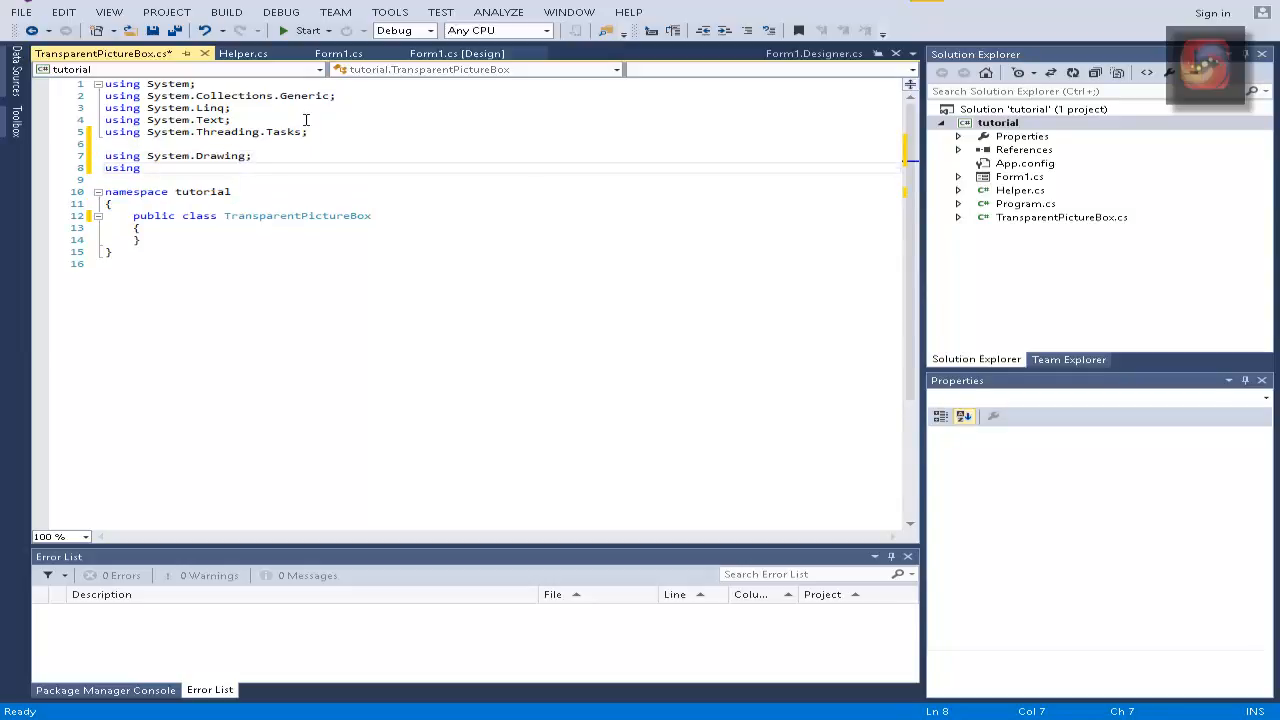
pyautogui.write('System.f')
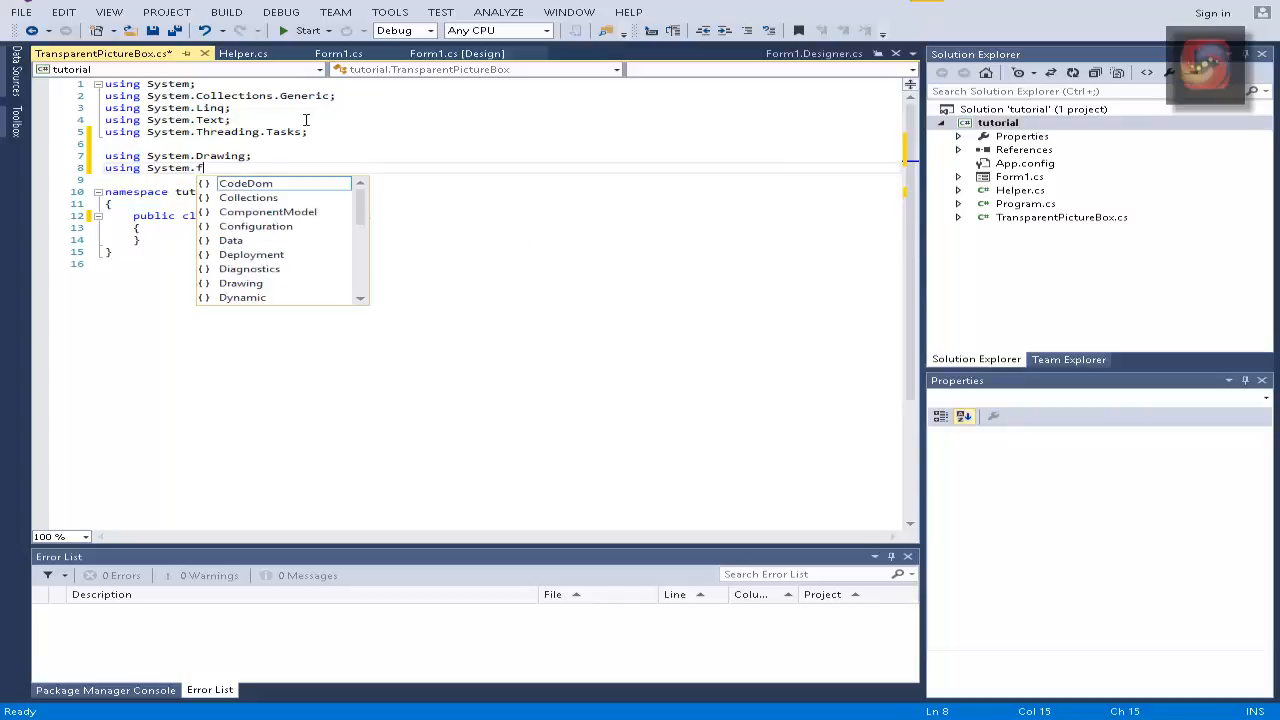
pyautogui.write('Windows.Forms;')
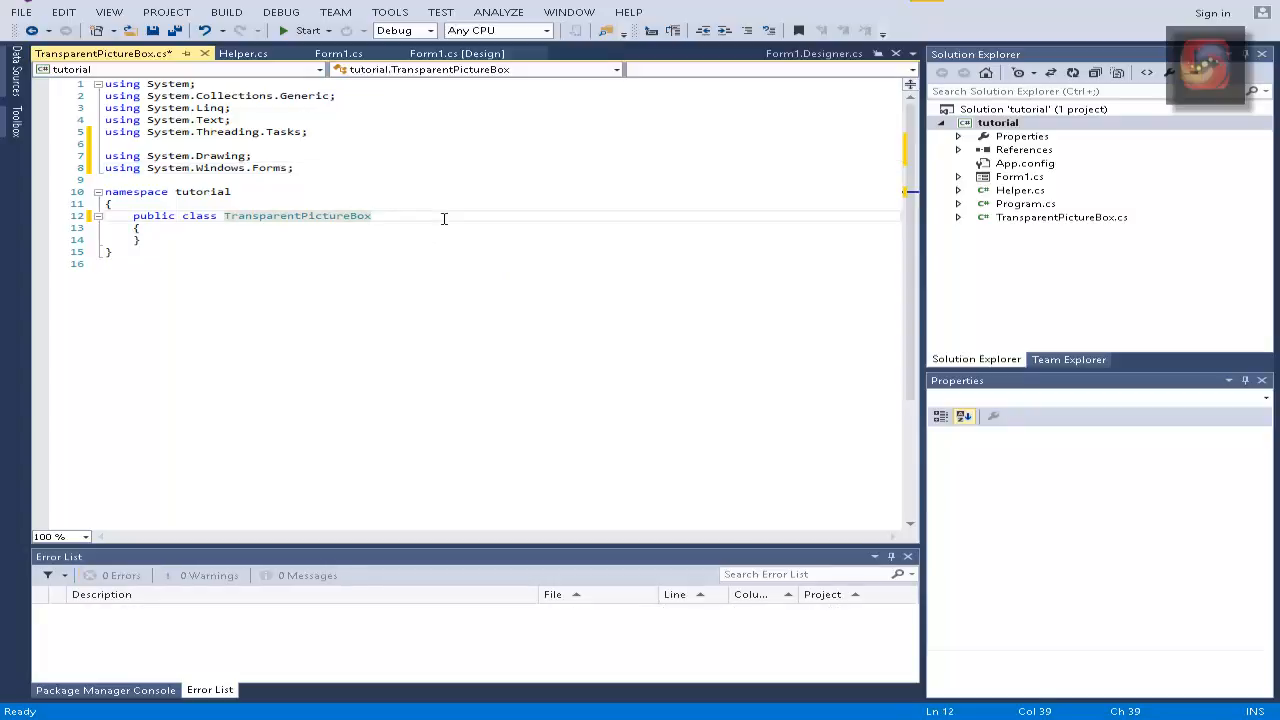
pyautogui.write(': PictureBox')
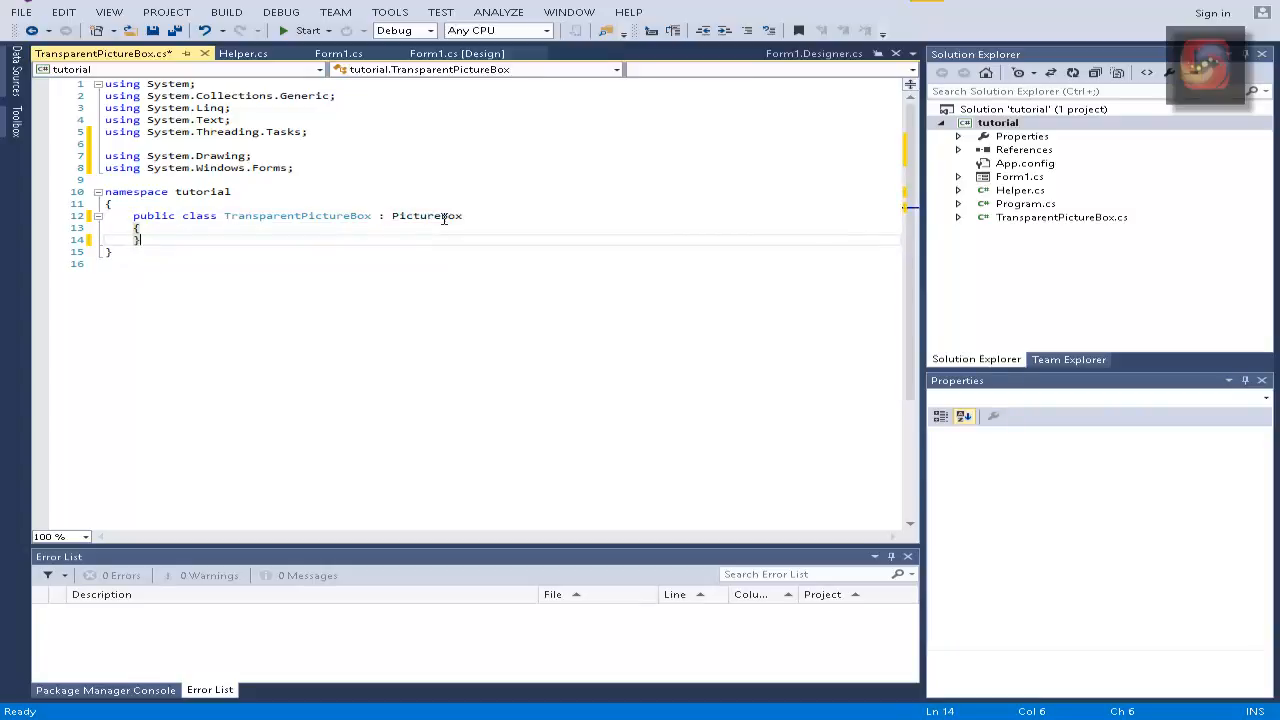
pyautogui.moveTo(600, 192)
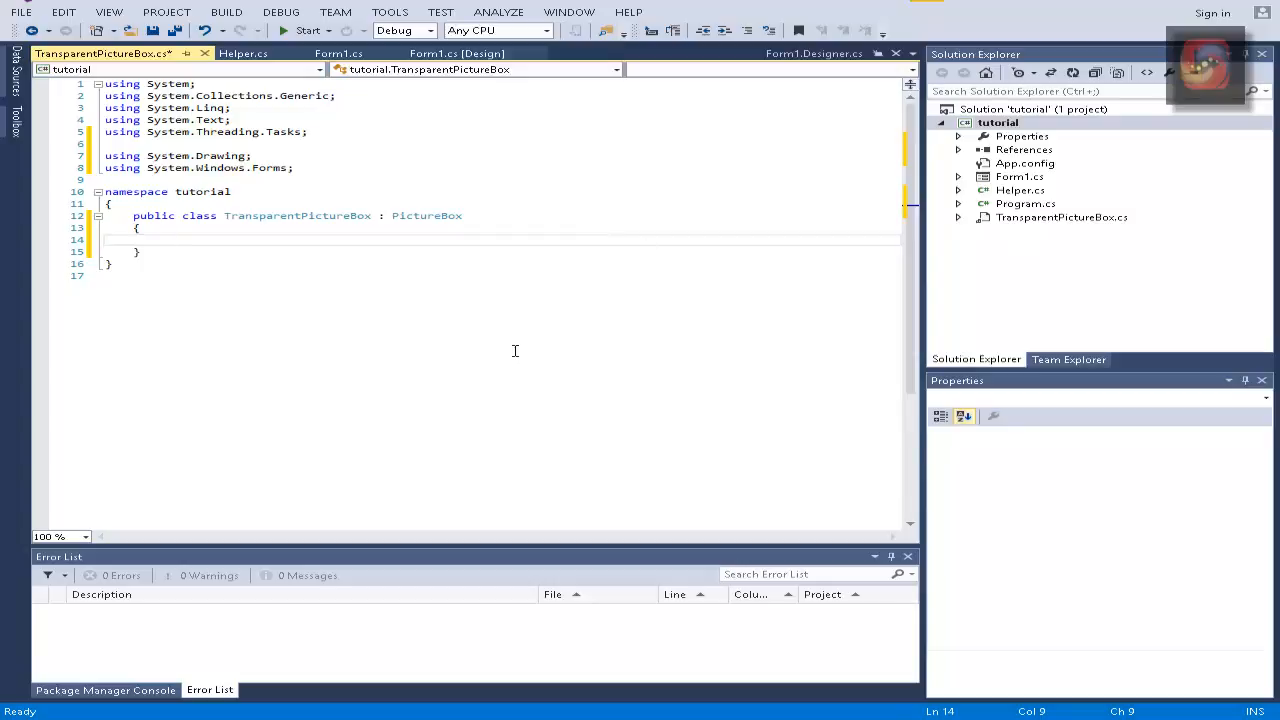
# Step: Write public TransparentPictureBox(PictureBox background, Image myImage) : base() with an empty body
pyautogui.click(160, 239)
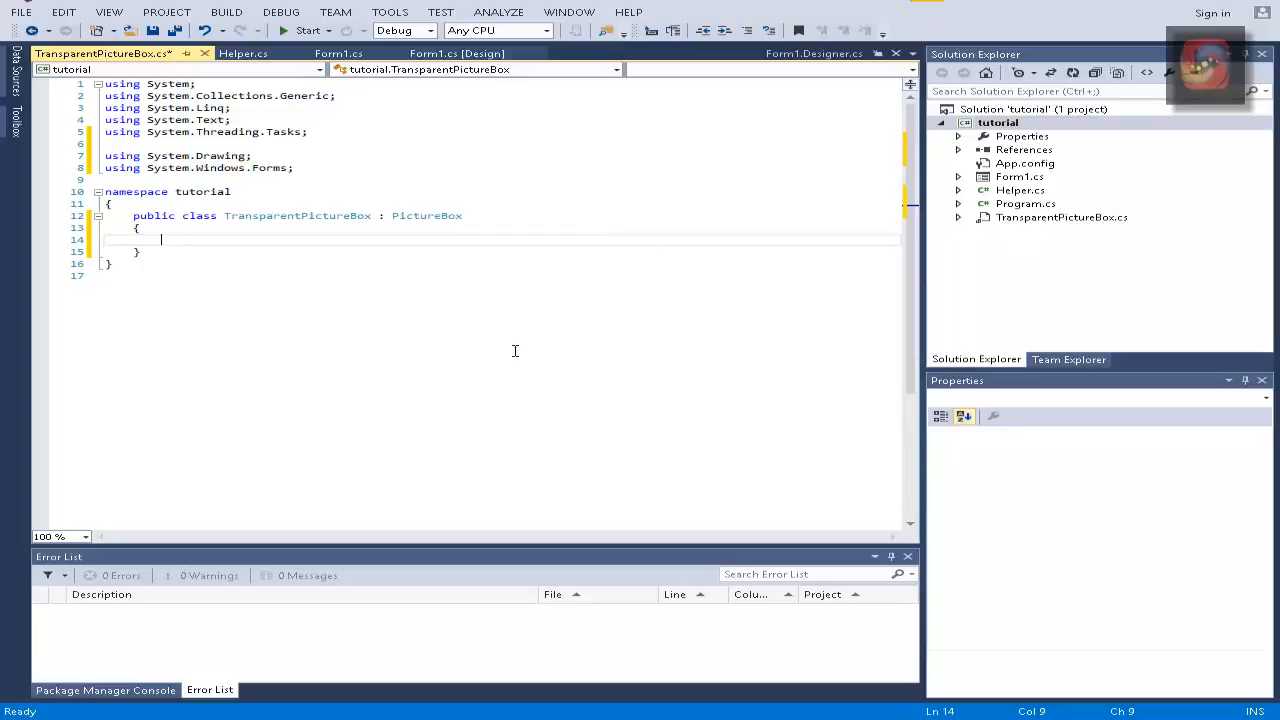
pyautogui.write('p')
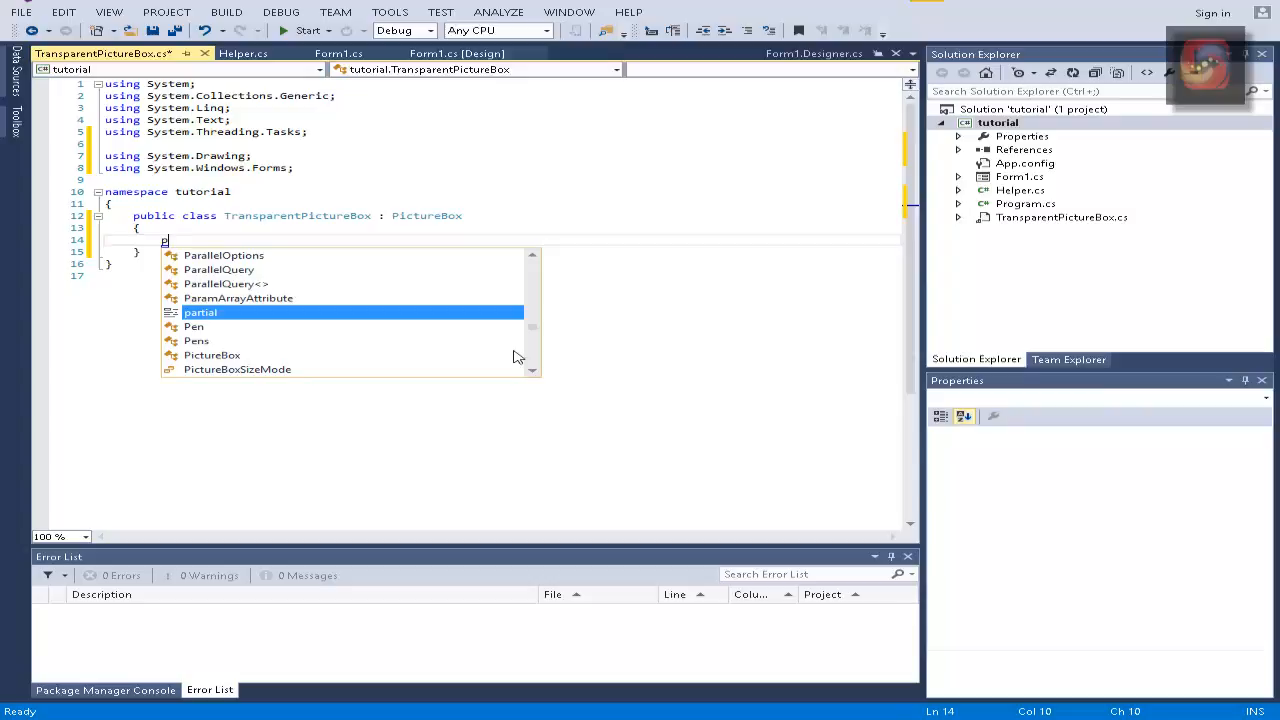
pyautogui.write('ublic TransparentPictureBox')
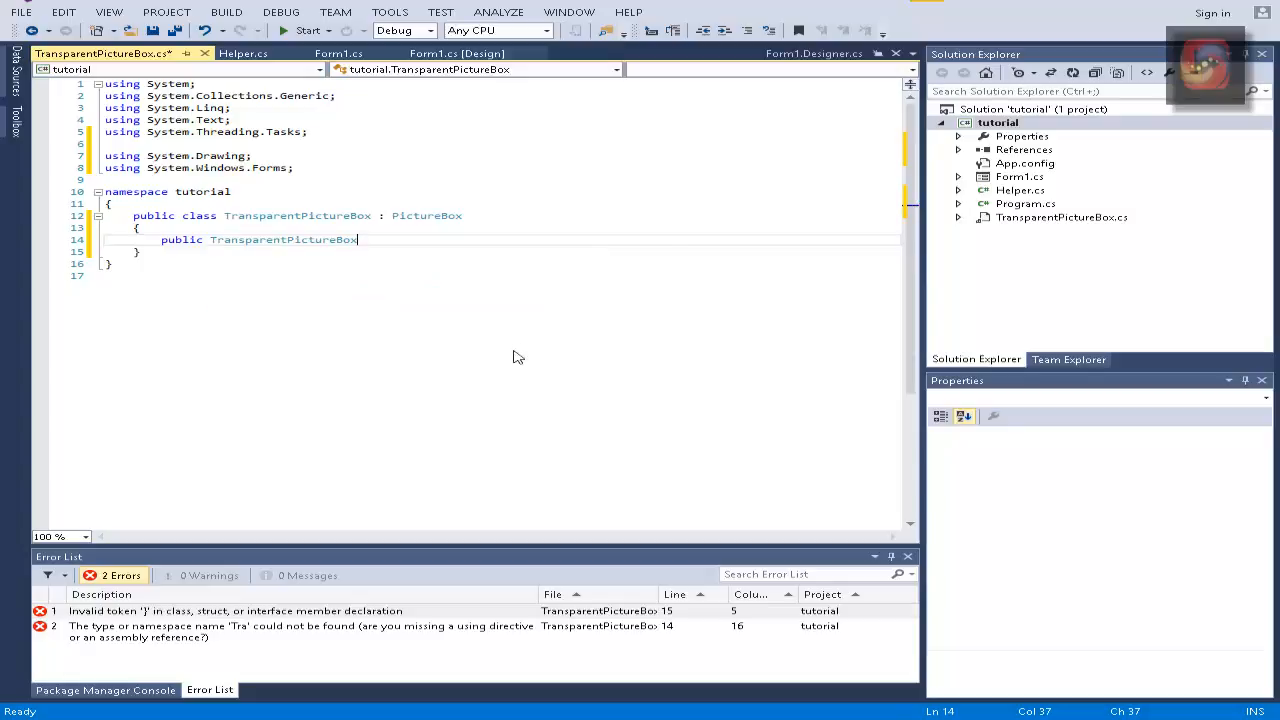
pyautogui.write('()')
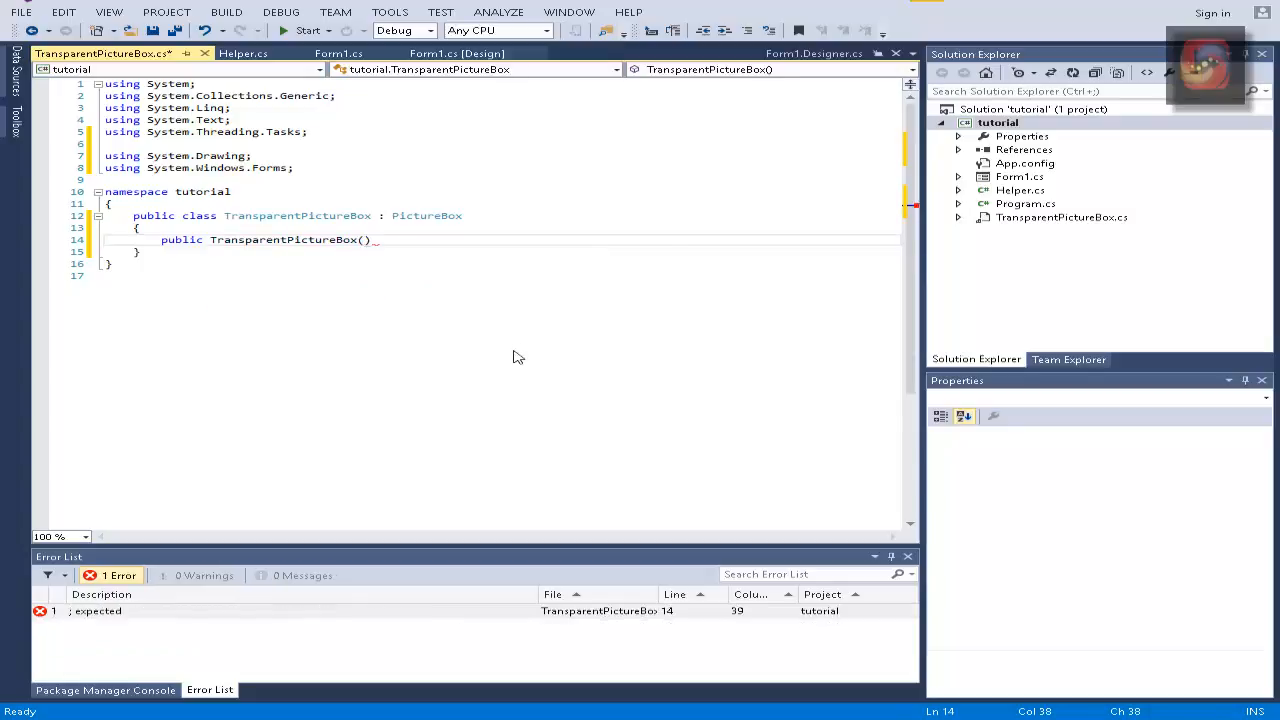
pyautogui.write('pi')
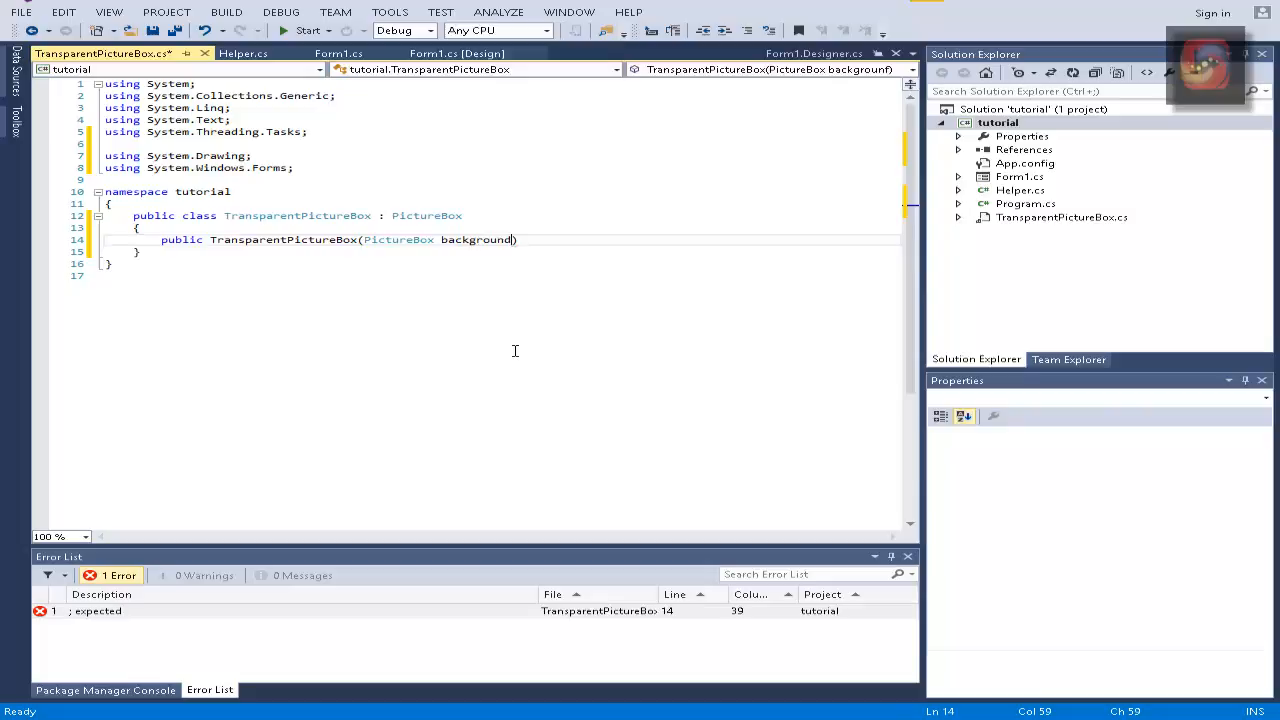
pyautogui.write(',')
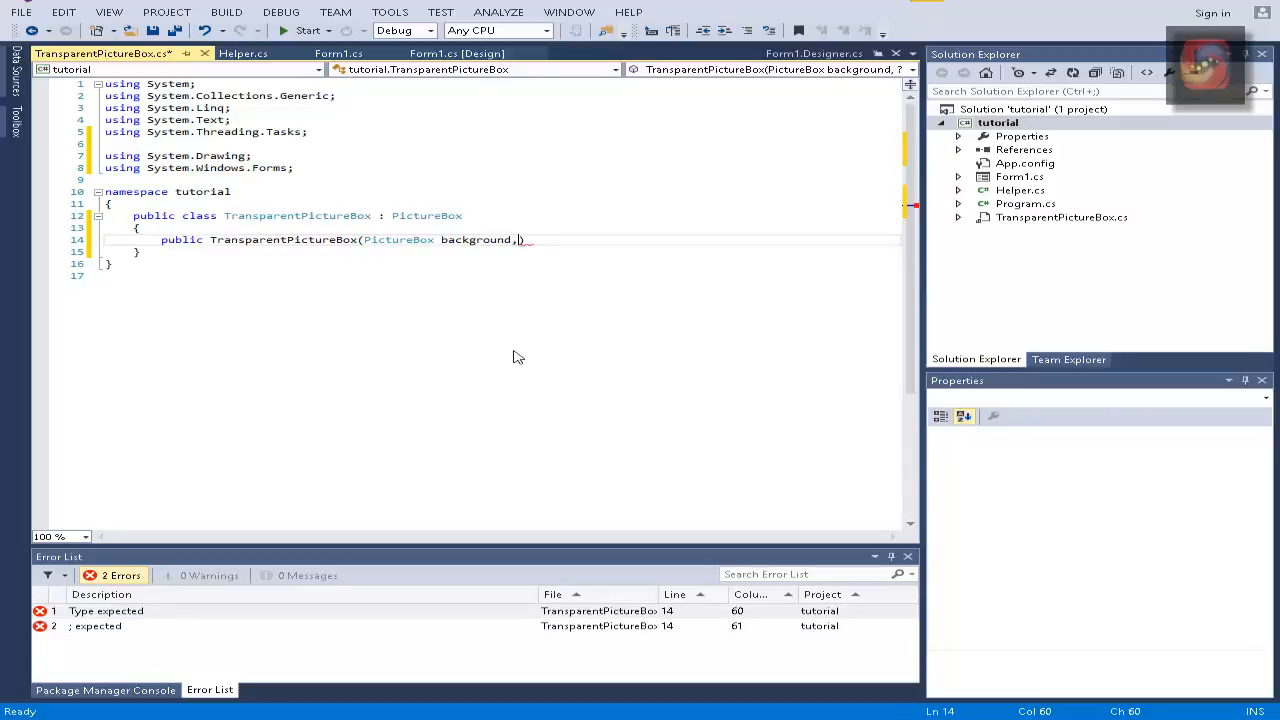
pyautogui.write('Image')
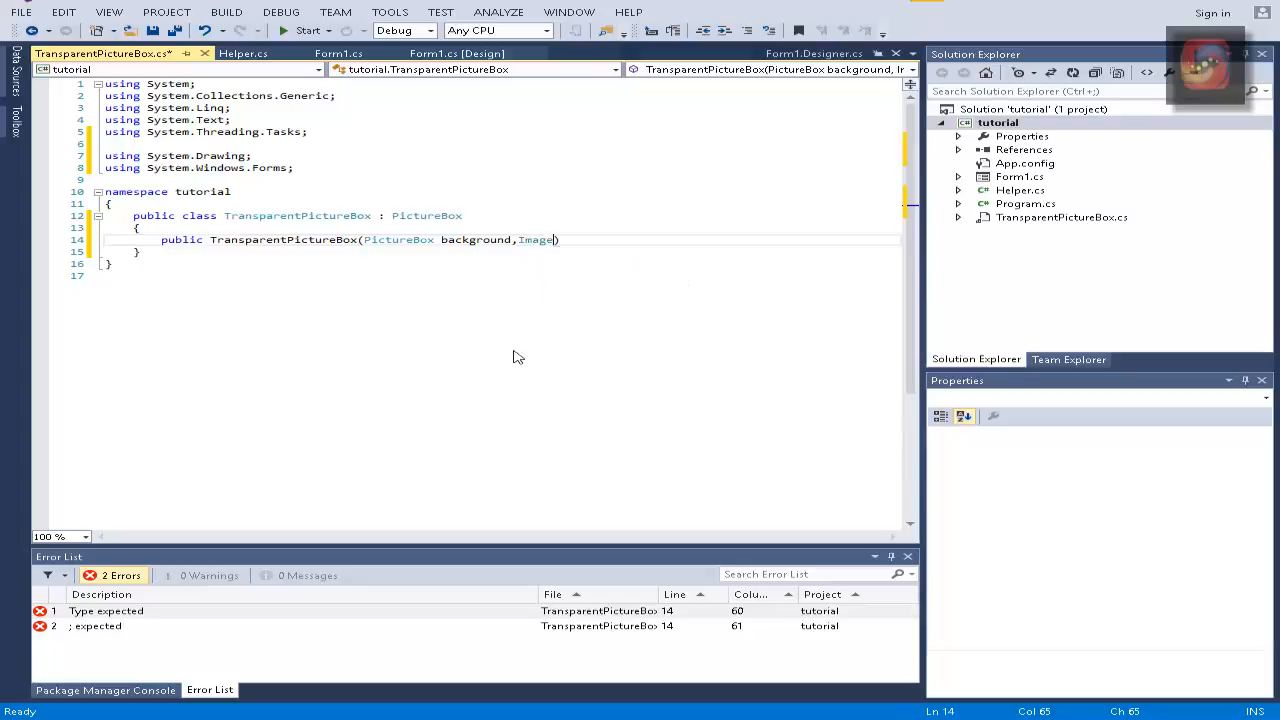
pyautogui.write('m')
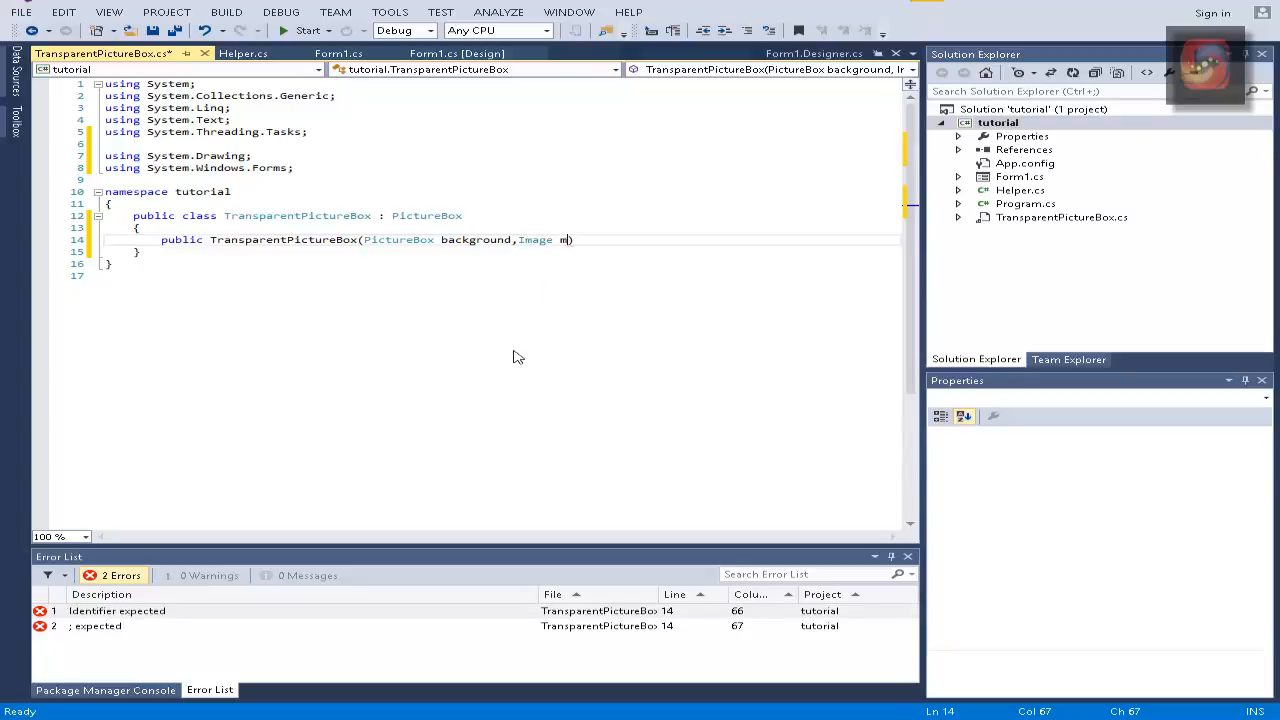
pyautogui.write('yImage')
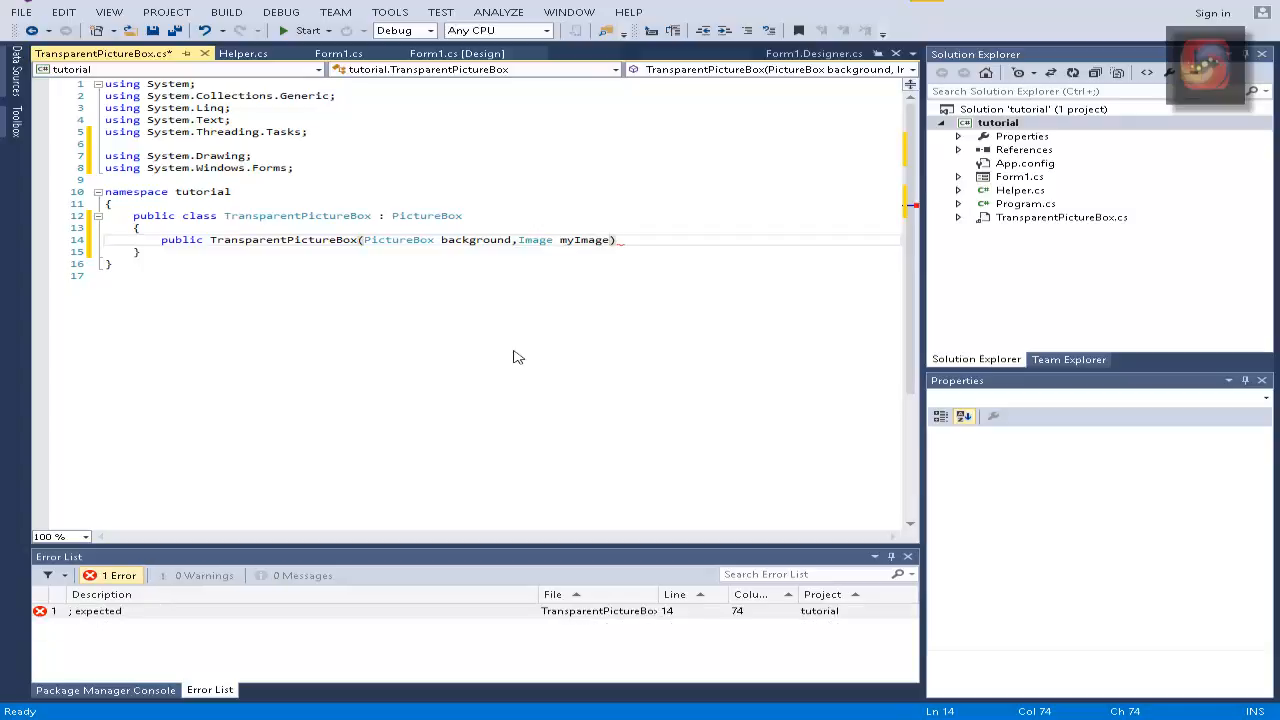
pyautogui.write(':base(')
pyautogui.write('{')
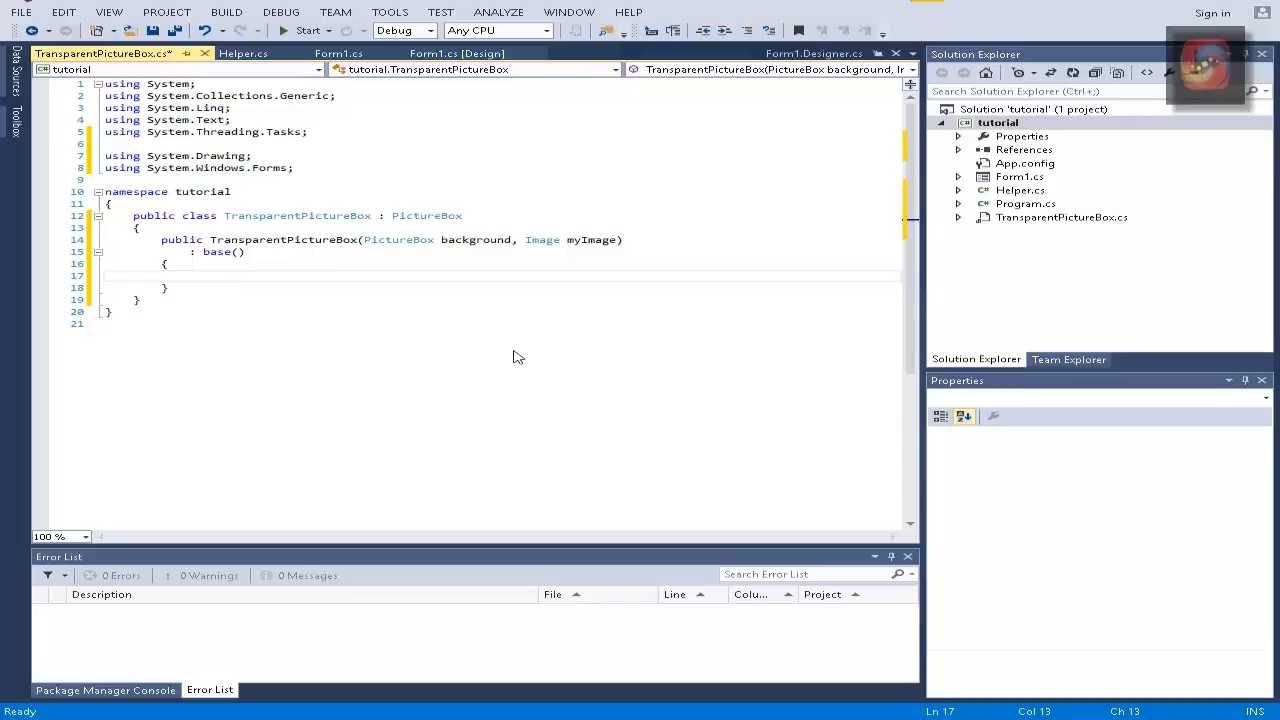
# Step: Assign myImage to this.Image and base.Image inside the constructor
pyautogui.write('this.')
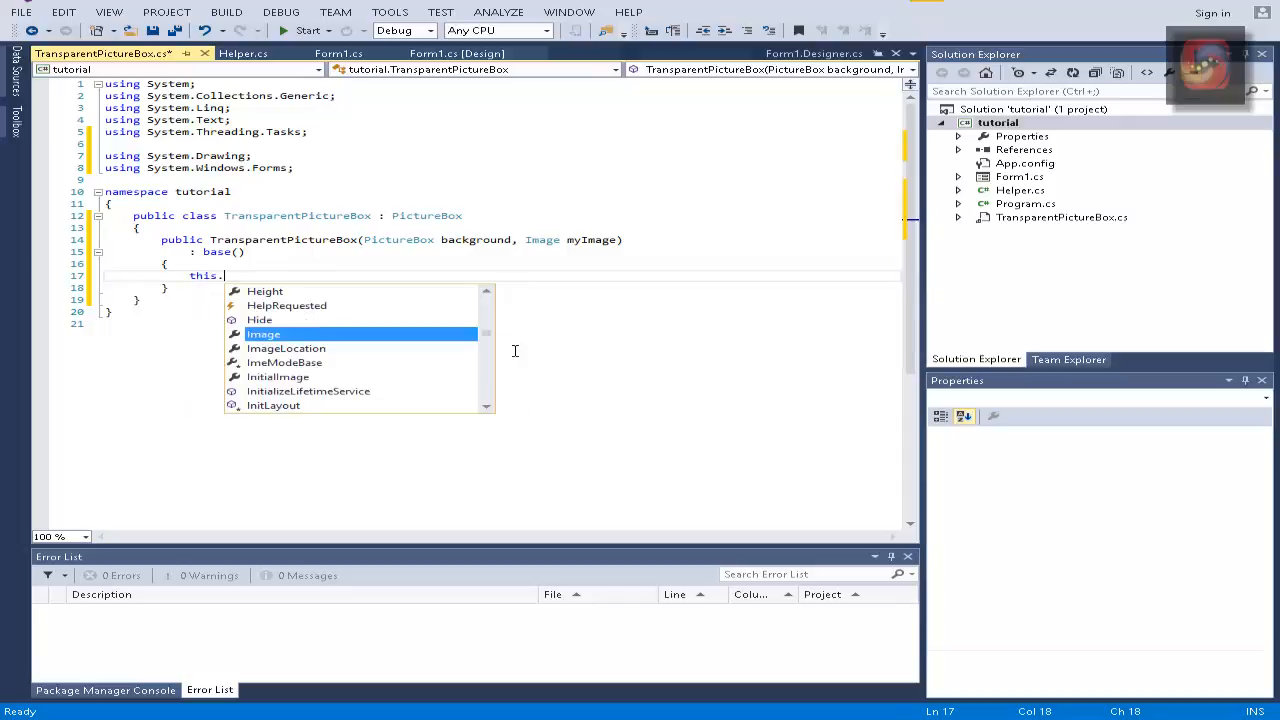
pyautogui.write('Image=')
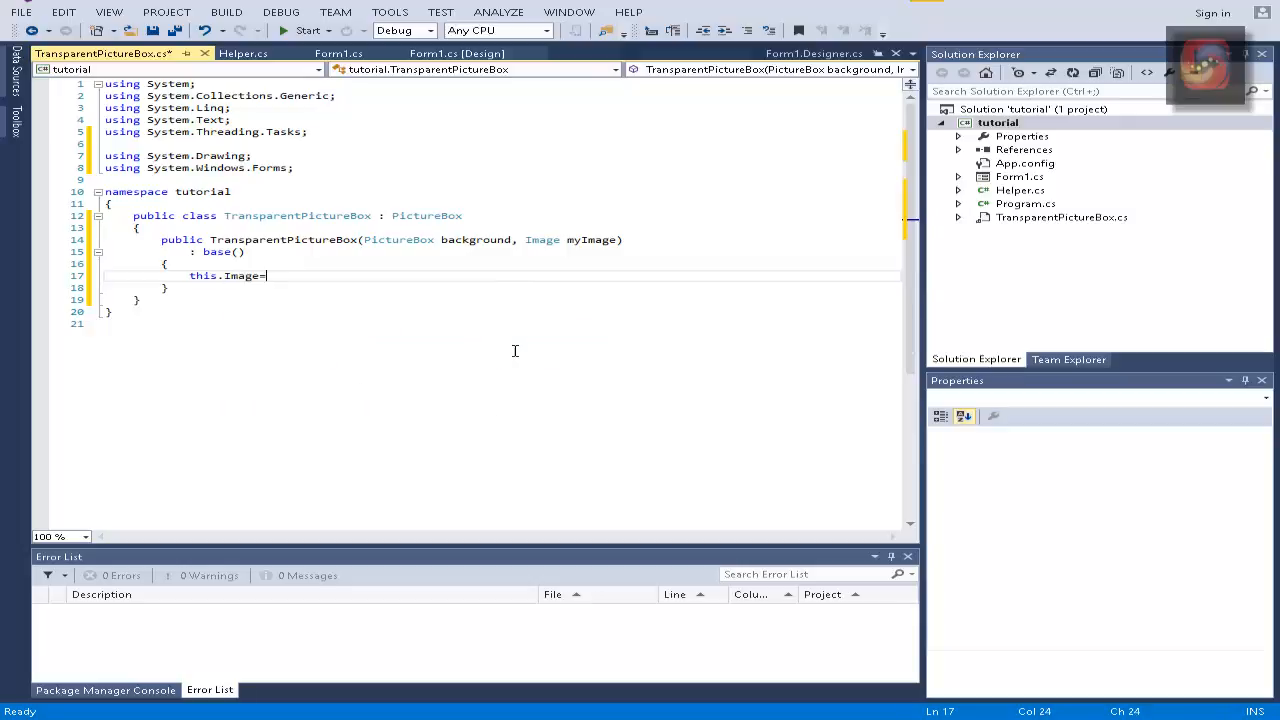
pyautogui.write('myImage;')
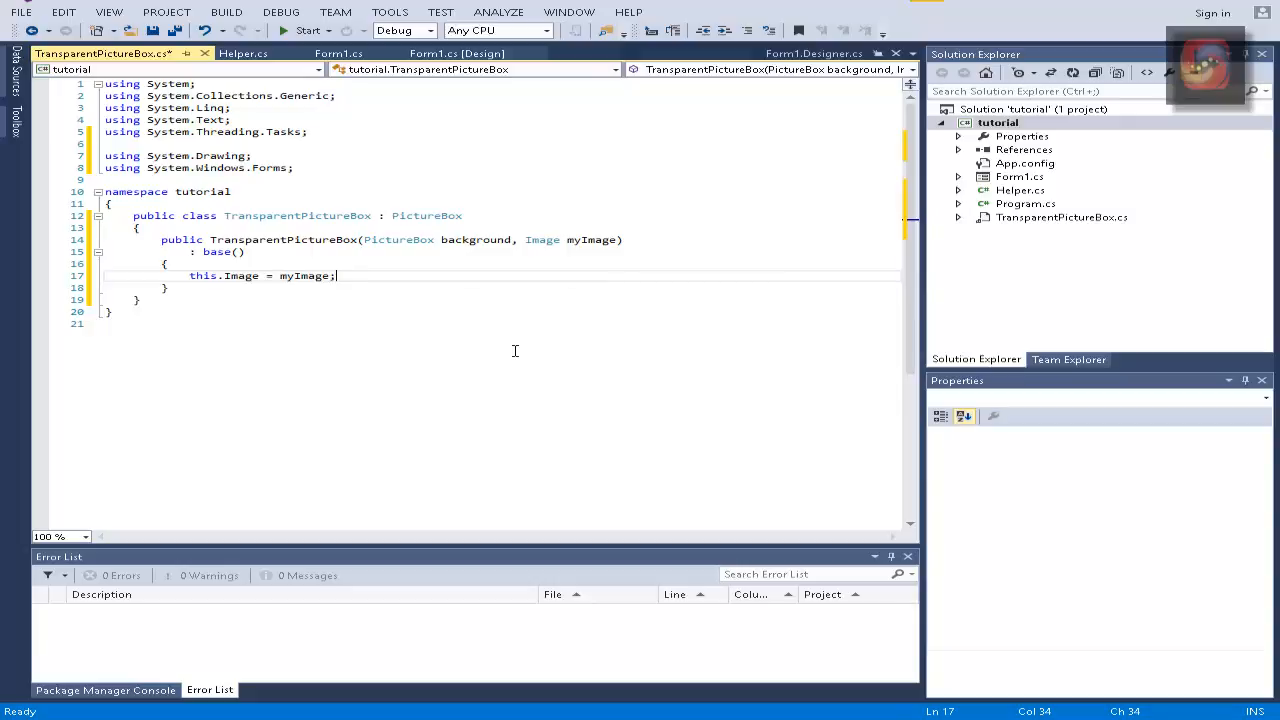
pyautogui.write('b')
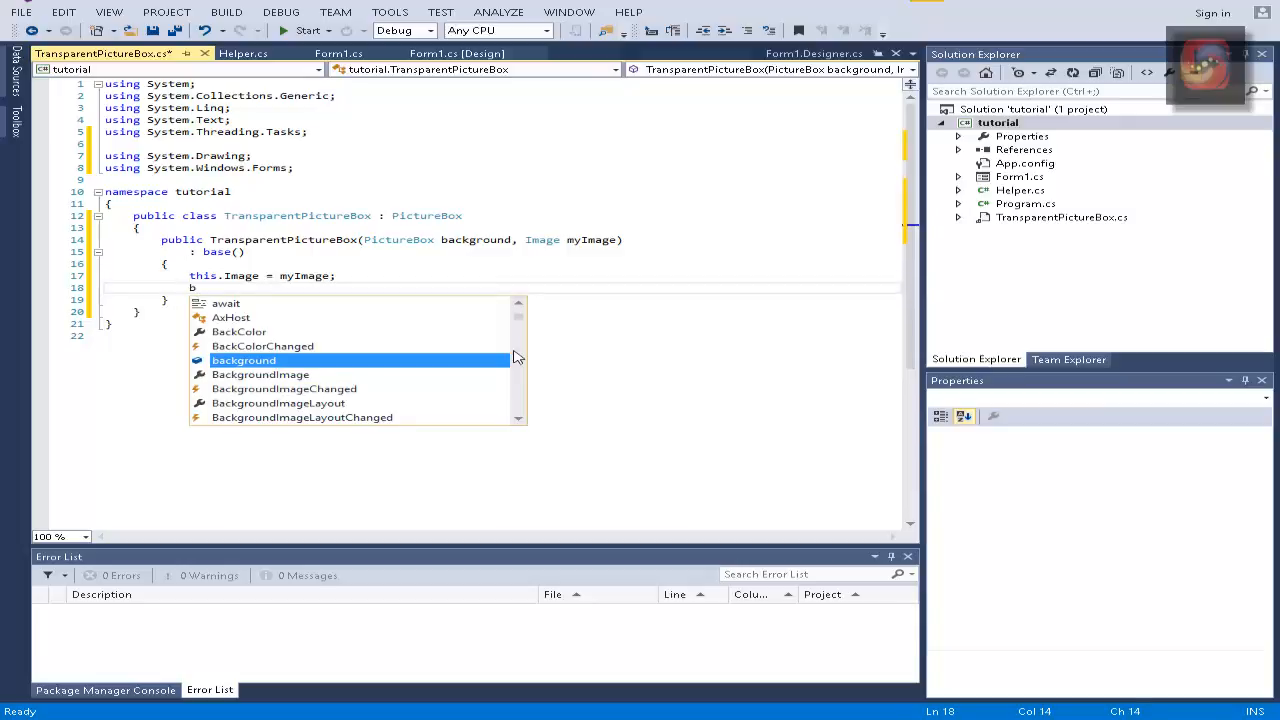
pyautogui.write('ase.Image')
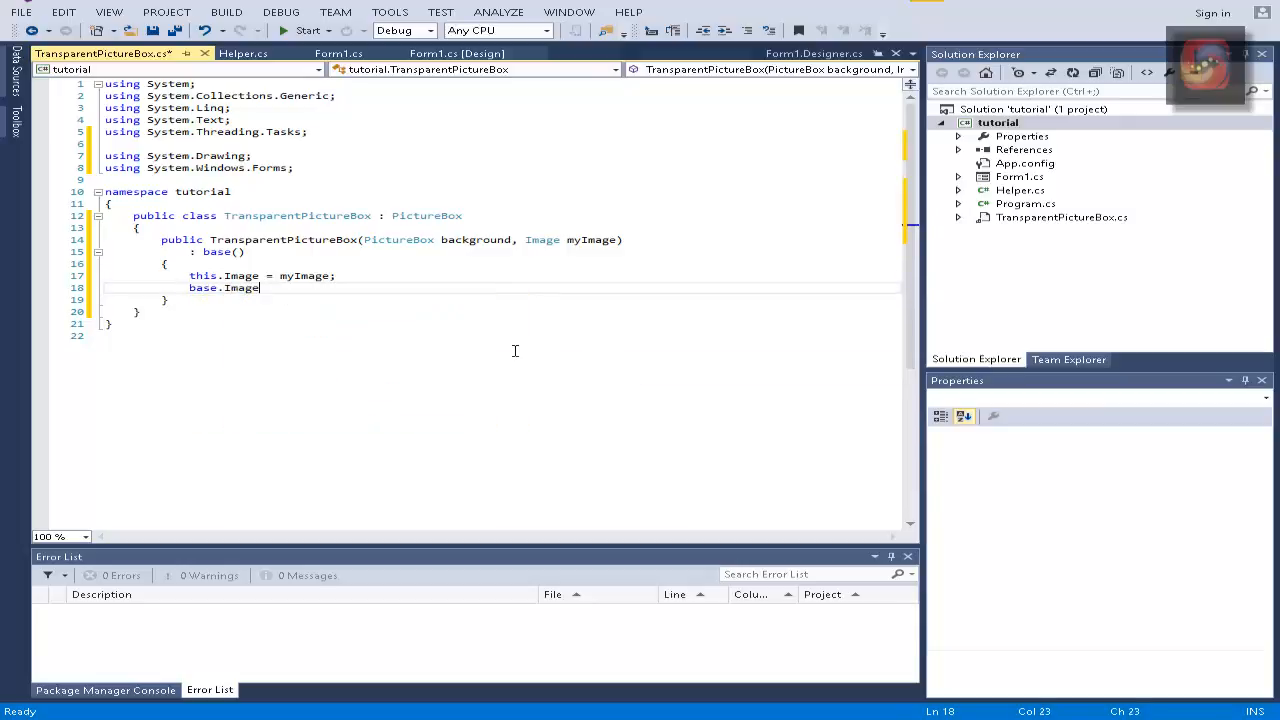
pyautogui.write('=myImage;')
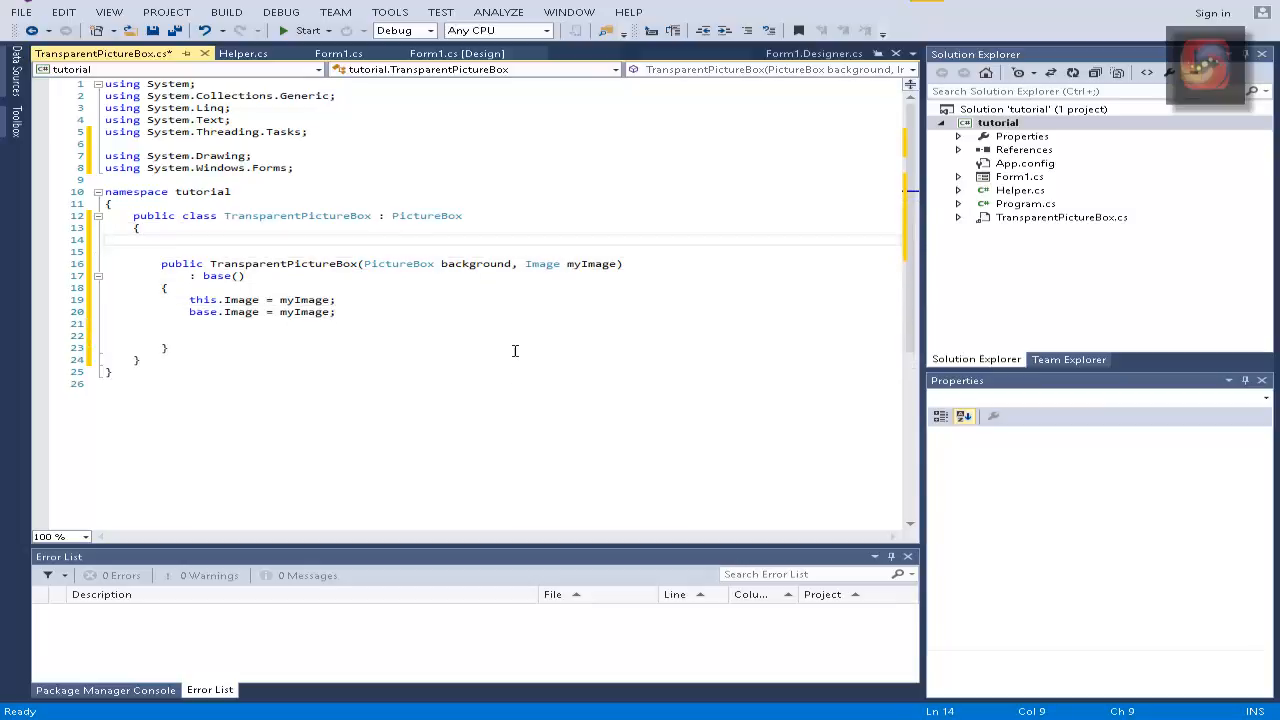
# Step: Declare private int backgroundTop, backgroundLeft and set them from background's Left and Top
pyautogui.write('private int backgroundTop')
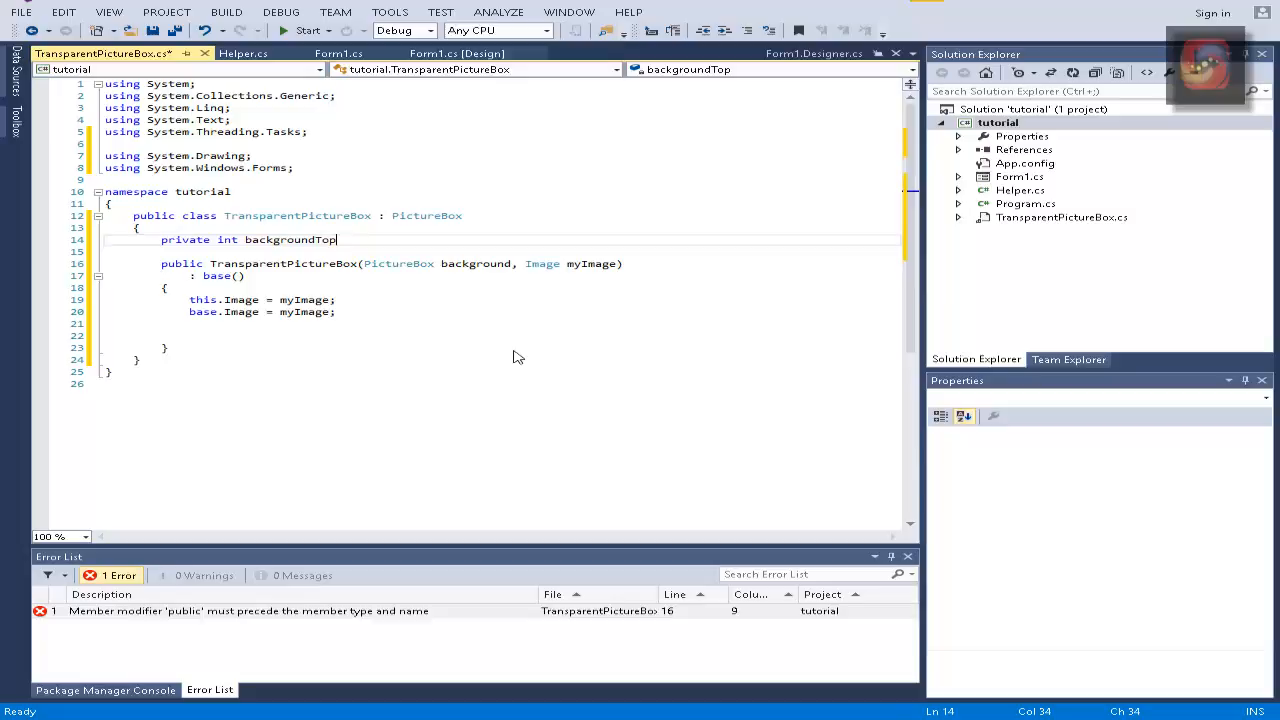
pyautogui.write(',ba')
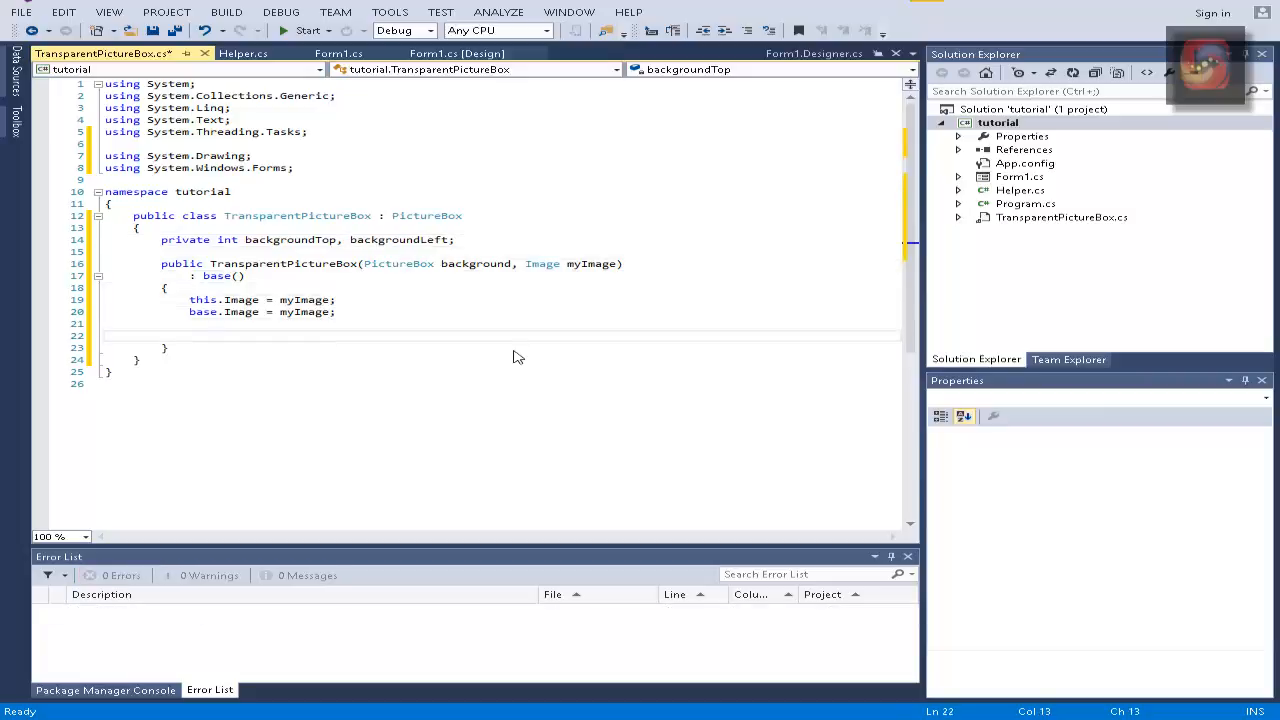
pyautogui.write('this.')
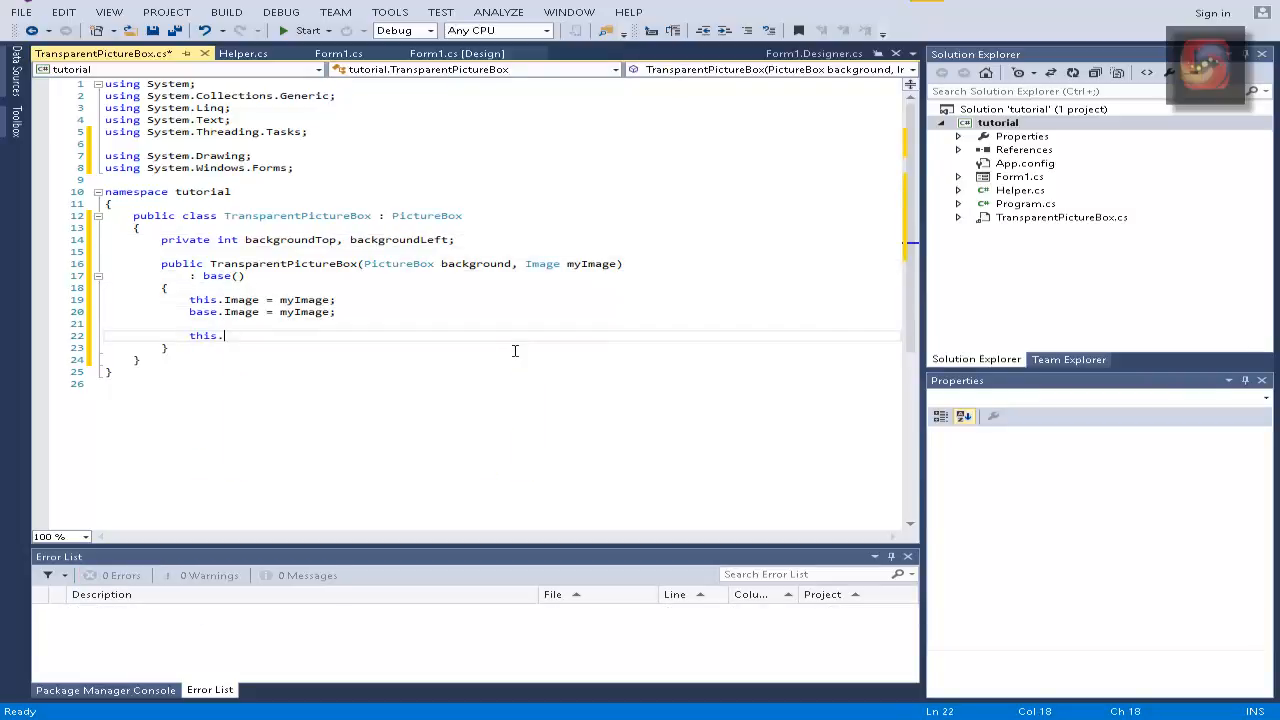
pyautogui.write('backgroundLeft')
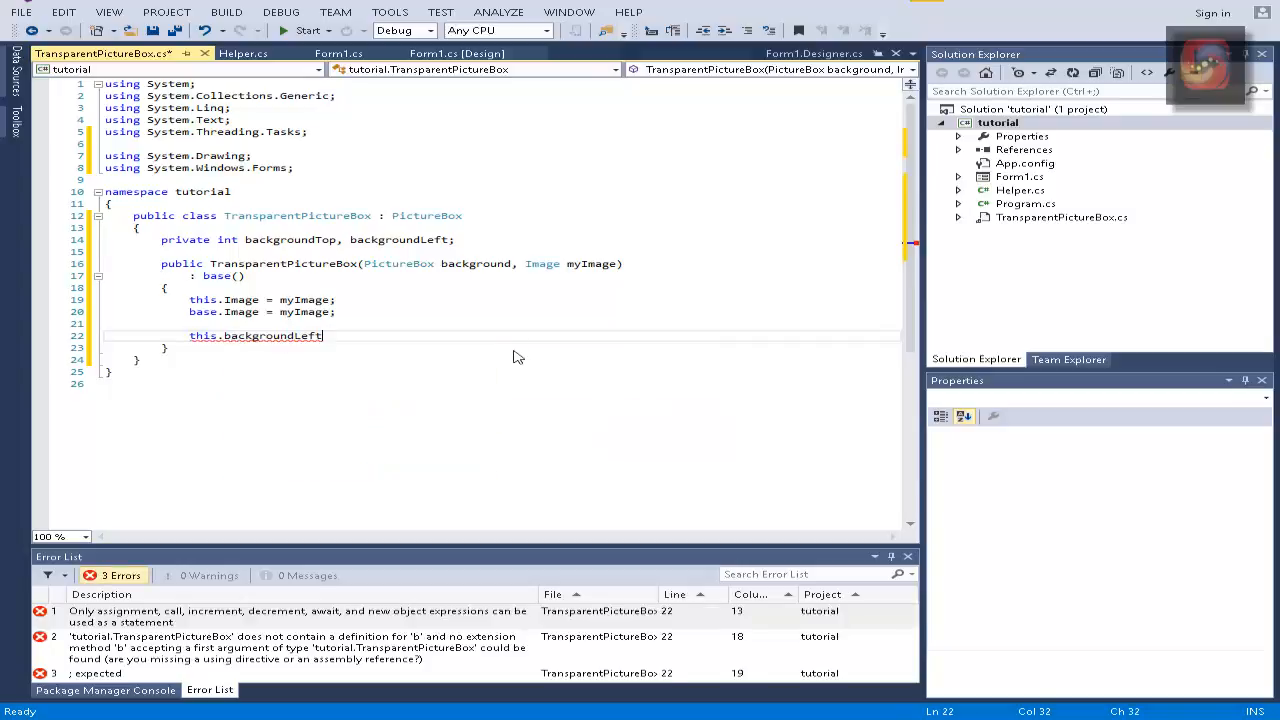
pyautogui.write('=b')
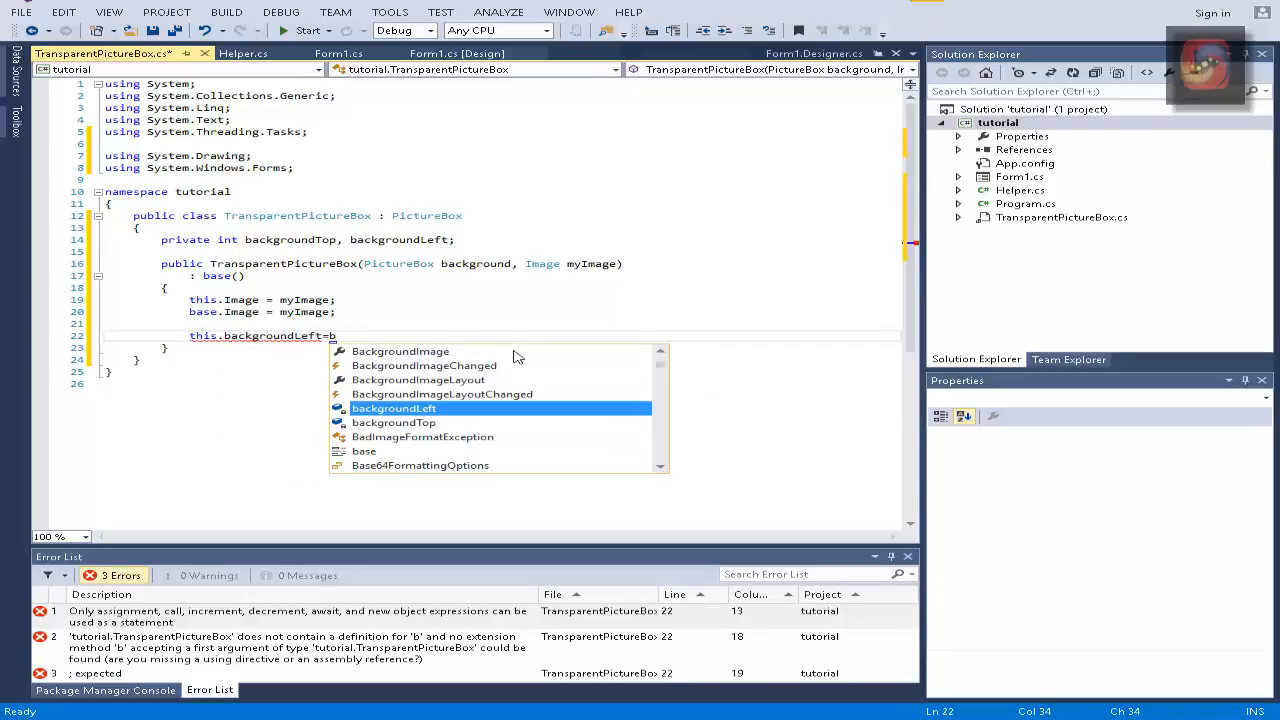
pyautogui.write('ackground.')
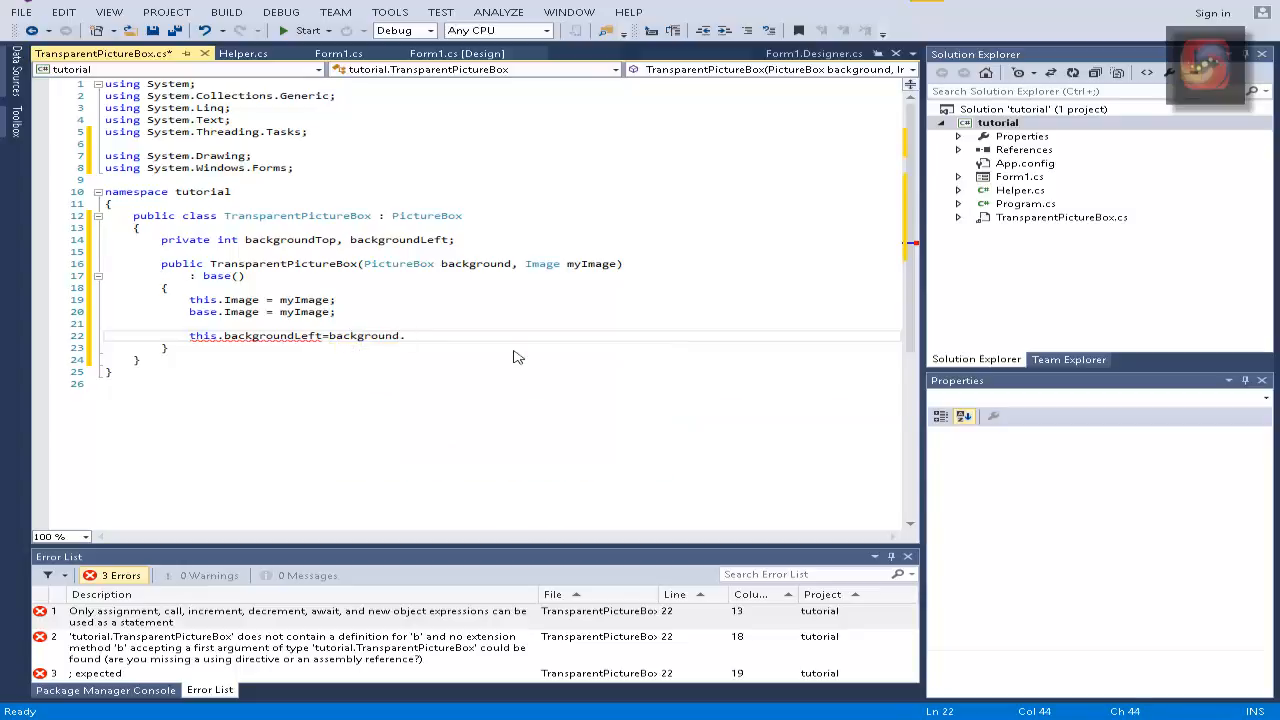
pyautogui.write('le')
pyautogui.write('this.')
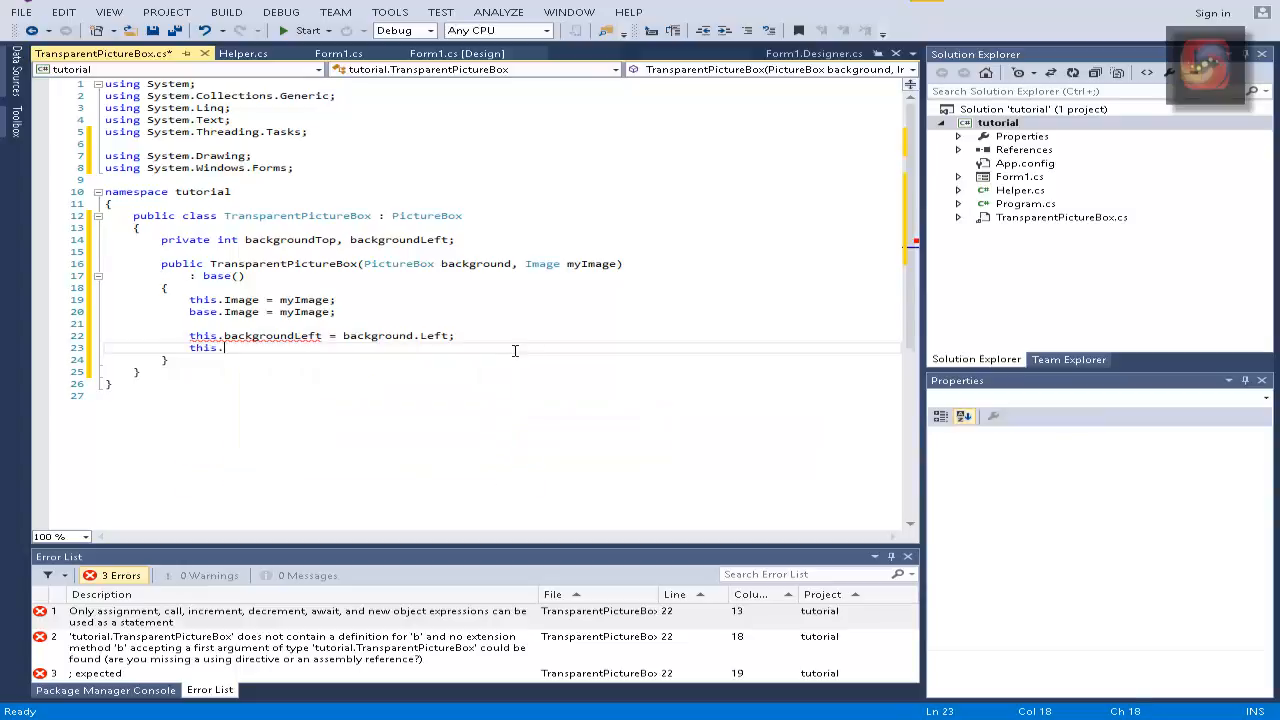
pyautogui.write('backgroundTop=')
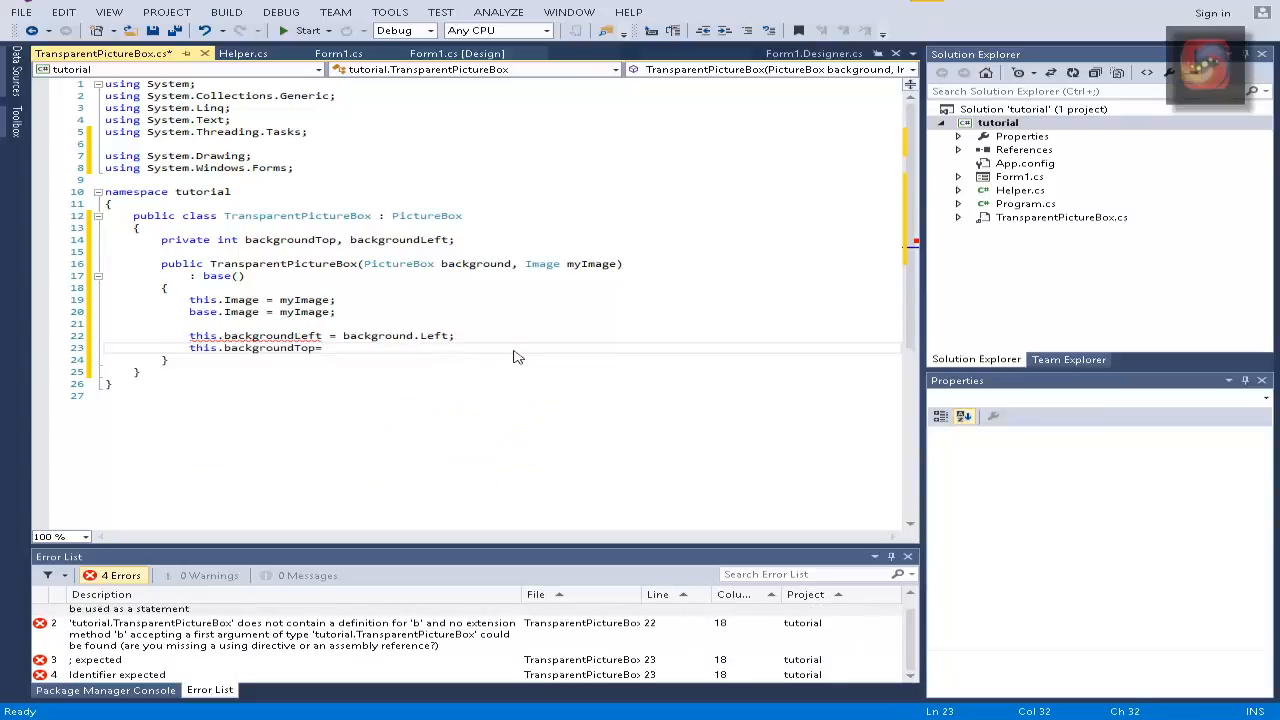
pyautogui.write('background.t')
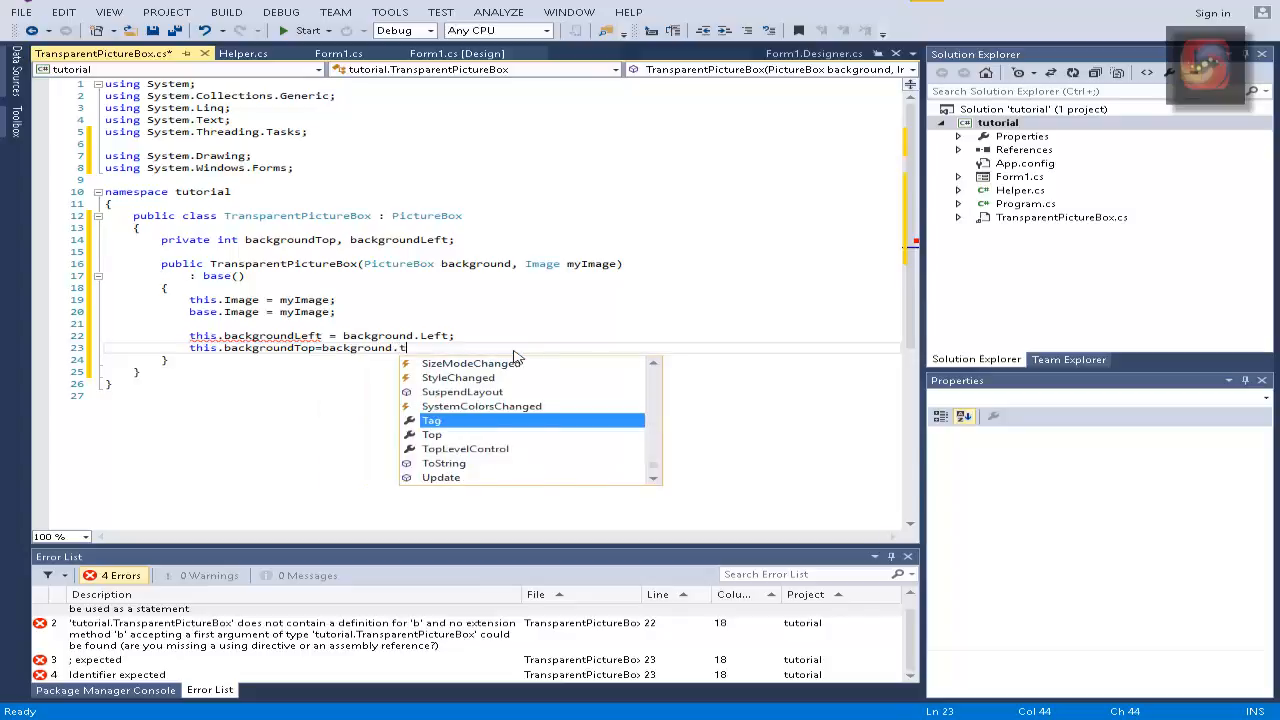
pyautogui.write('Top;')
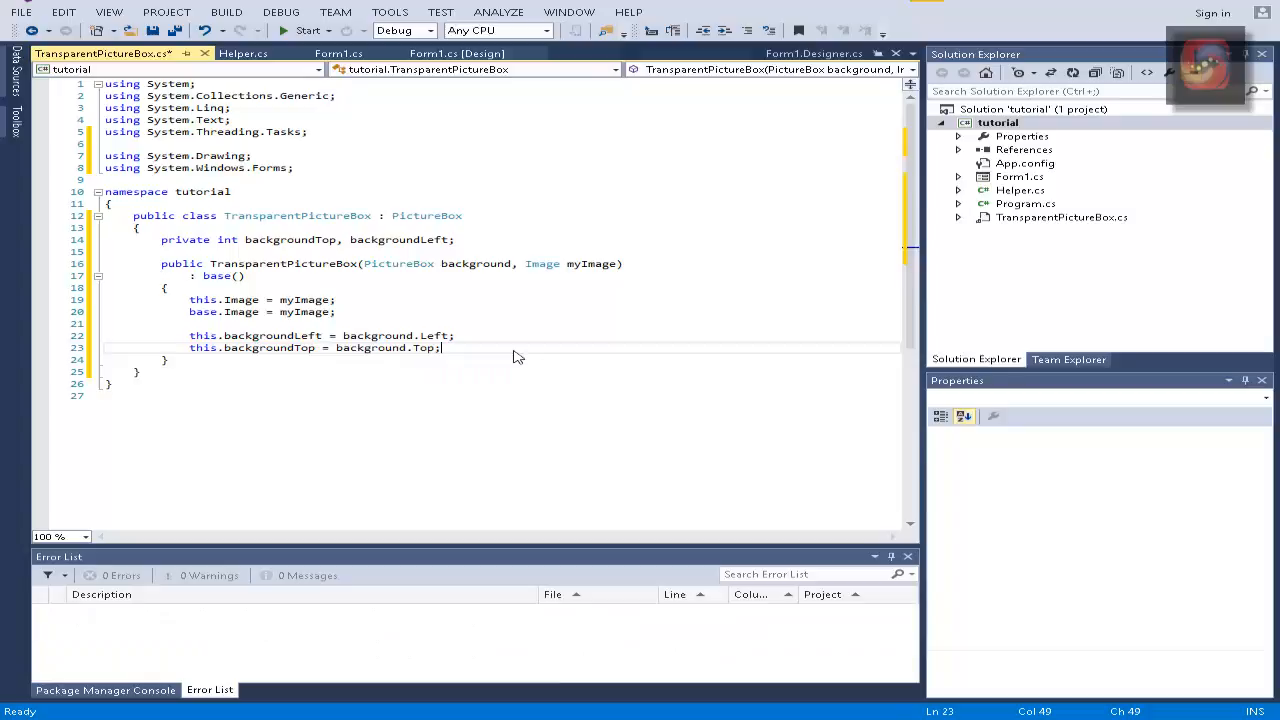
pyautogui.press('Enter')
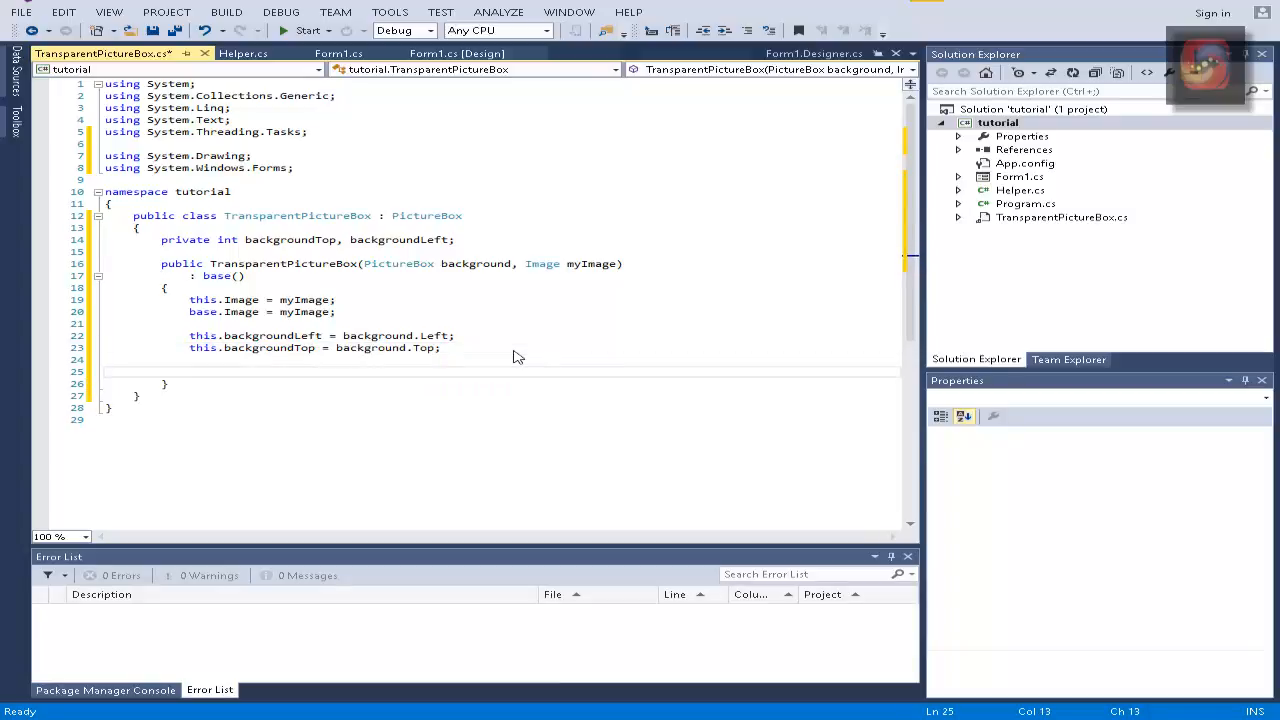
# Step: Set this.Size and base.Size to myImage.Size and call background.Controls.Add(this)
pyautogui.write('t')
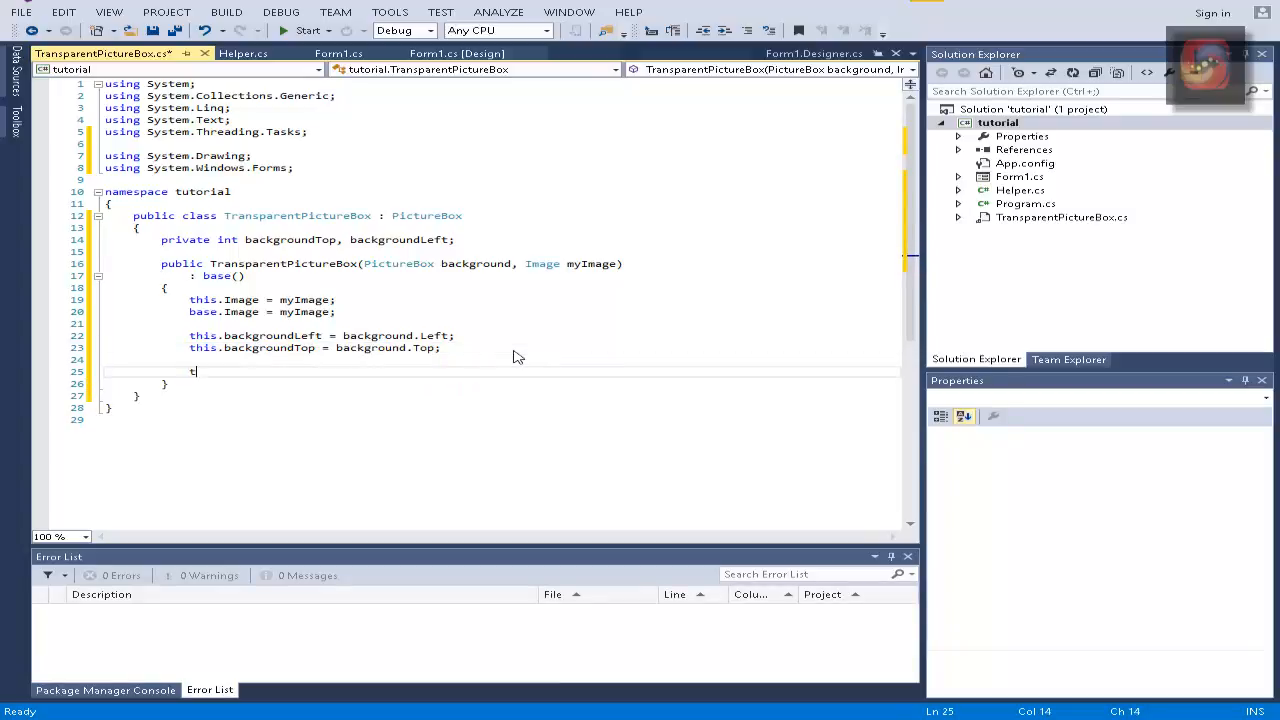
pyautogui.write('his.Size')
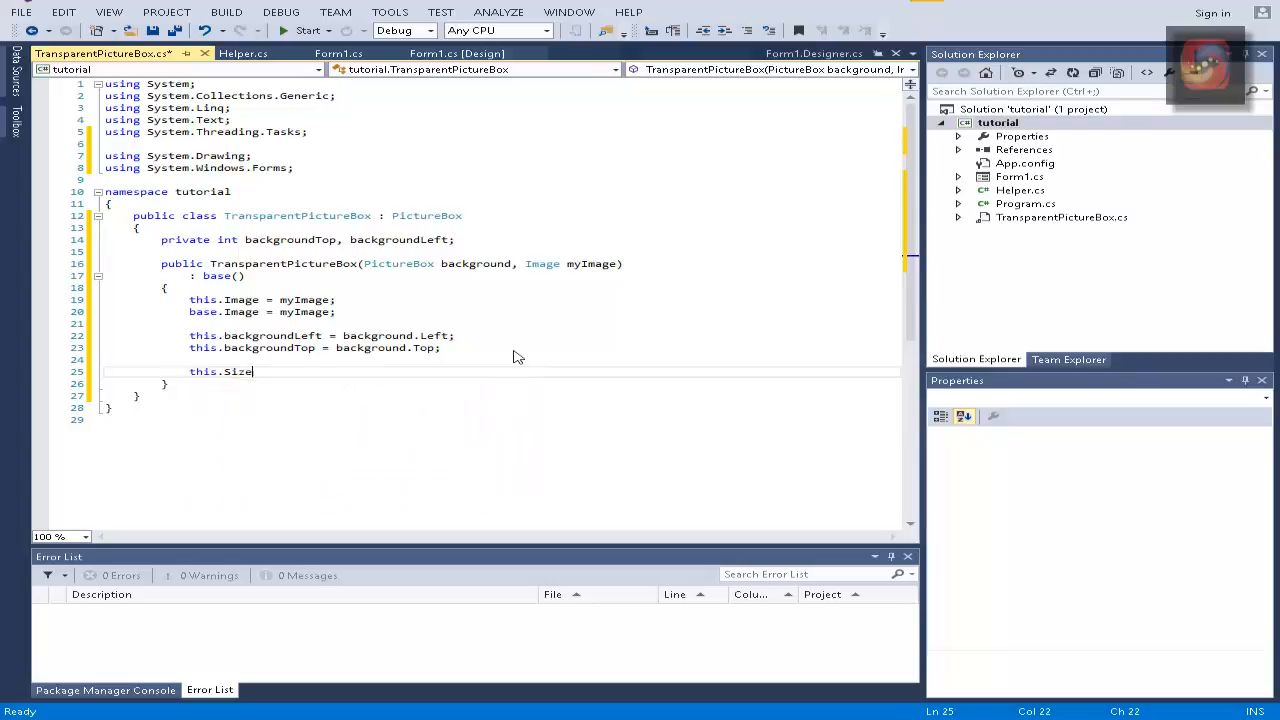
pyautogui.write('=myImage.Size')
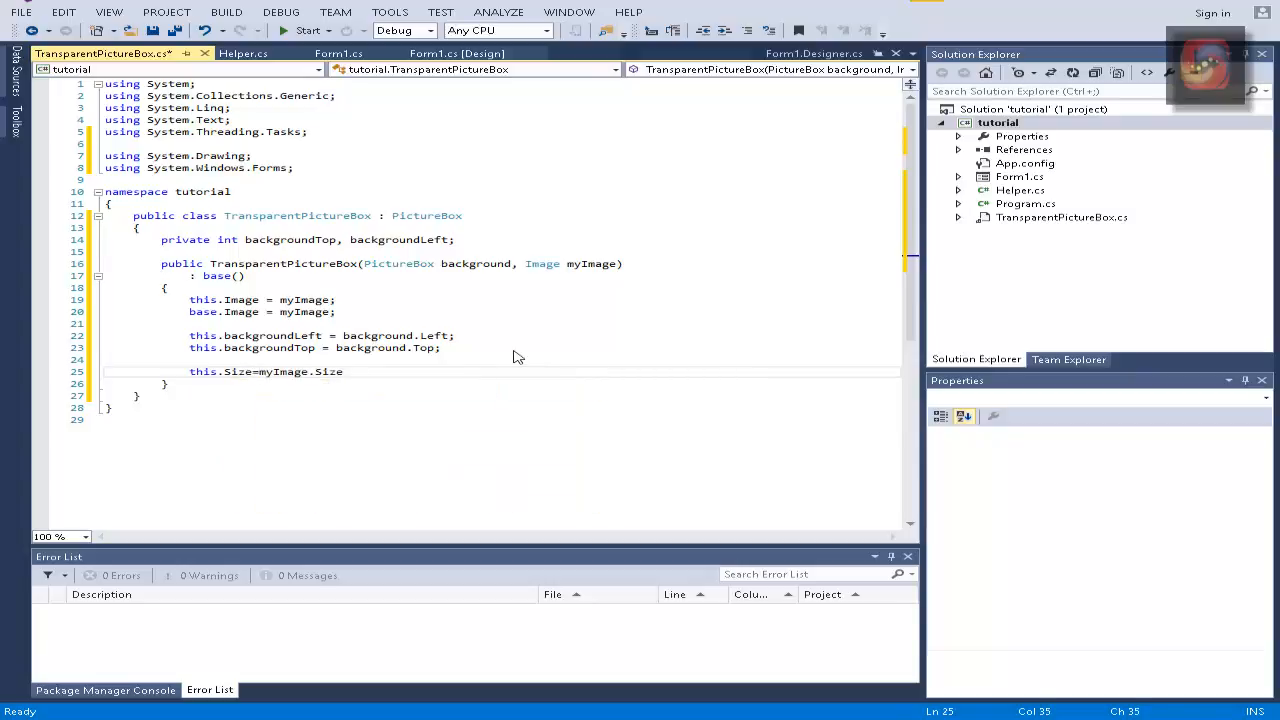
pyautogui.write('base.s')
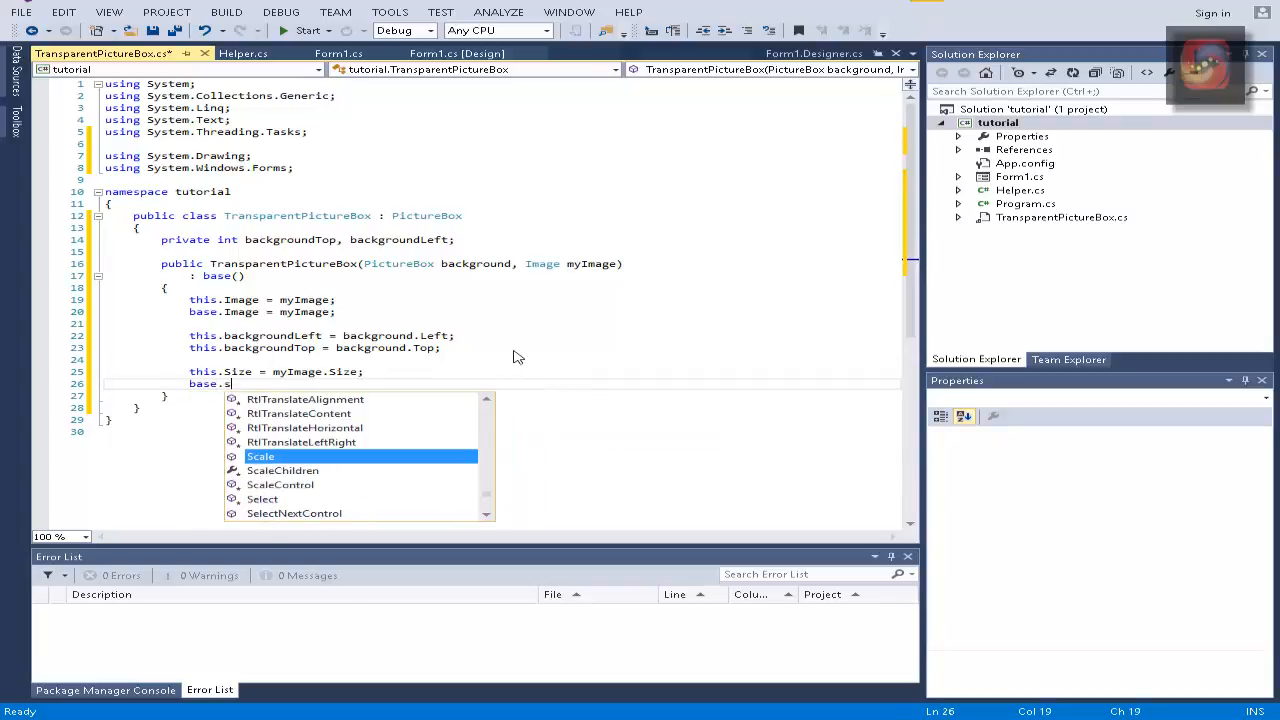
pyautogui.write('ize=')
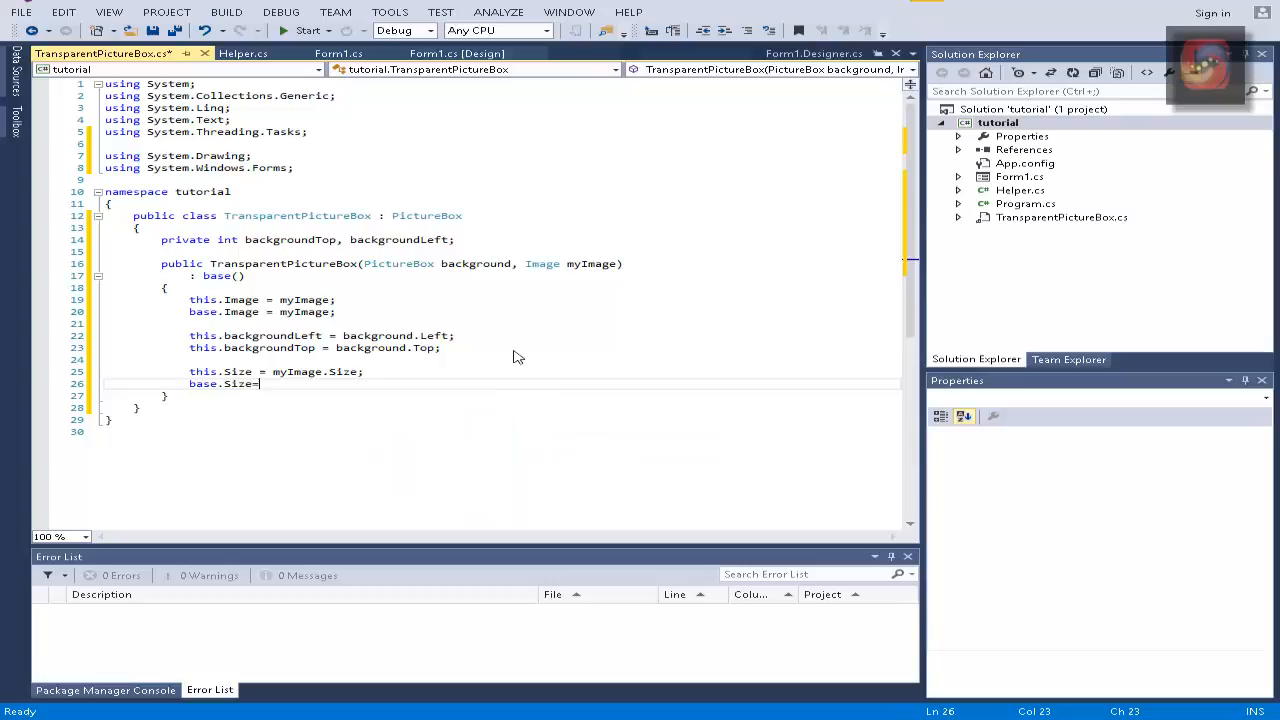
pyautogui.write(',y')
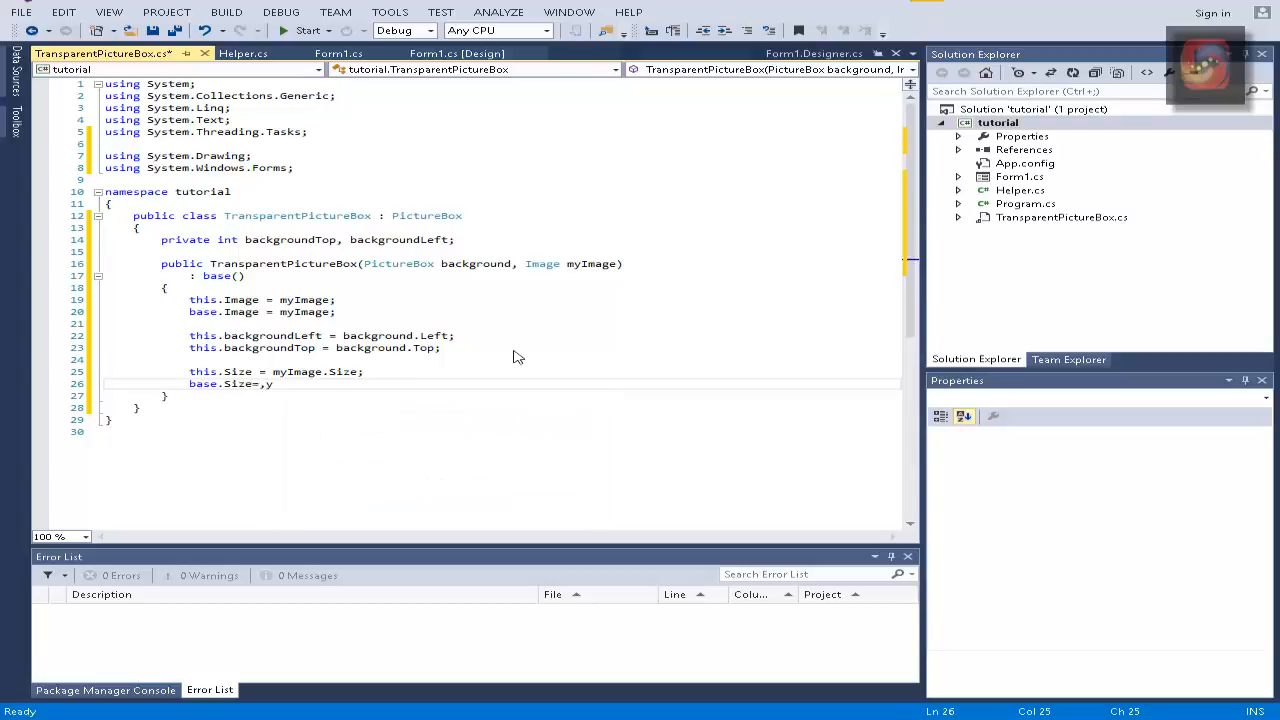
pyautogui.write('myImage.Size;')
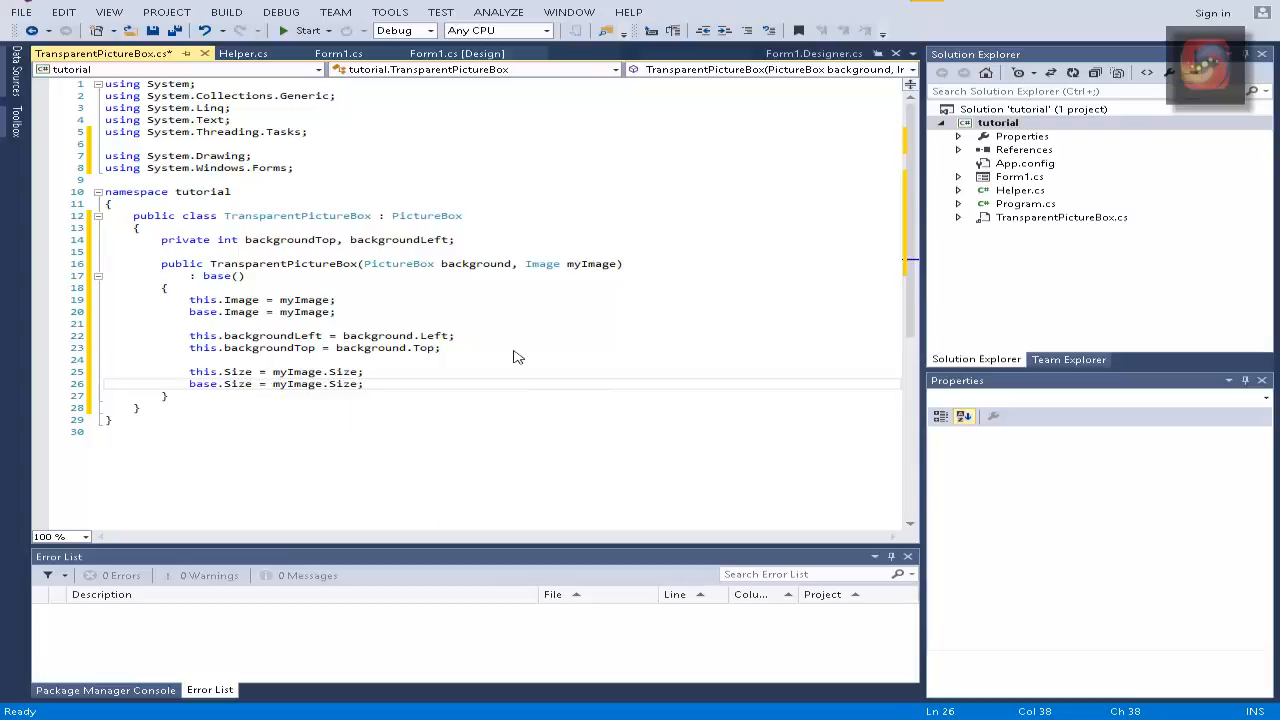
pyautogui.press('enter')
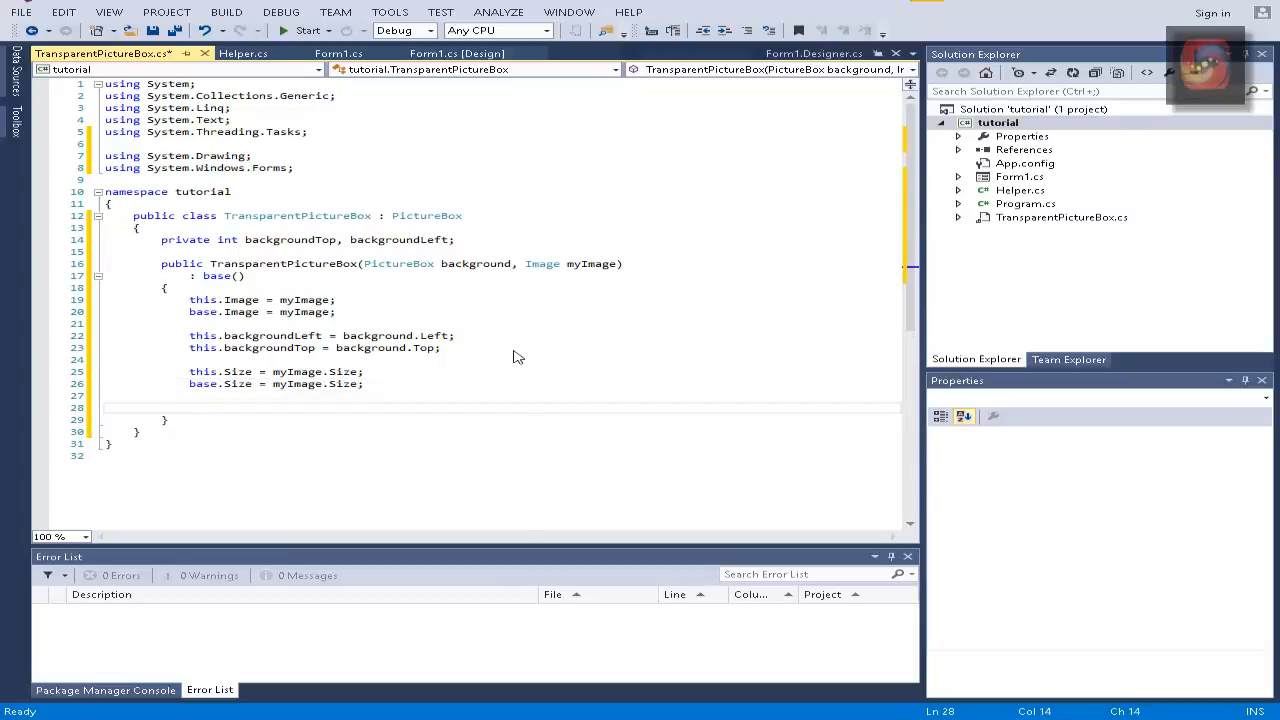
pyautogui.write('background')
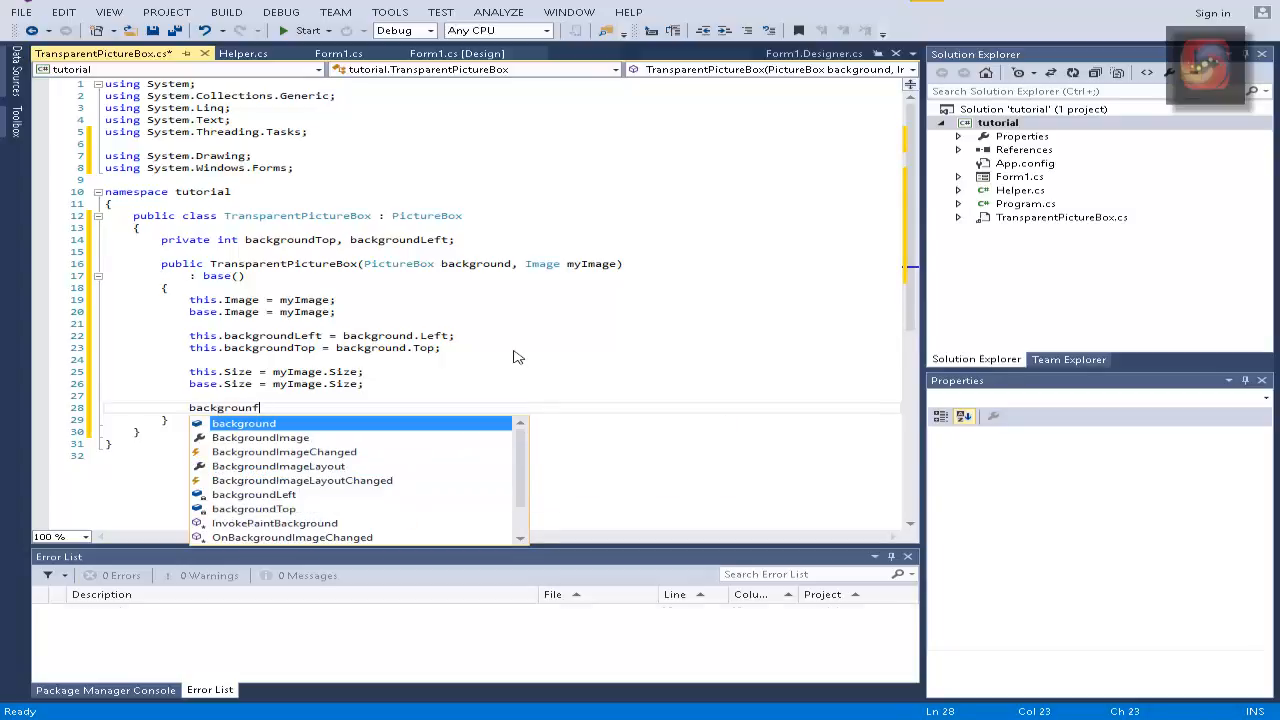
pyautogui.write('.c')
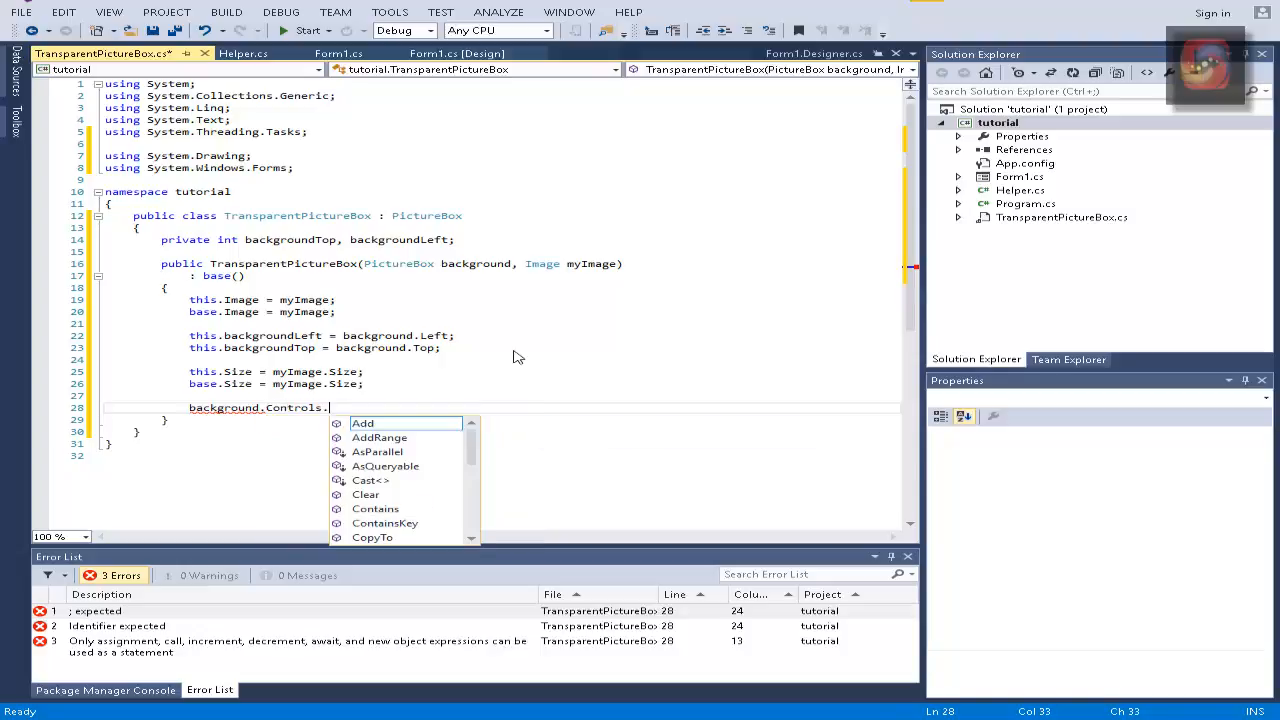
pyautogui.write('(this);')
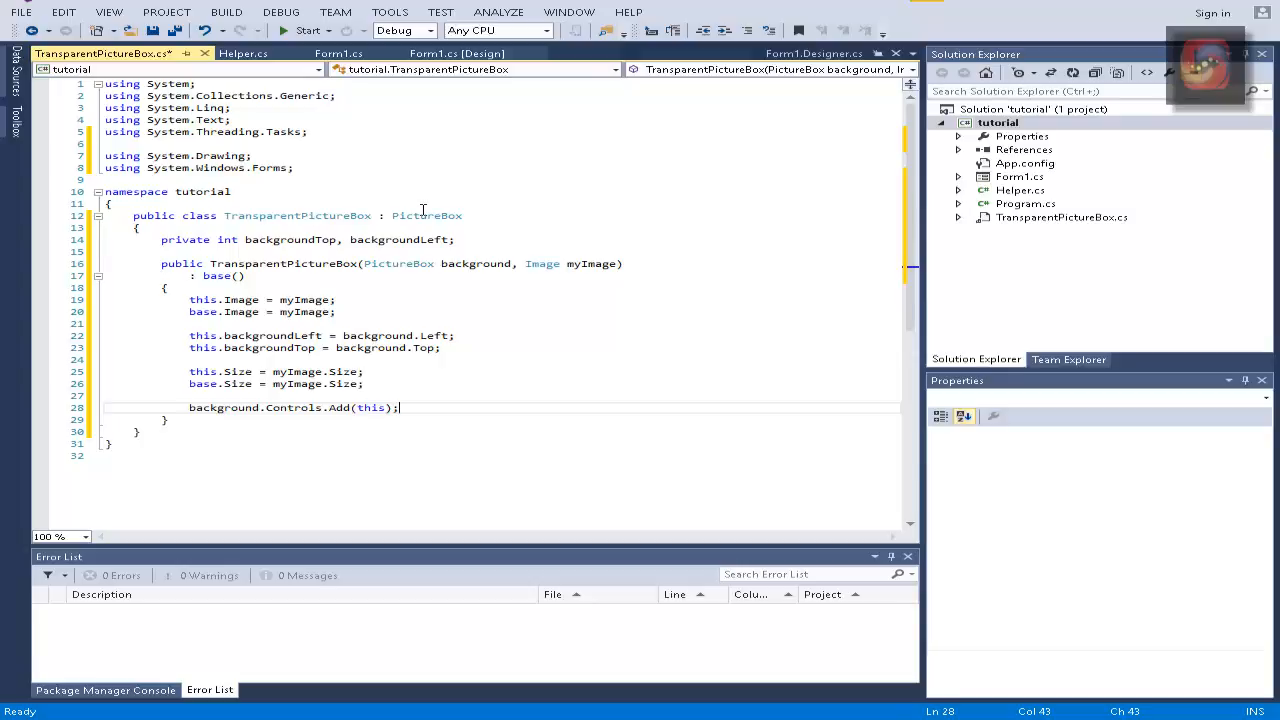
pyautogui.moveTo(426, 215)
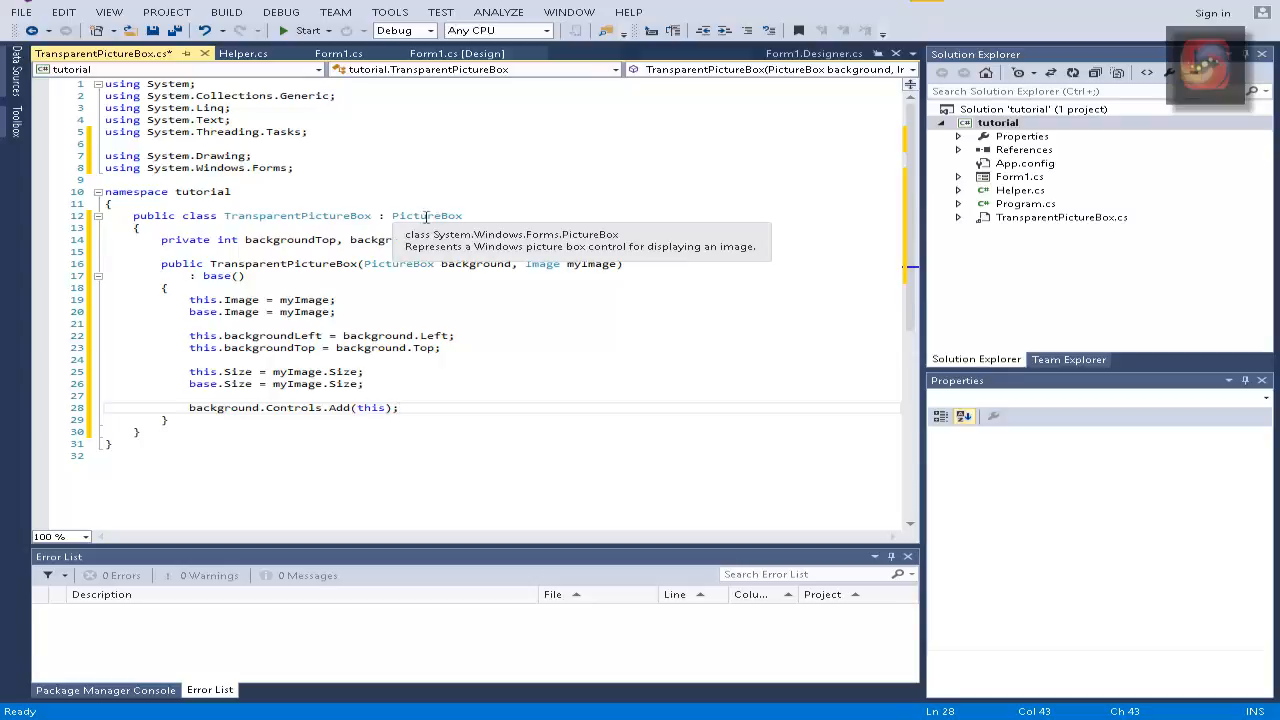
pyautogui.moveTo(384, 477)
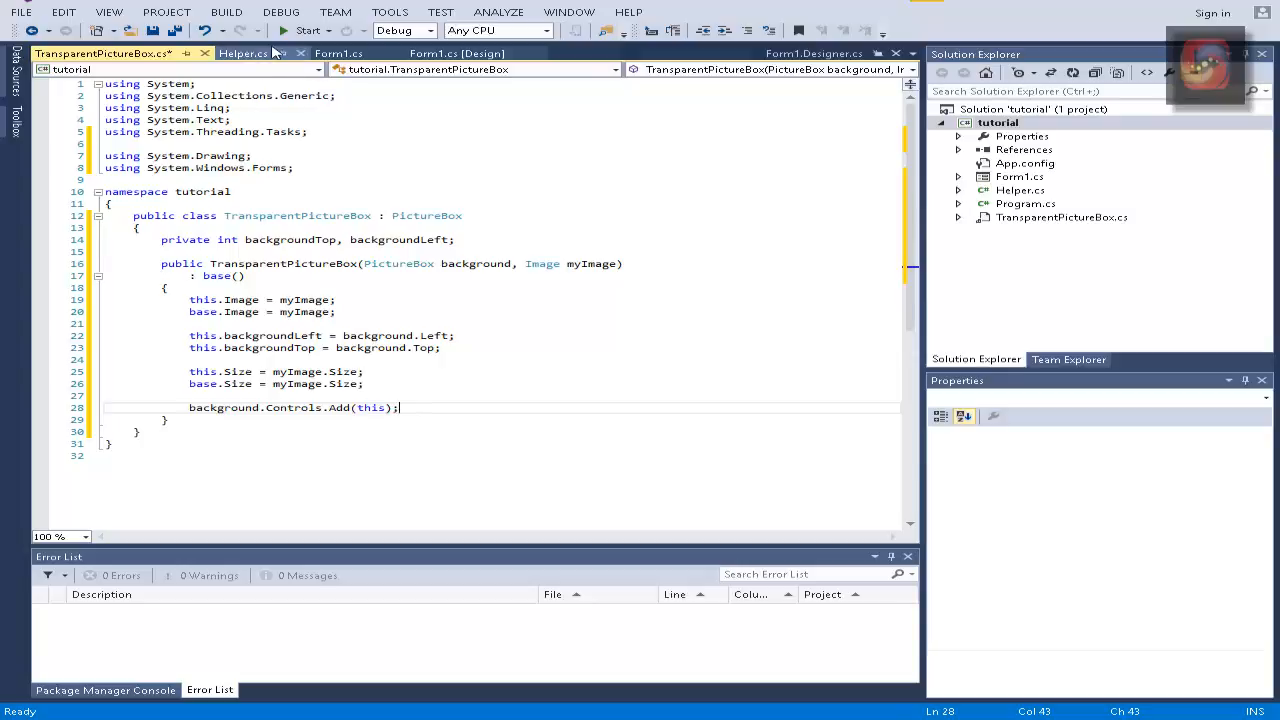
# Step: Create TransparentPictureBox tpb from this.back and Pictures\donut.png in Form1, then Start
pyautogui.click(338, 53)
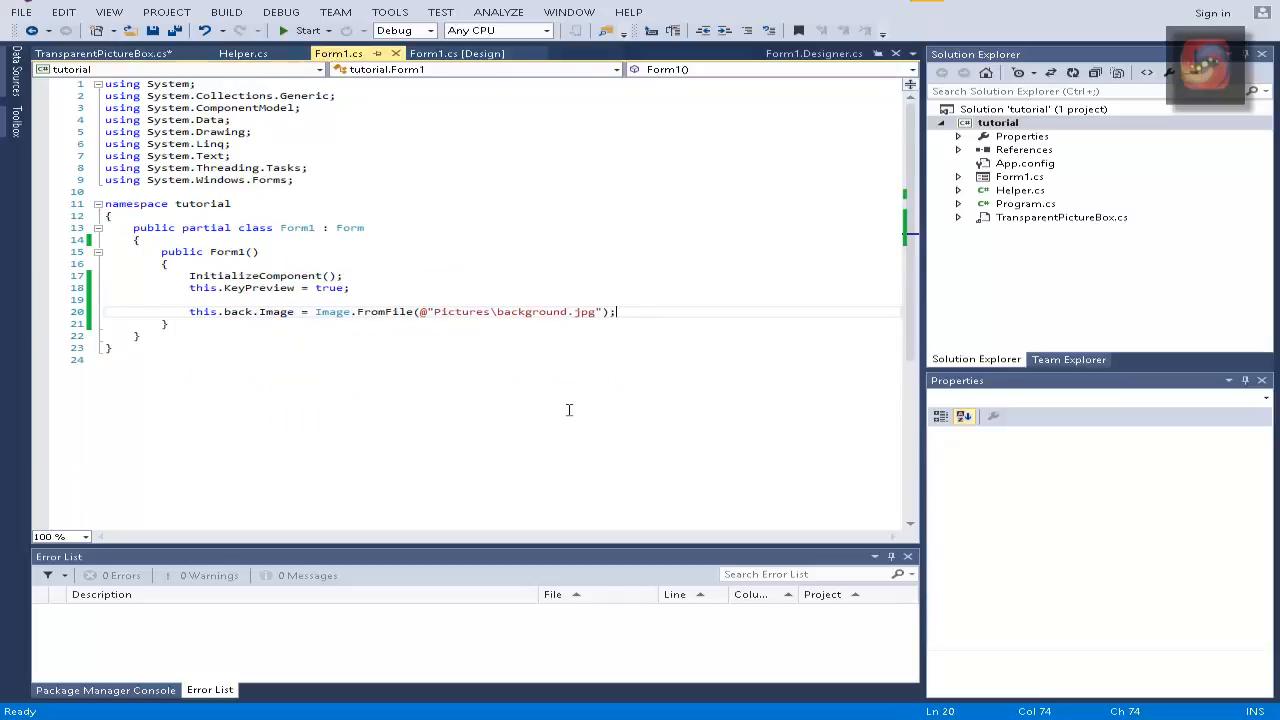
pyautogui.write('Tra')
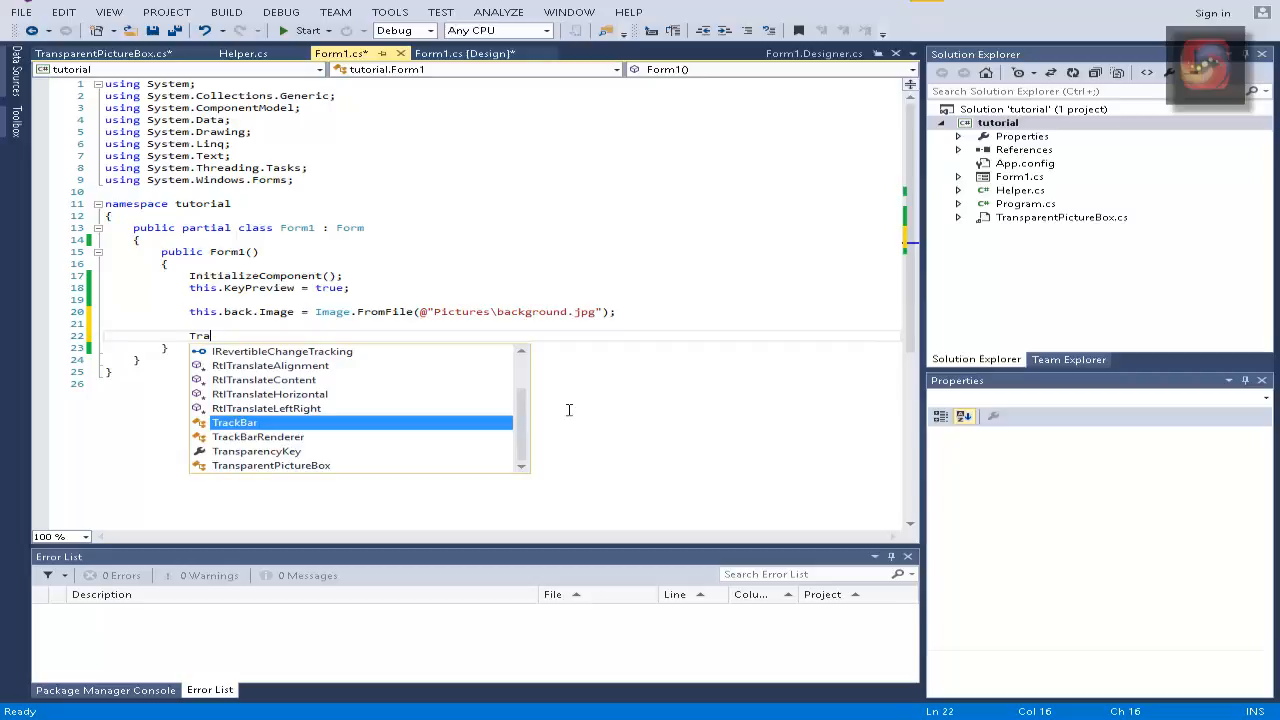
pyautogui.write('nsparentPictureBox')
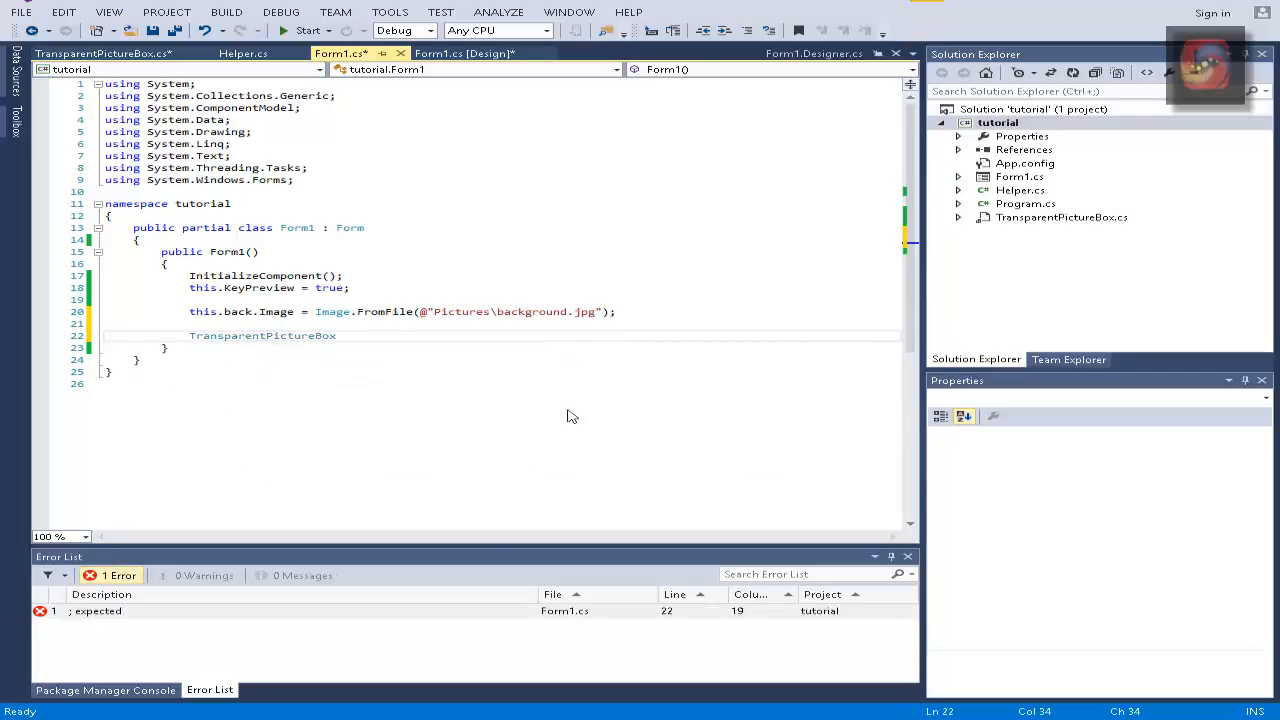
pyautogui.write('tpb')
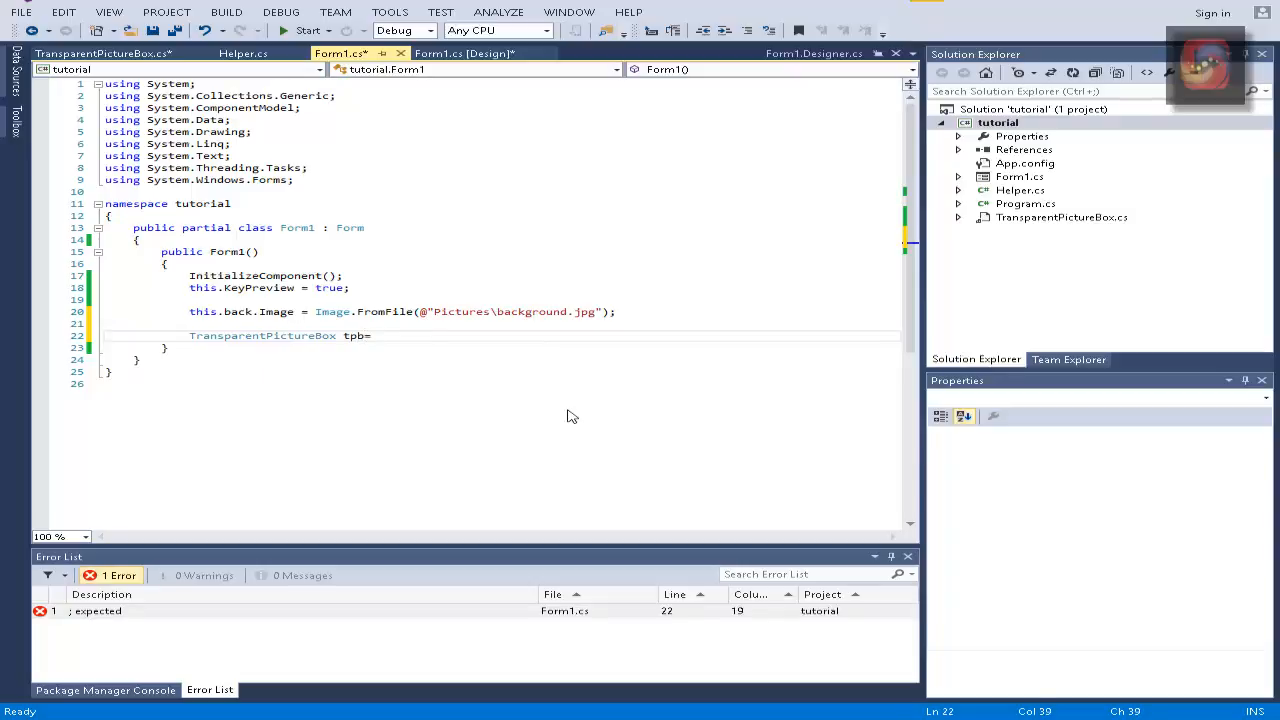
pyautogui.write('=new TransparentPictureBox')
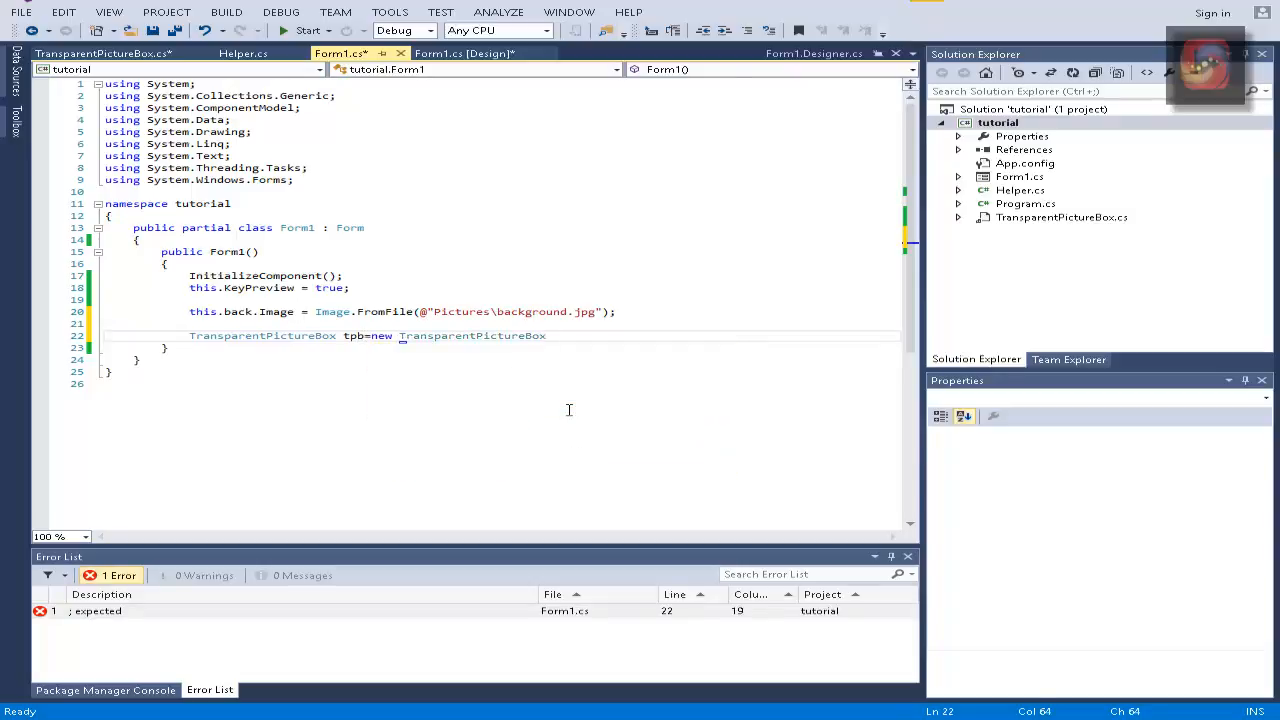
pyautogui.write('(this.back')
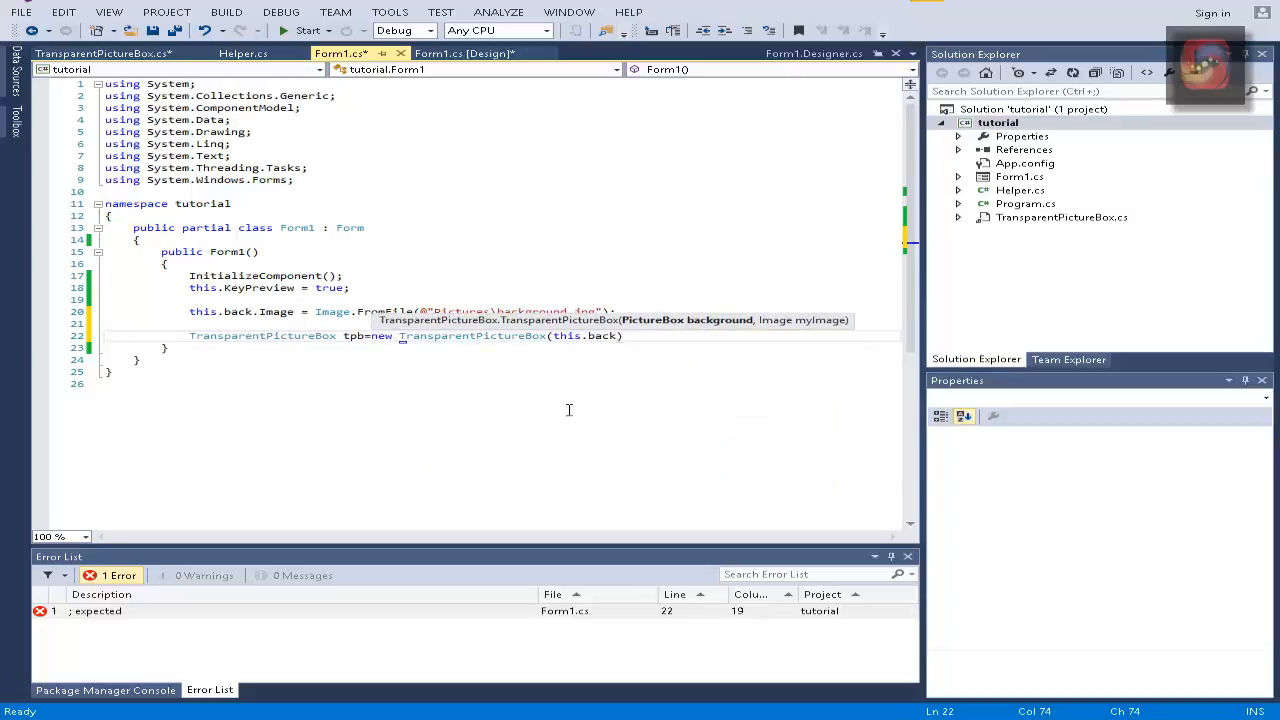
pyautogui.write('Image.FromFile(')
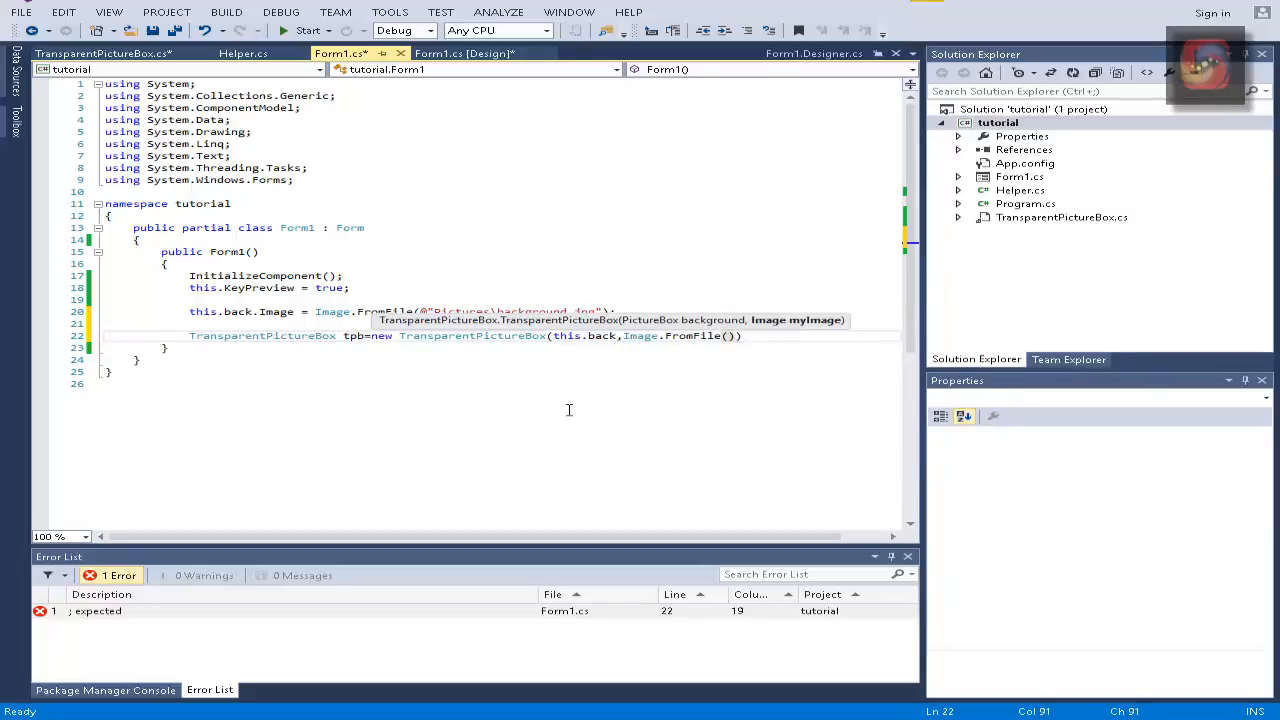
pyautogui.write('@"')
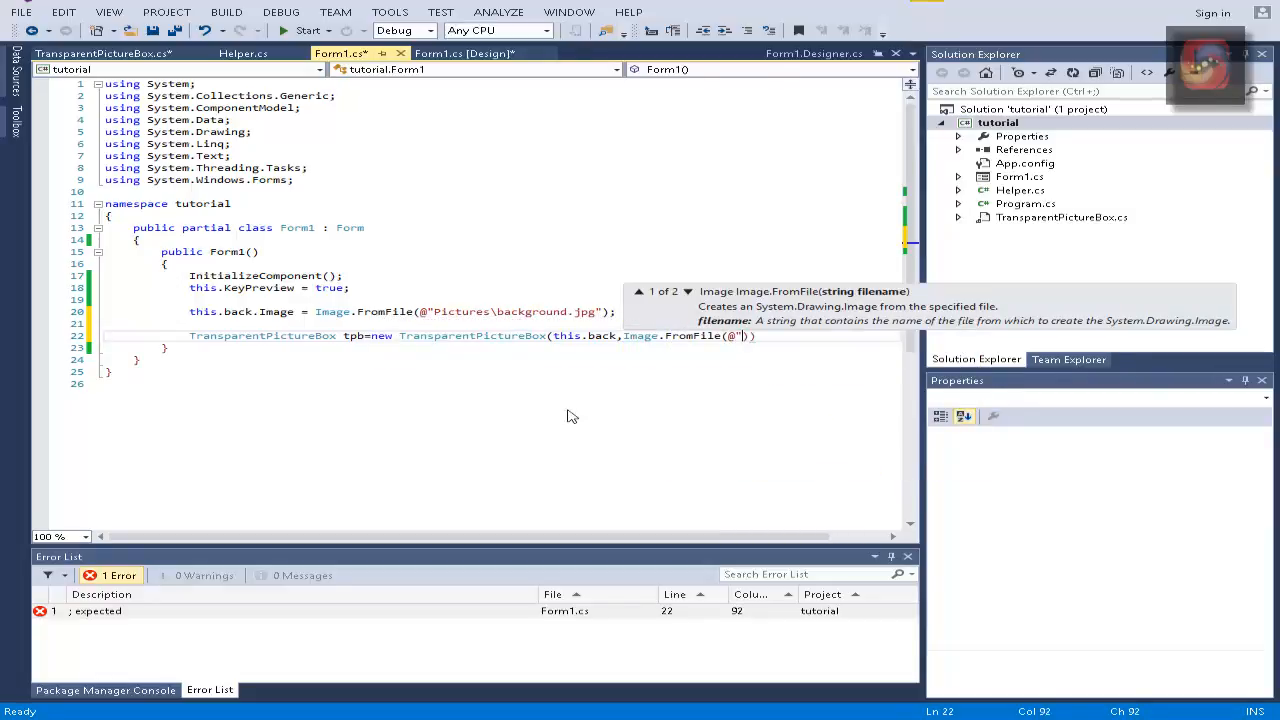
pyautogui.write('Pictures\\')
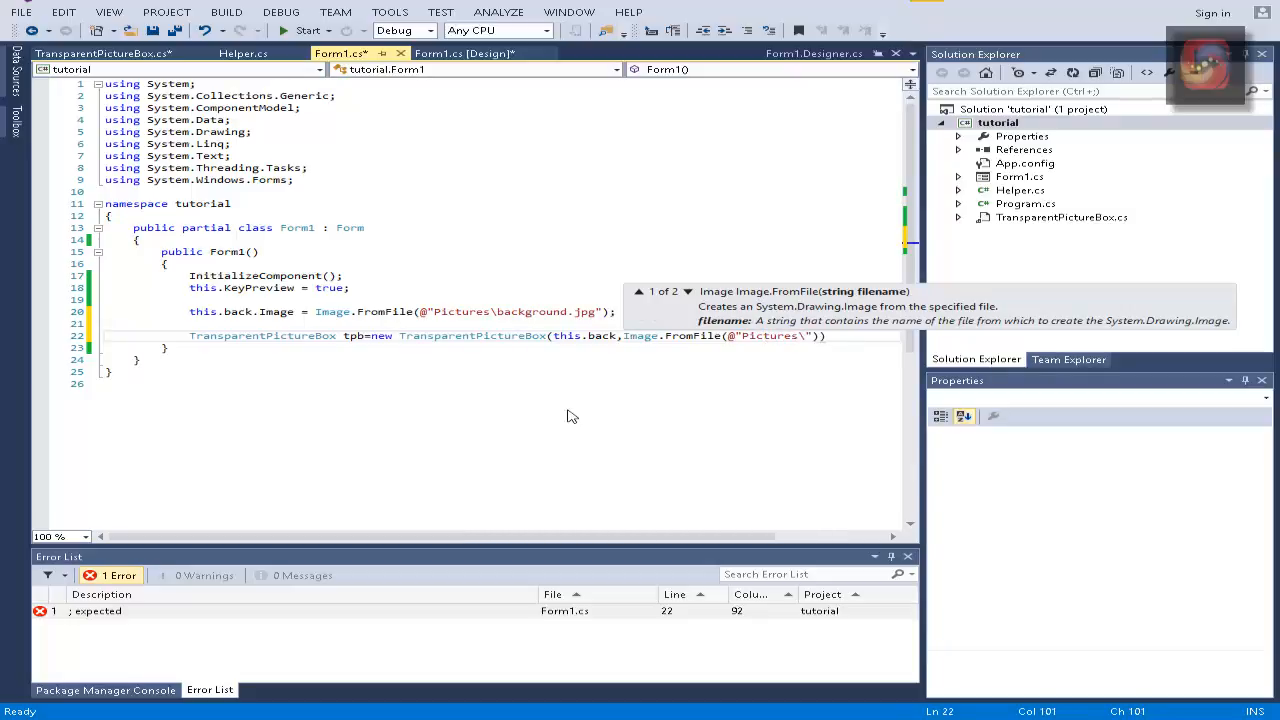
pyautogui.write('donut.png')
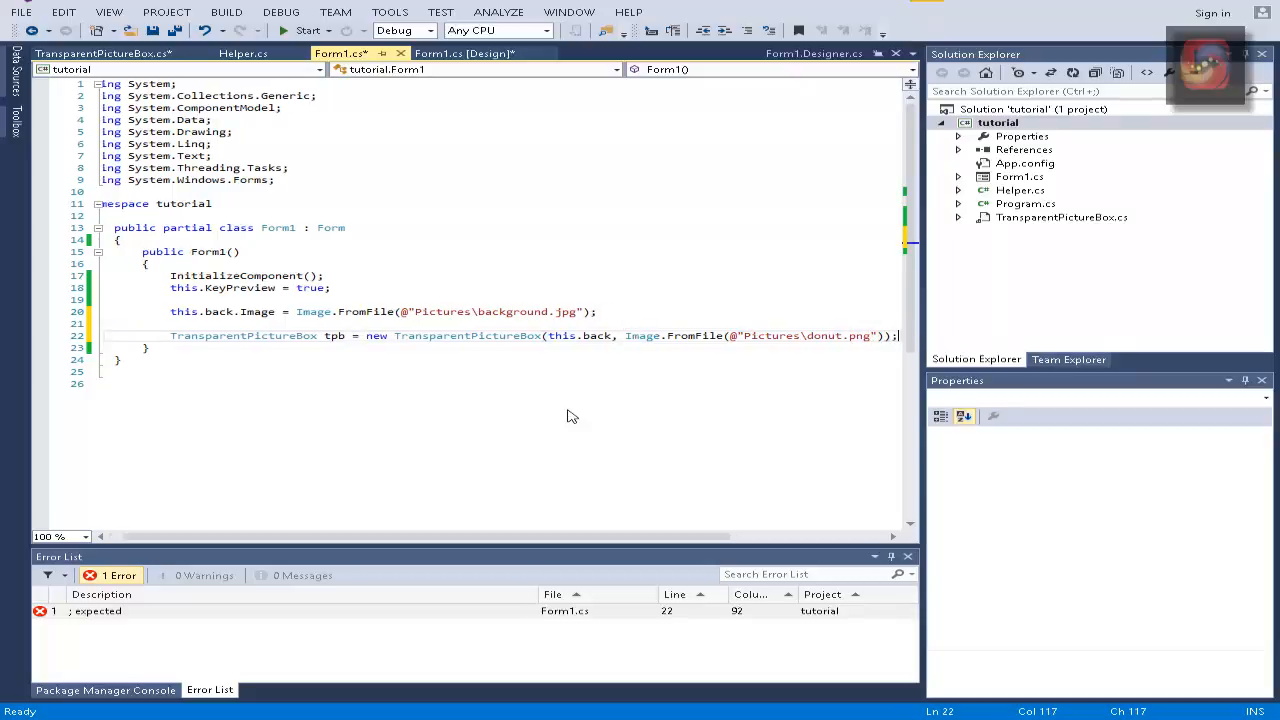
pyautogui.click(308, 30)
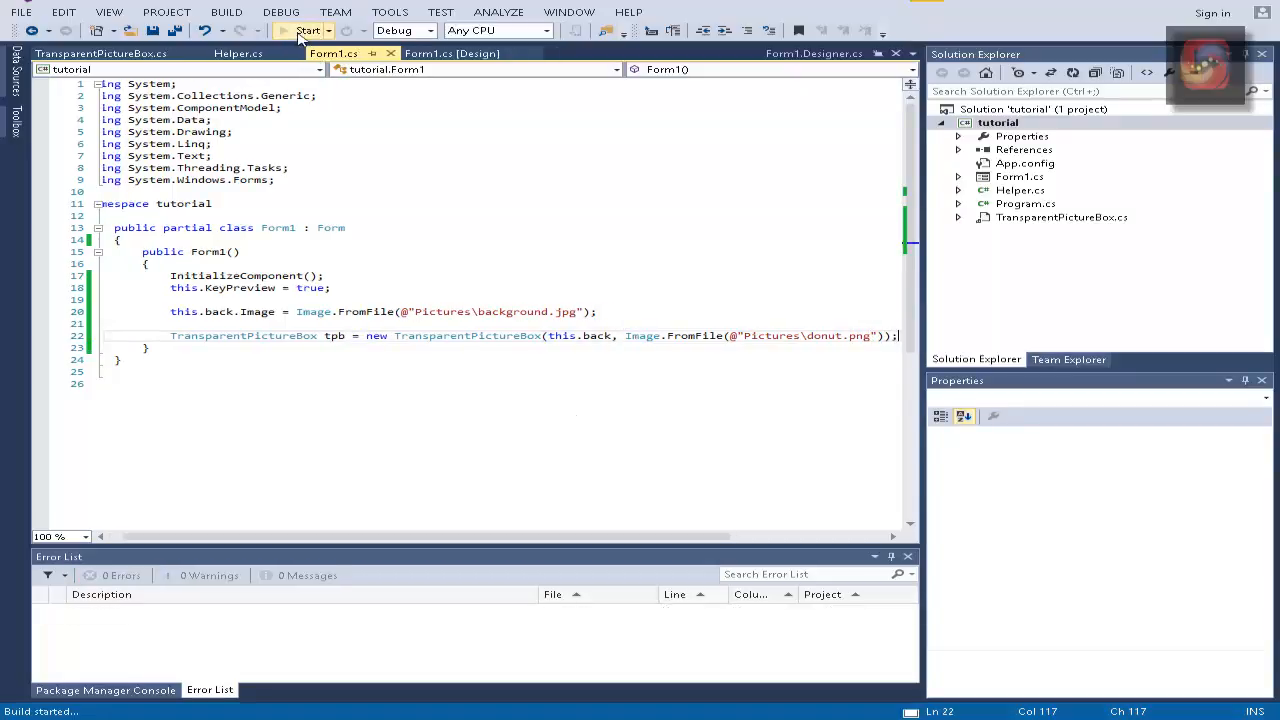
pyautogui.click(308, 30)
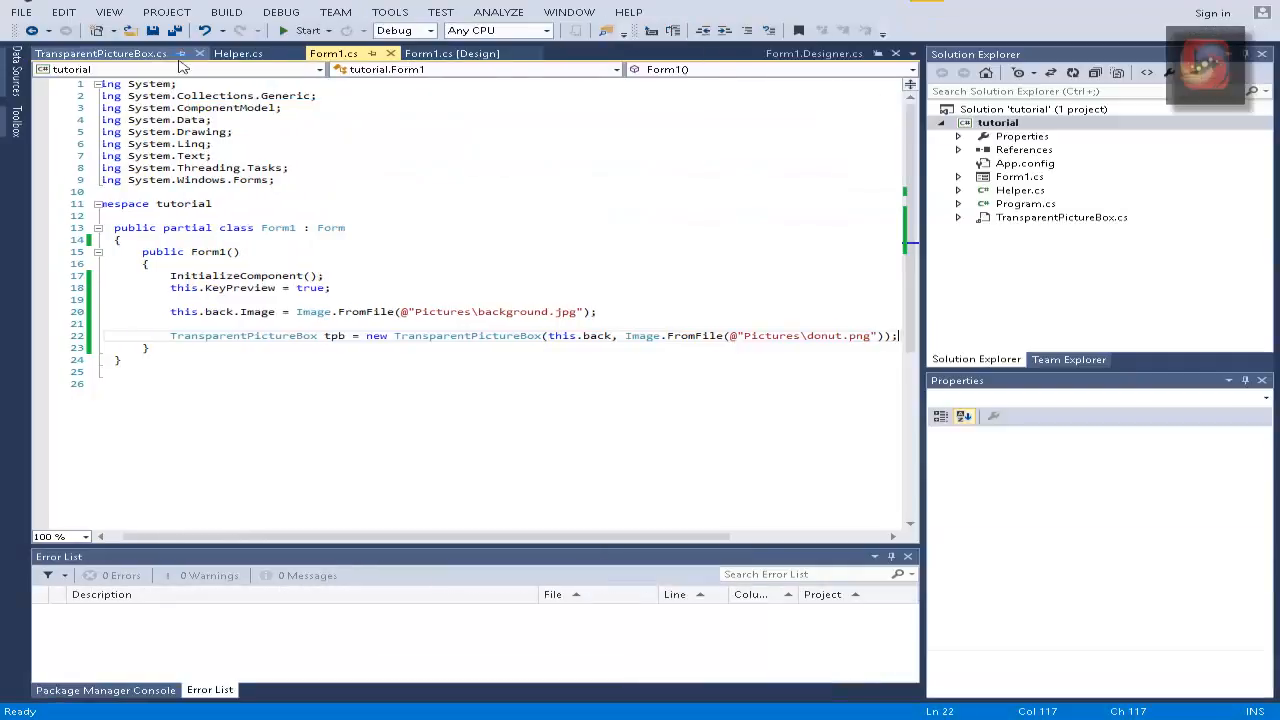
# Step: Set Left and Top on this and base from backgroundLeft and backgroundTop
pyautogui.click(238, 53)
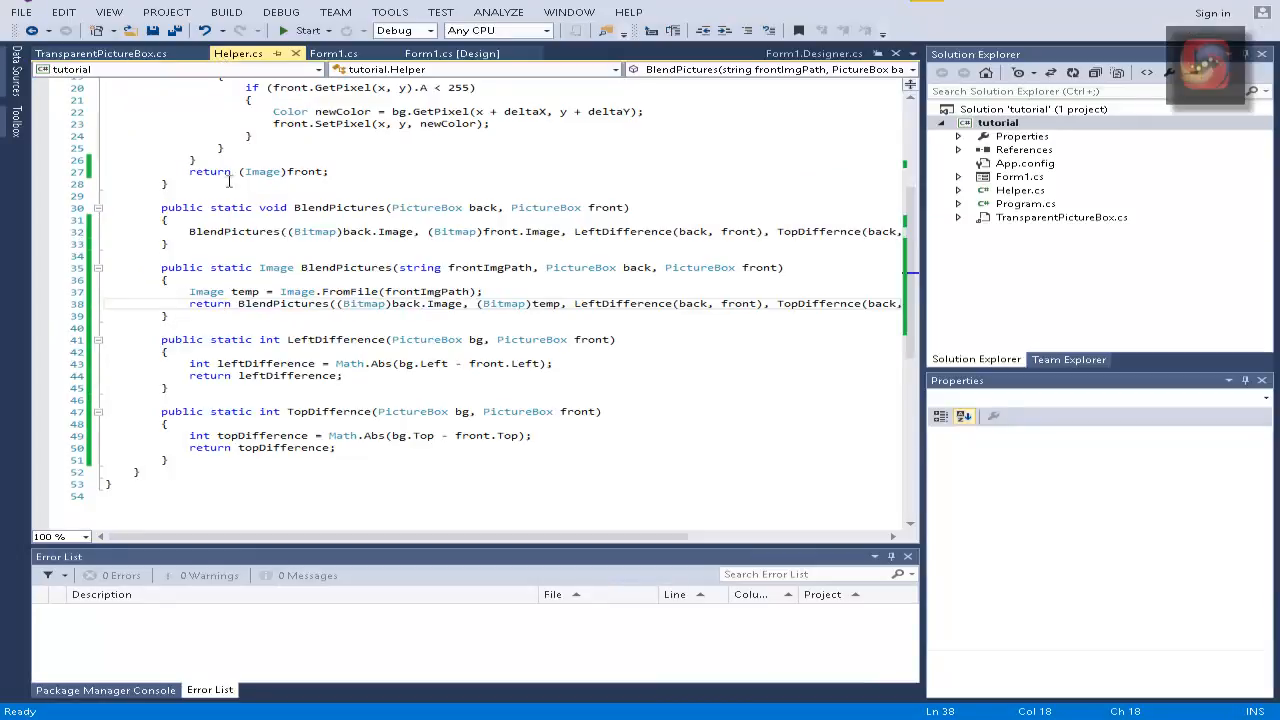
pyautogui.click(100, 53)
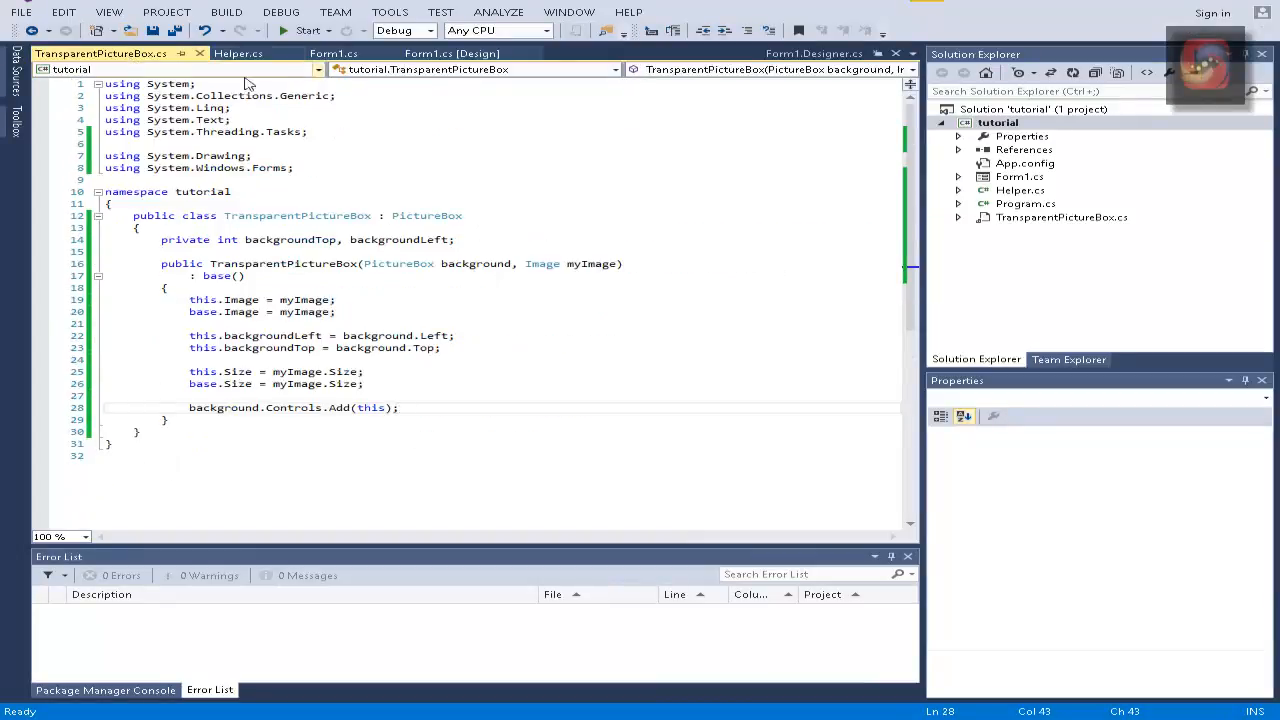
pyautogui.press('enter')
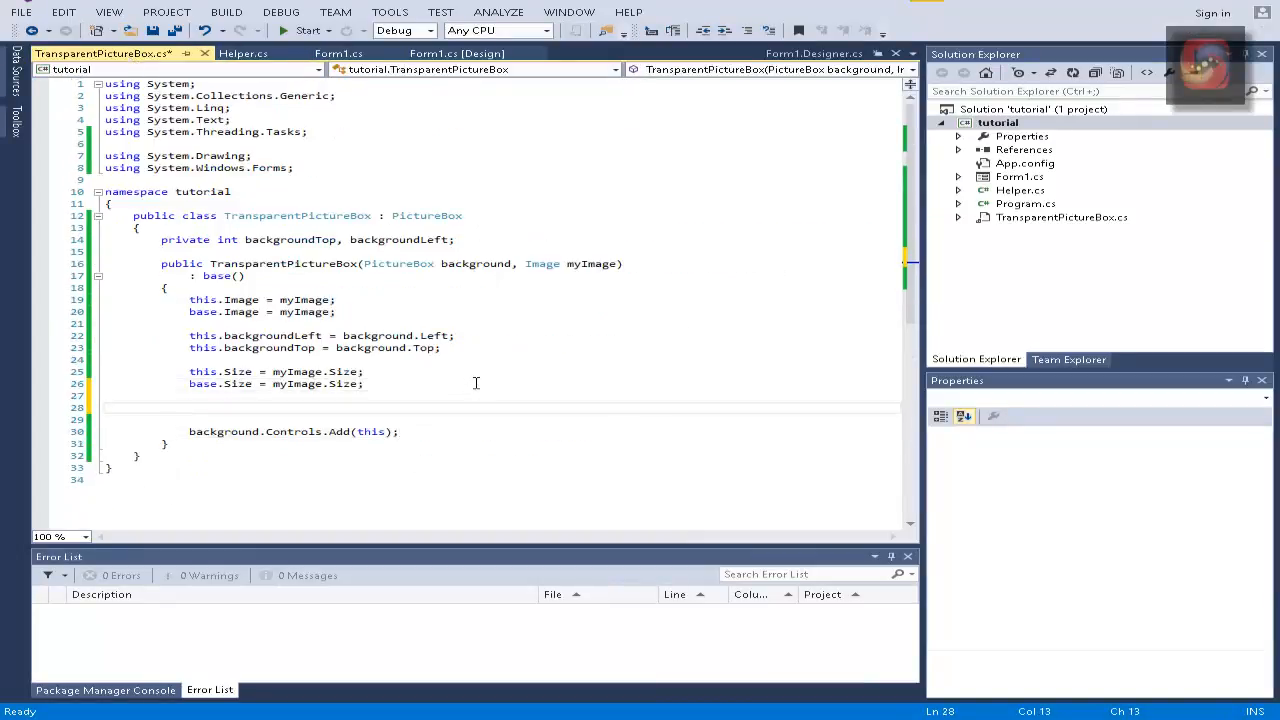
pyautogui.write('this.Left')
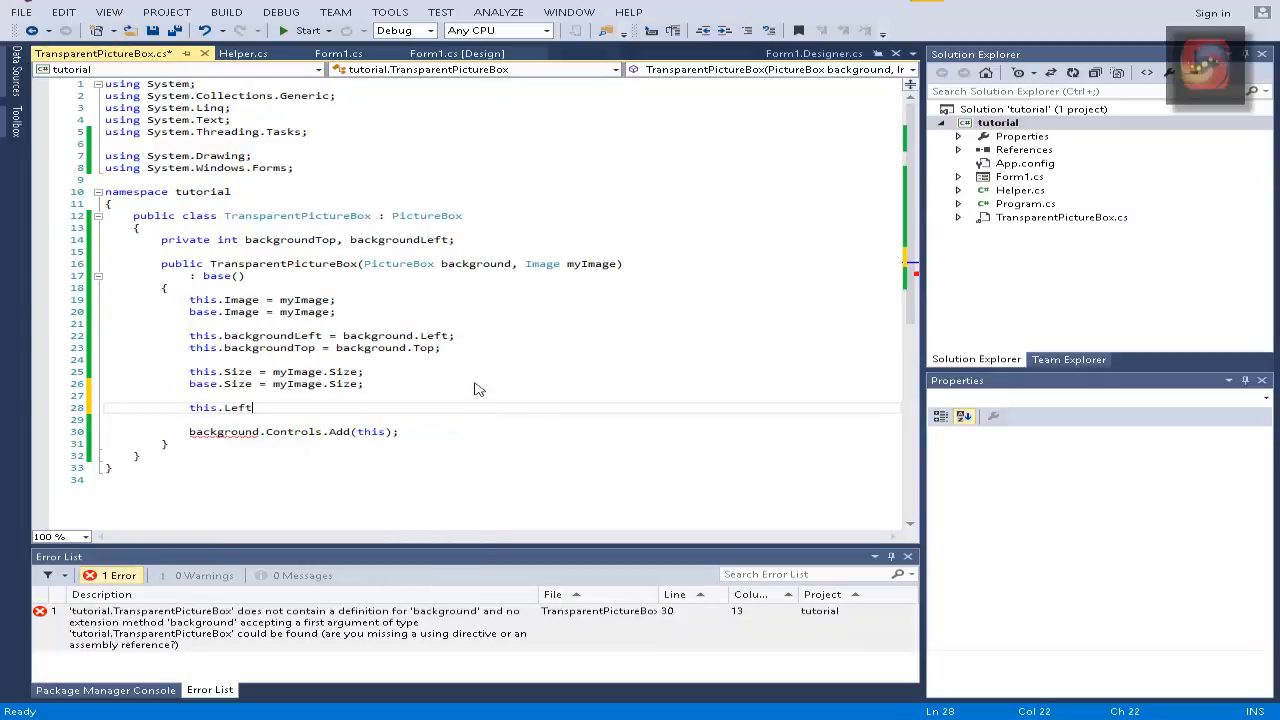
pyautogui.write('=')
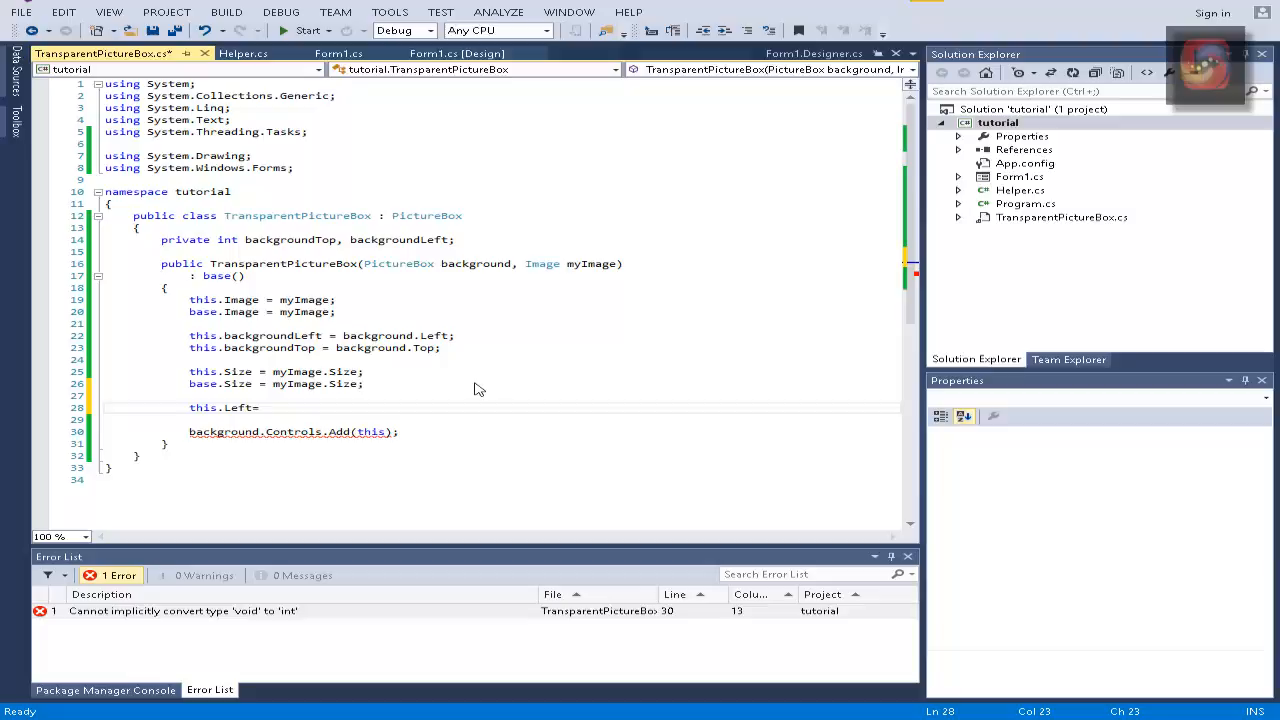
pyautogui.write('this.Top=th')
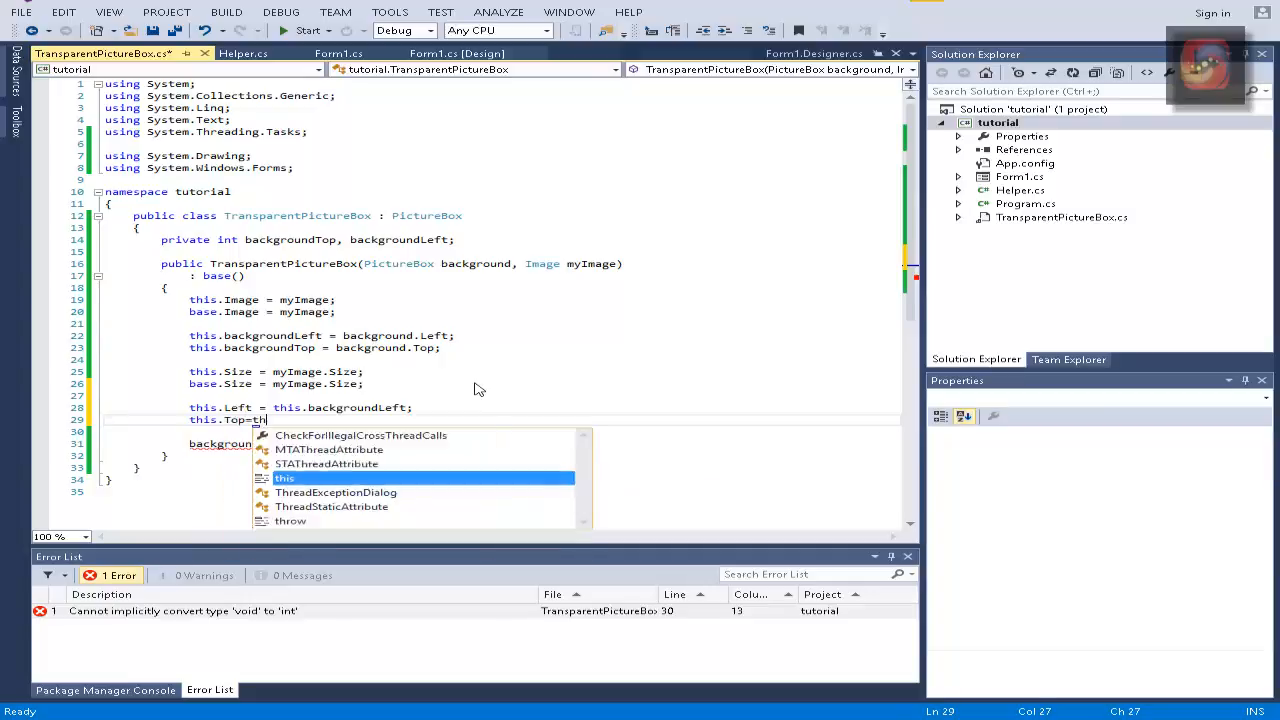
pyautogui.write('.backgroundTop;')
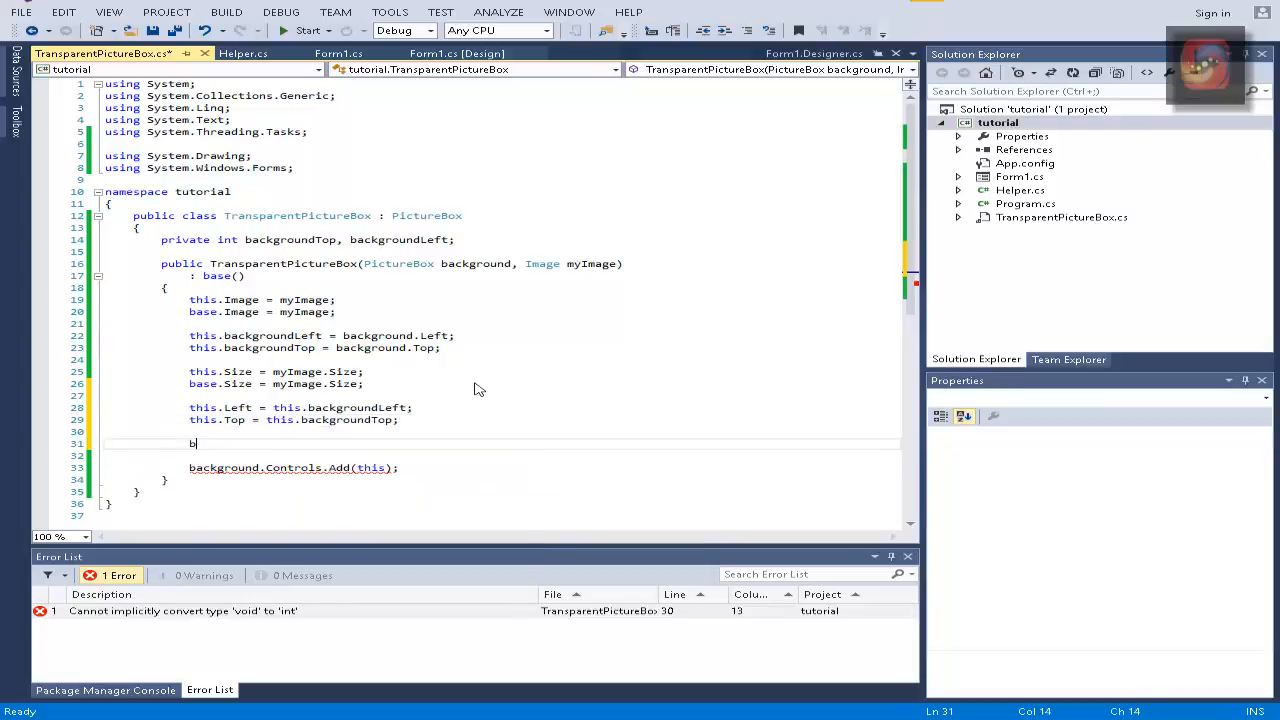
pyautogui.write('ase.le')
pyautogui.click(502, 455)
pyautogui.write('b')
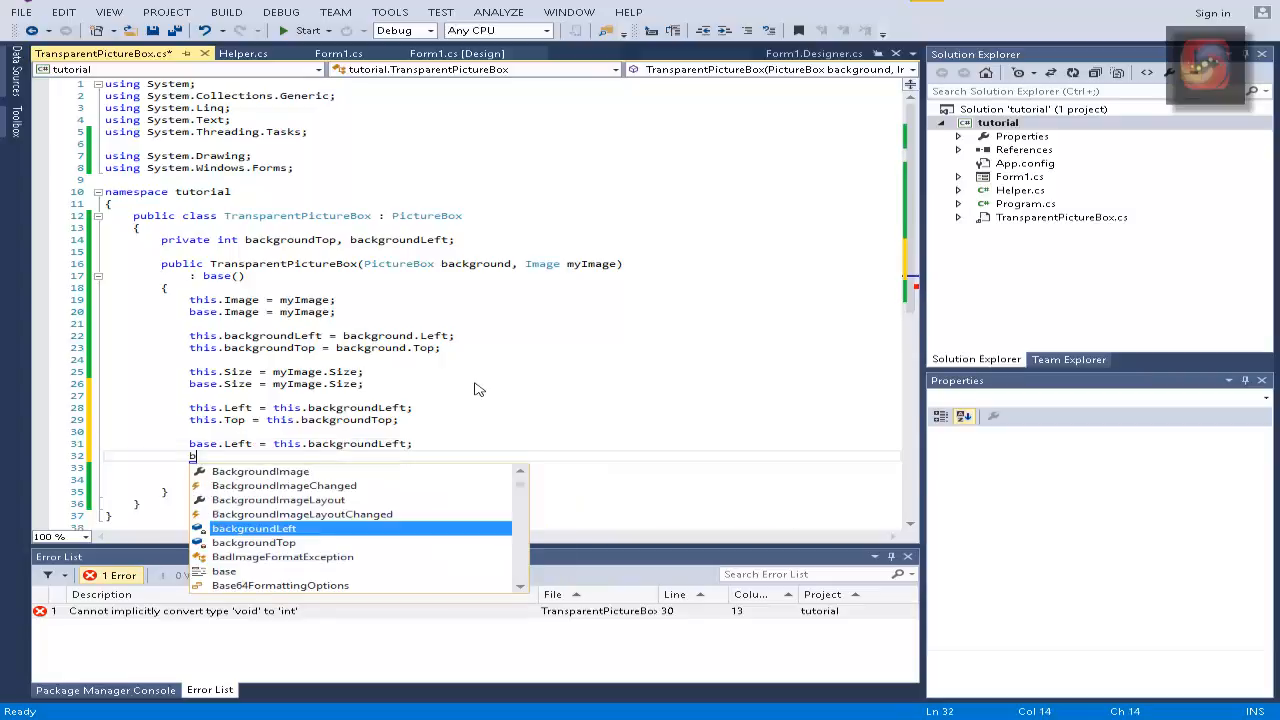
pyautogui.write('top')
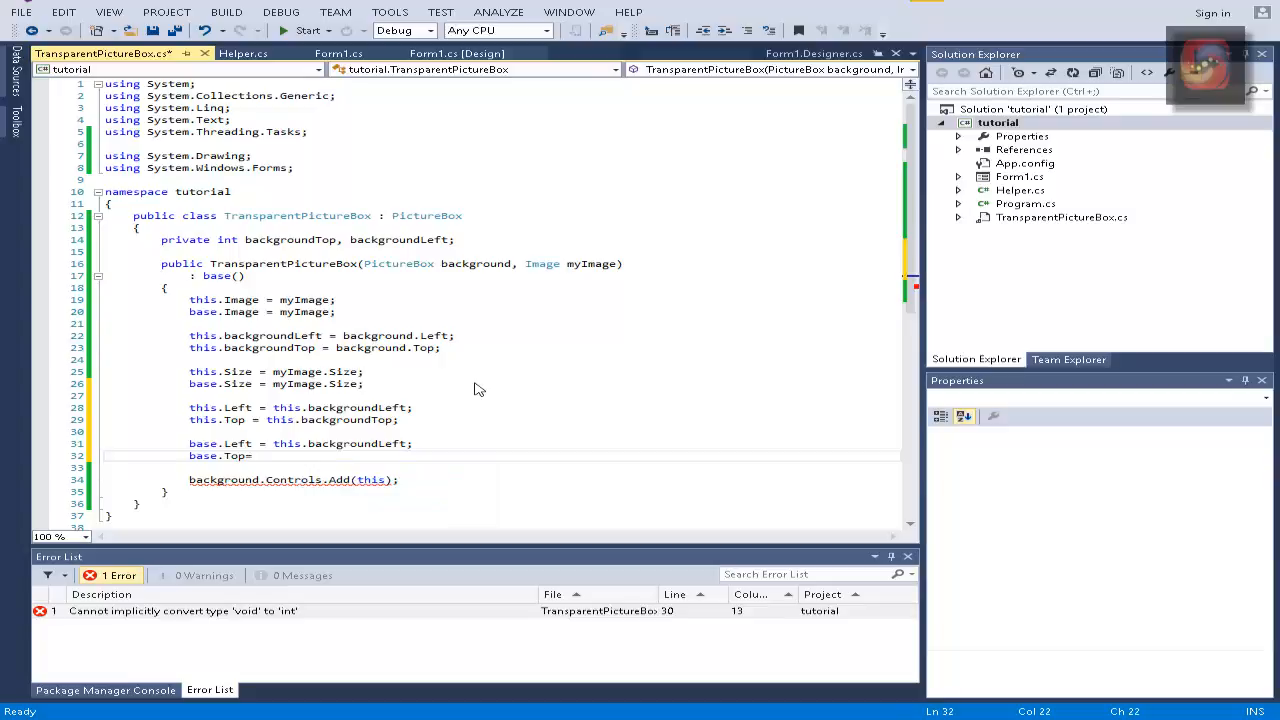
pyautogui.write('th')
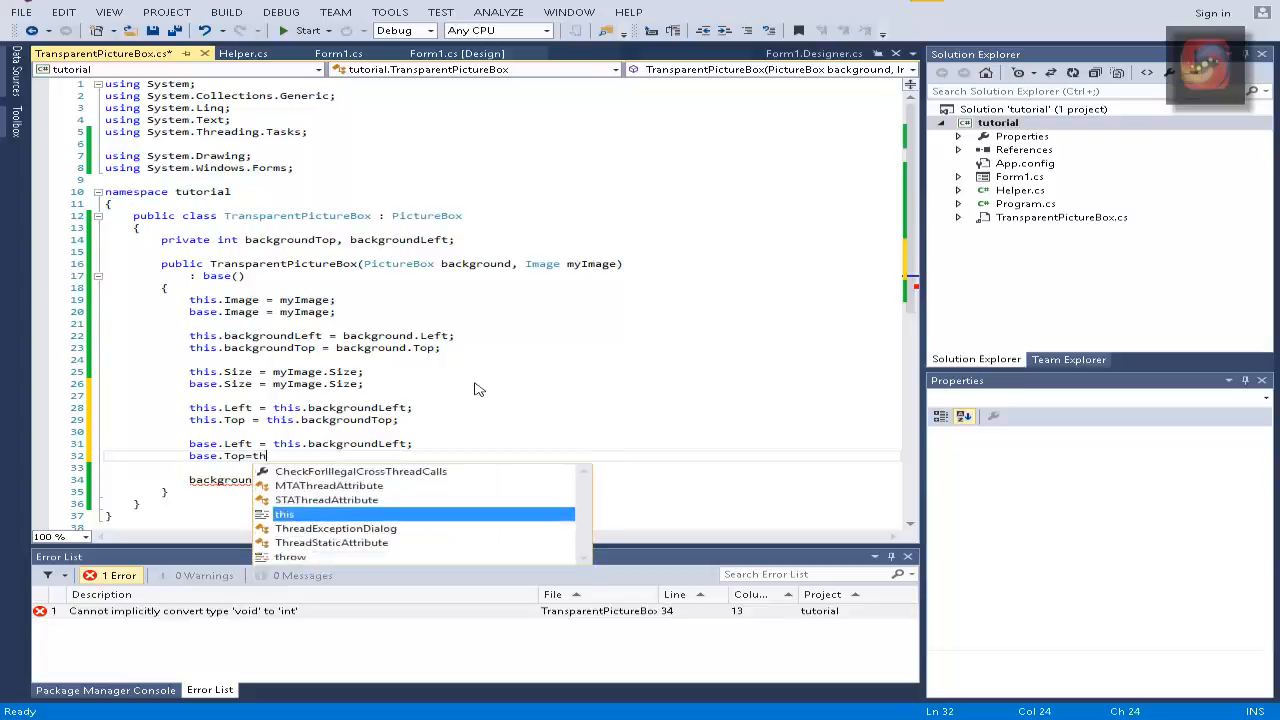
pyautogui.write('is.backgroundTop;')
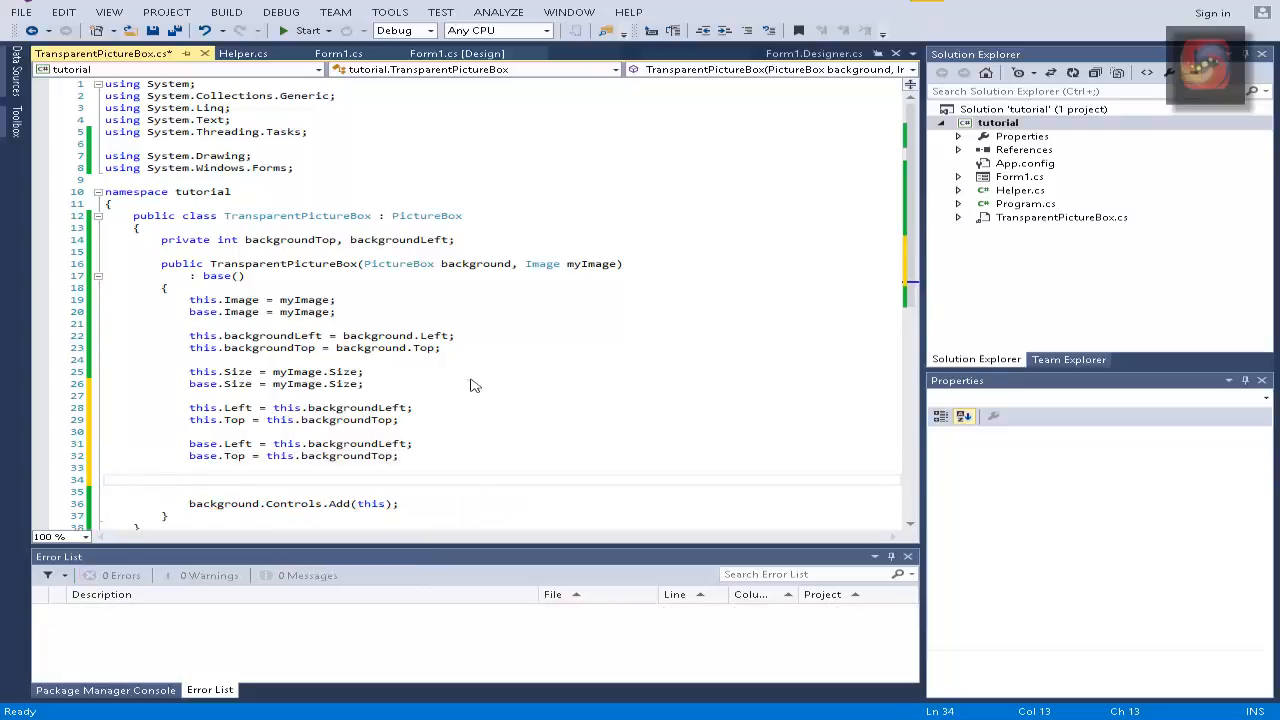
# Step: Set BackColor to Color.Transparent on both this and base
pyautogui.write('this.ba')
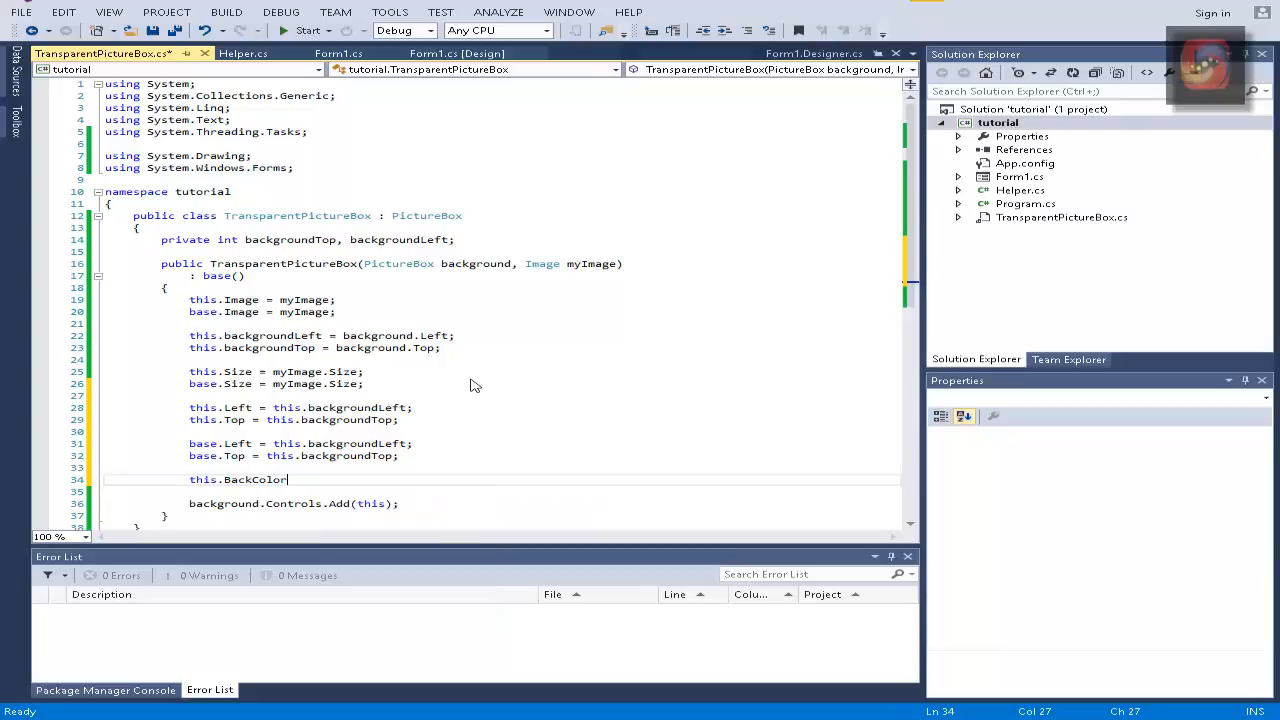
pyautogui.write('=Color')
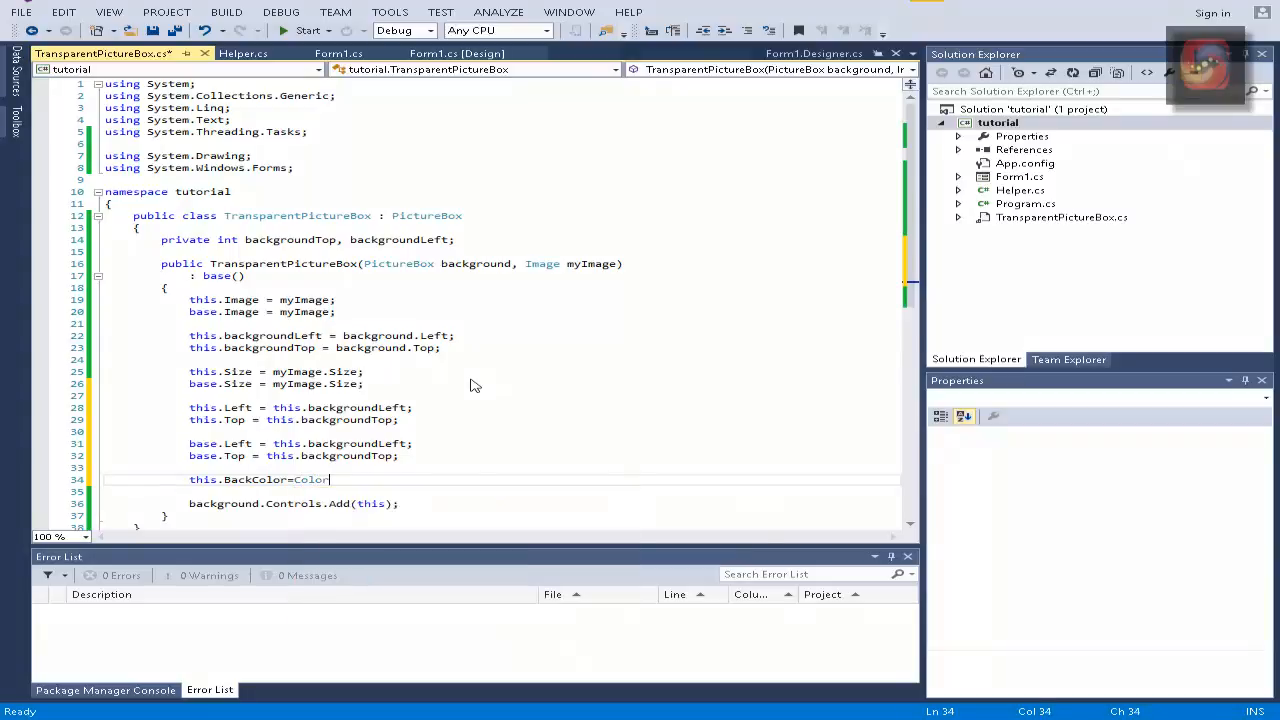
pyautogui.write('.Transparent;')
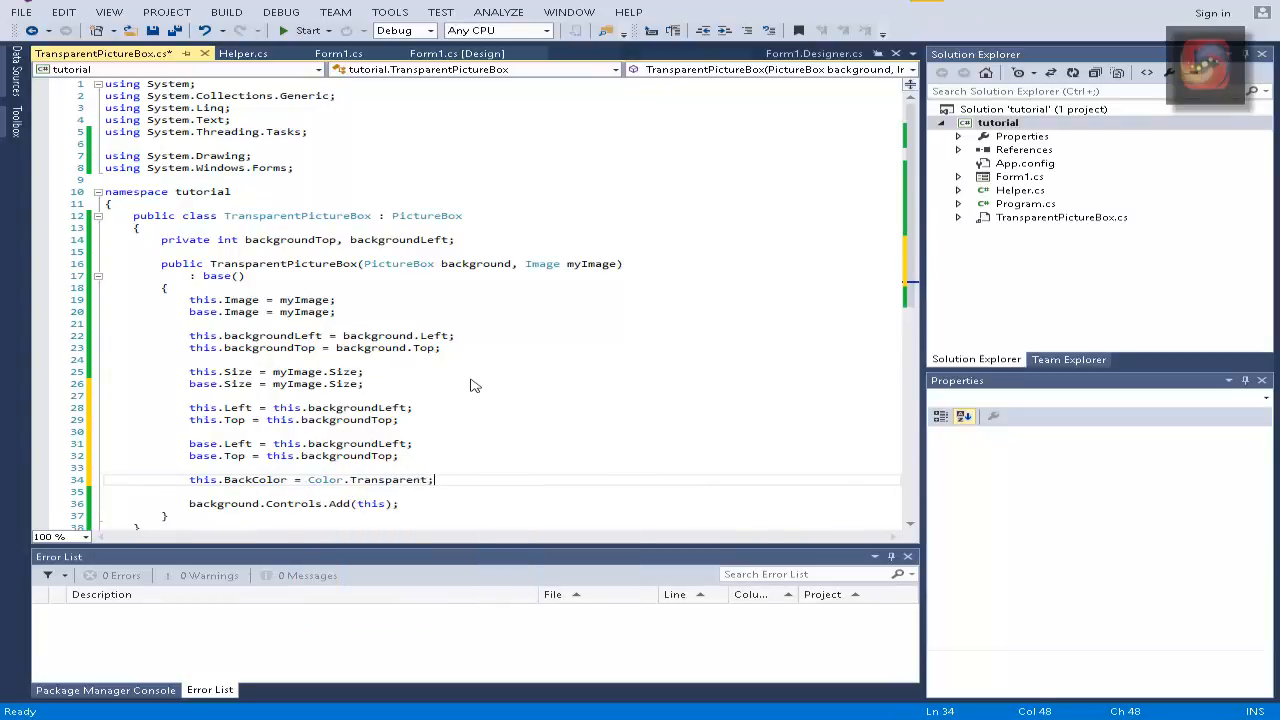
pyautogui.write('base.Back')
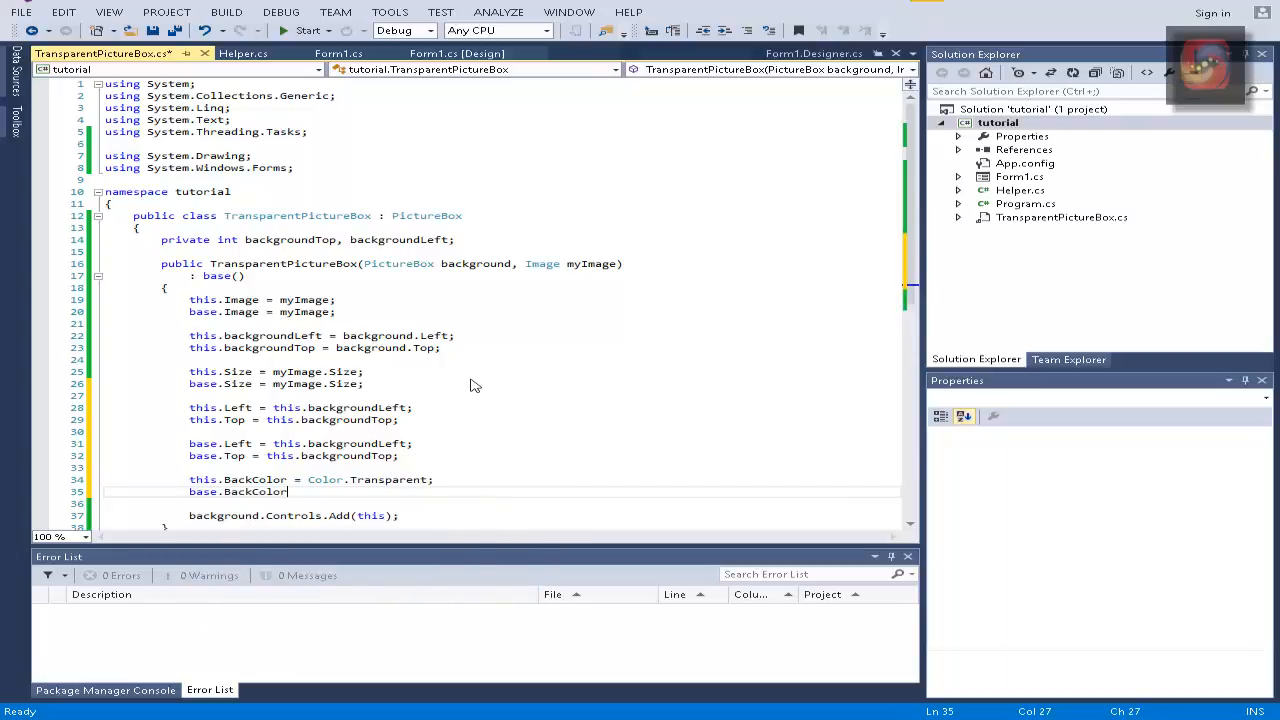
pyautogui.write('Color.Transparent;')
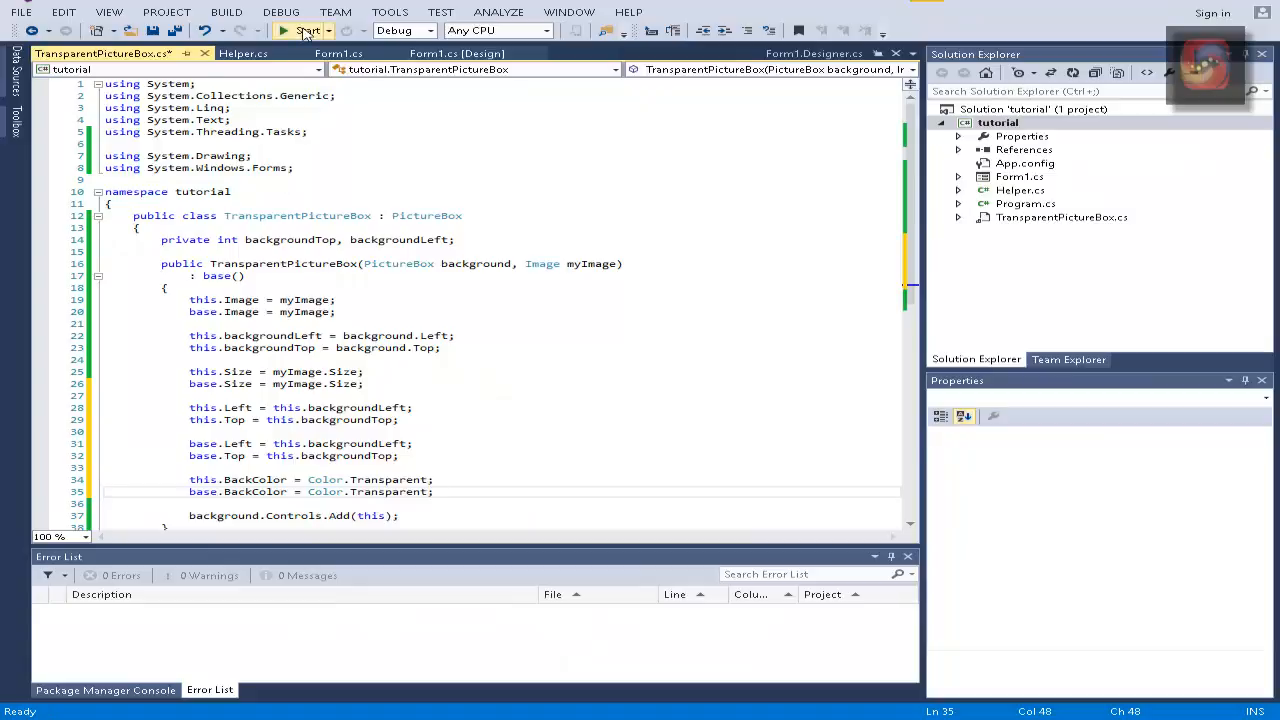
# Step: Run Form1 to show the donut over the orange triangle background
pyautogui.click(307, 30)
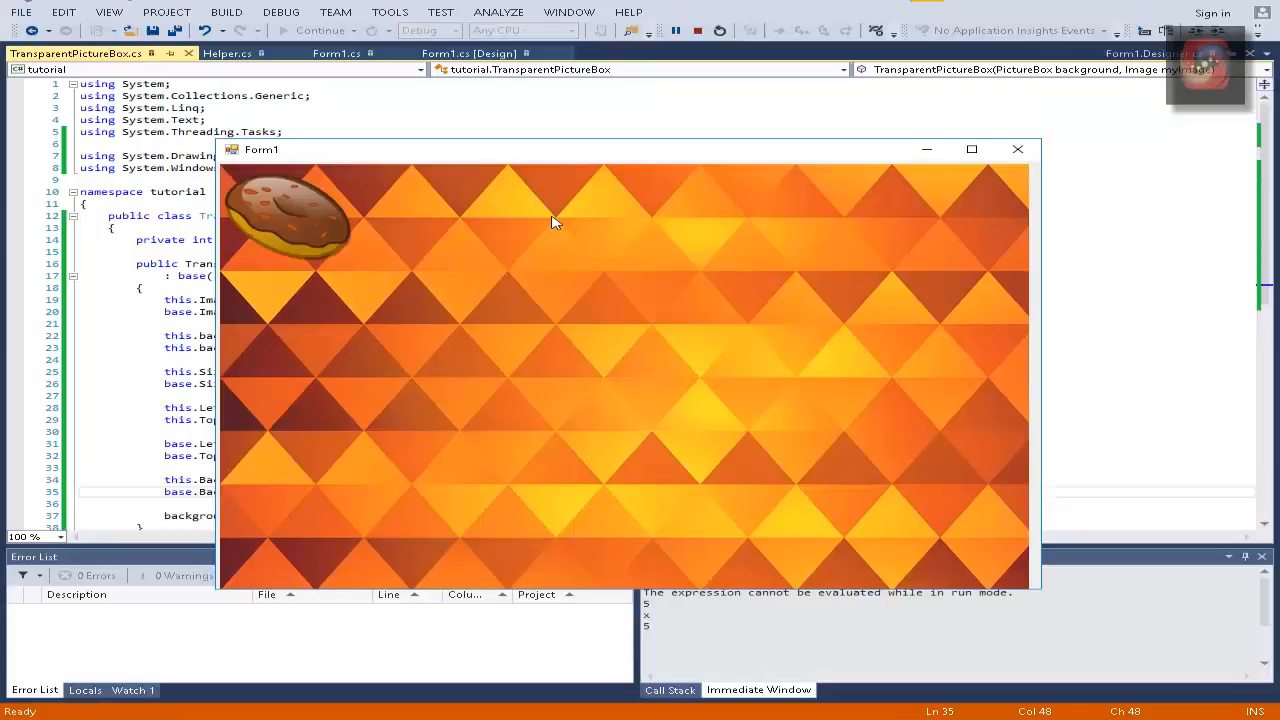
pyautogui.moveTo(400, 220)
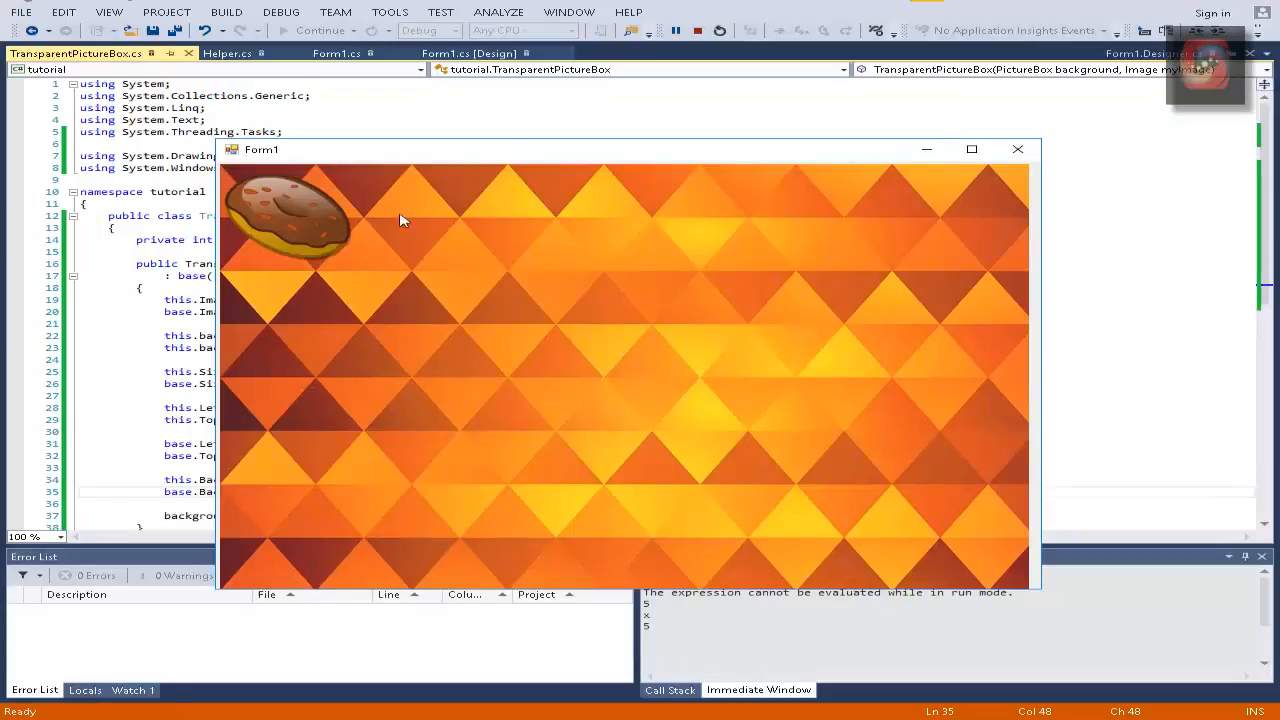
pyautogui.moveTo(343, 257)
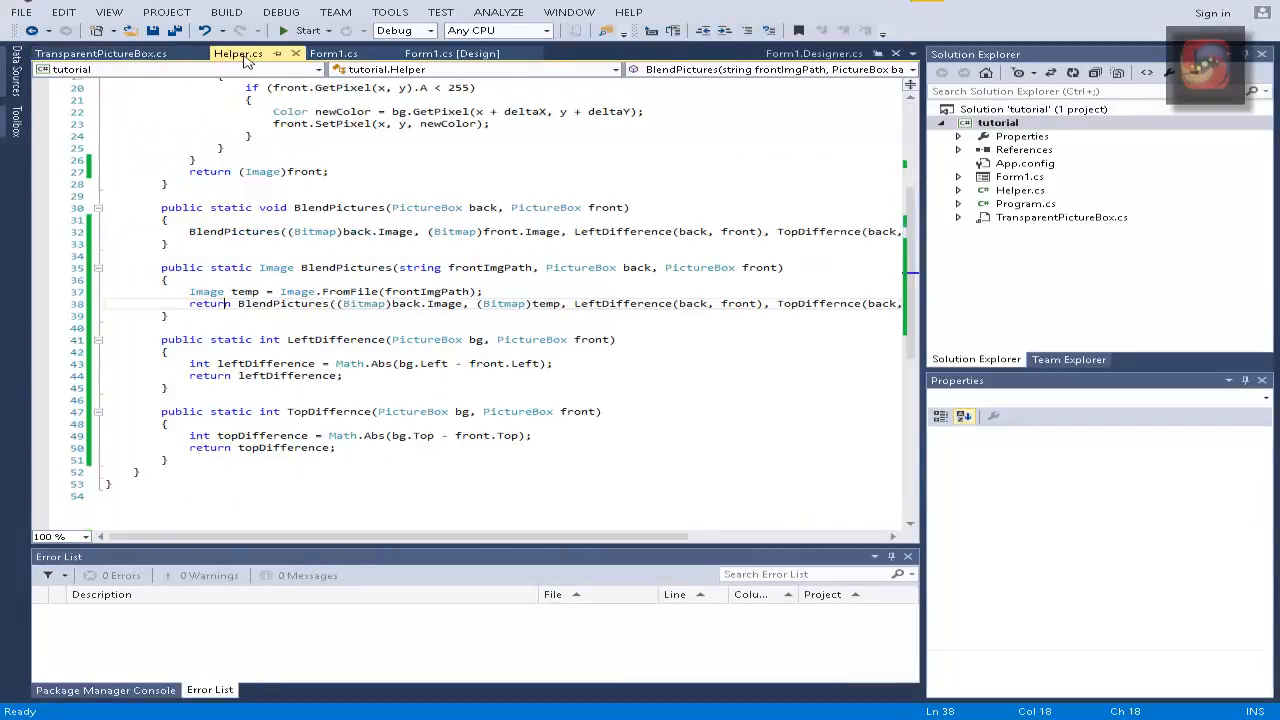
# Step: Switch to the Form1 [Design] view and scroll the form's events list
pyautogui.click(333, 53)
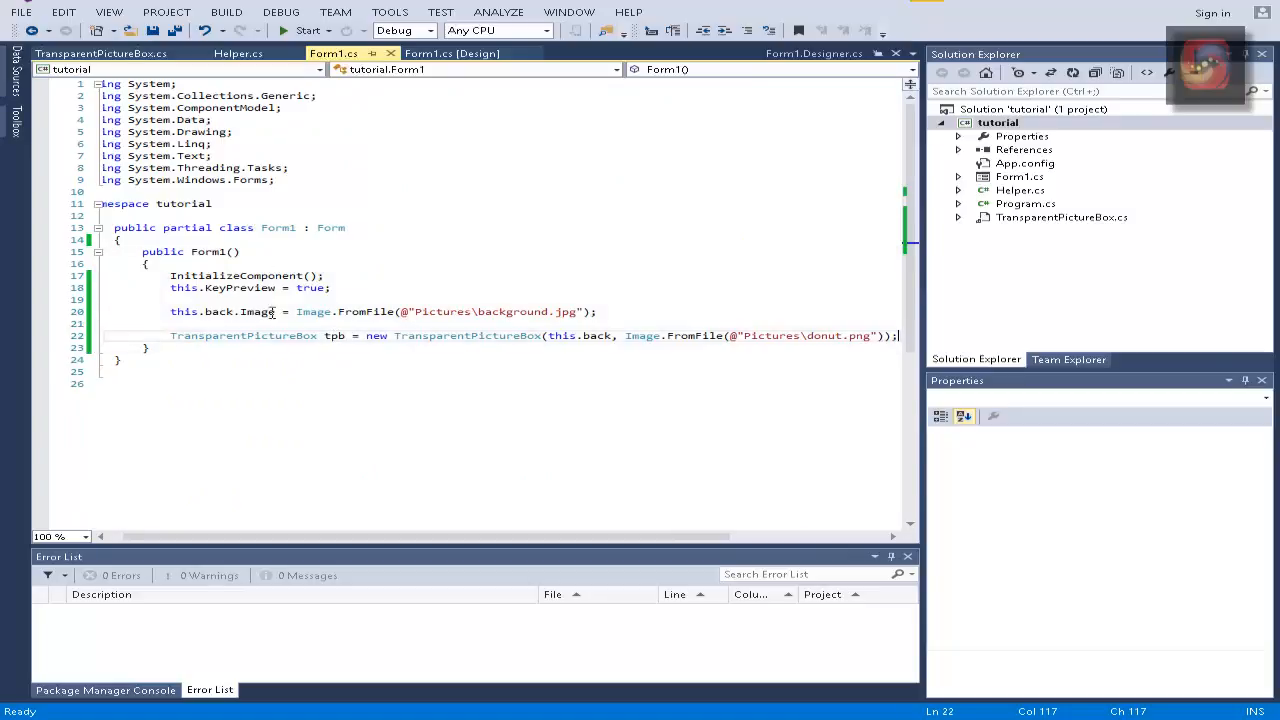
pyautogui.click(451, 53)
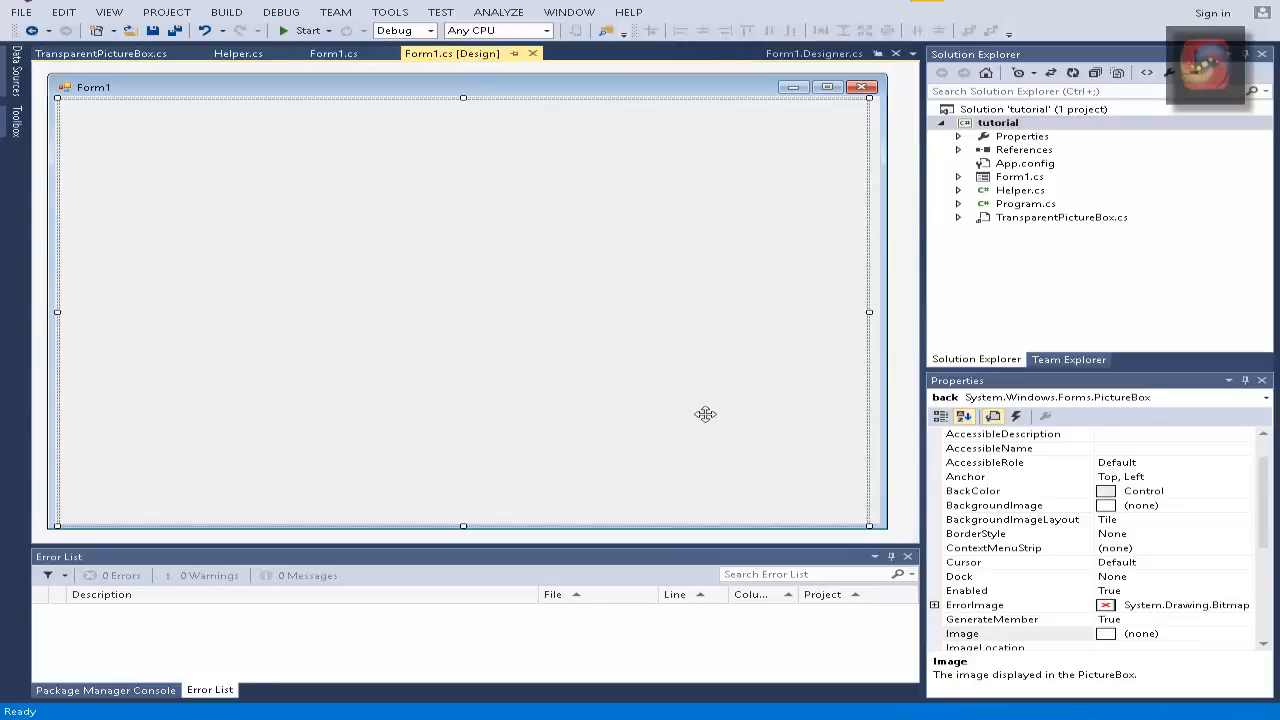
pyautogui.click(1015, 416)
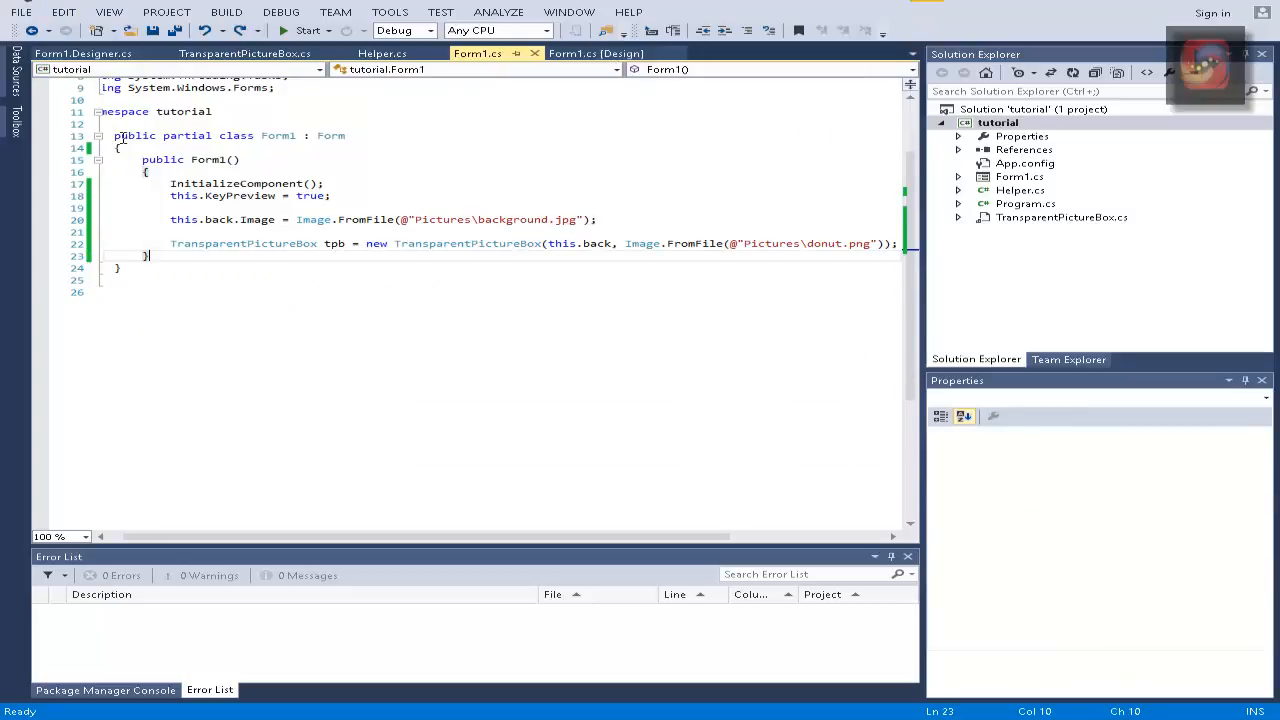
pyautogui.click(595, 53)
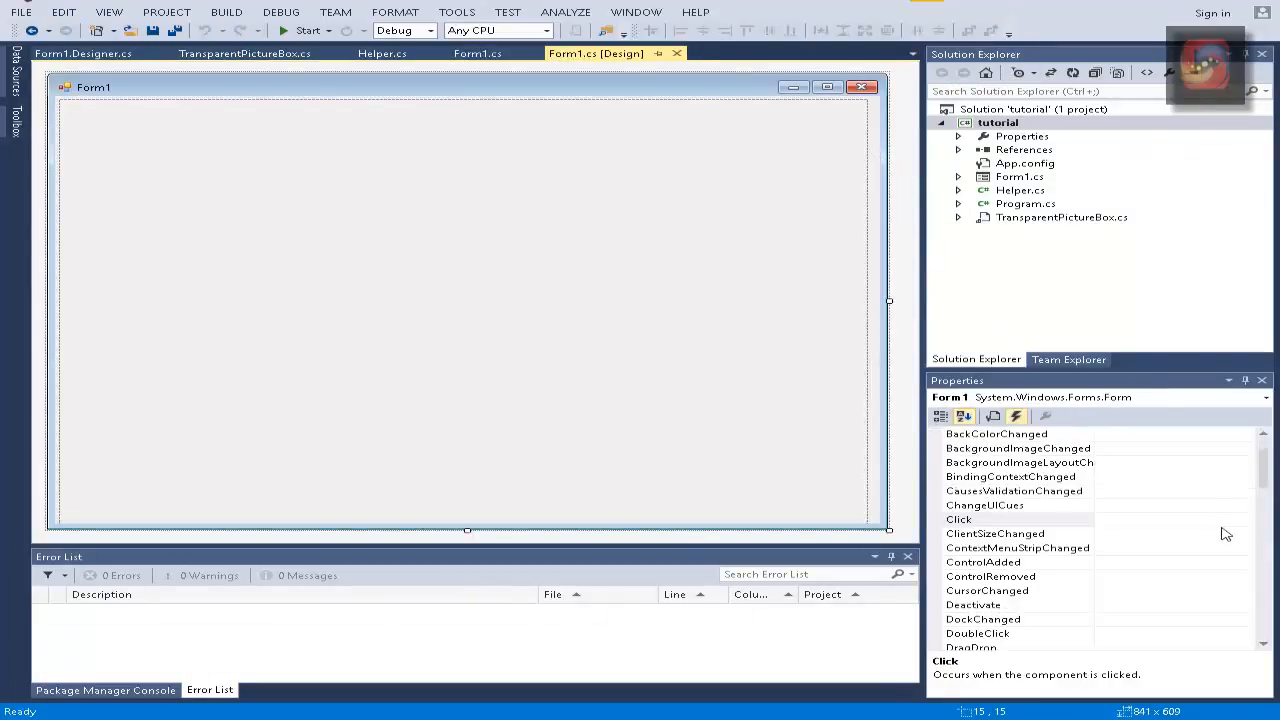
pyautogui.scroll(-3)
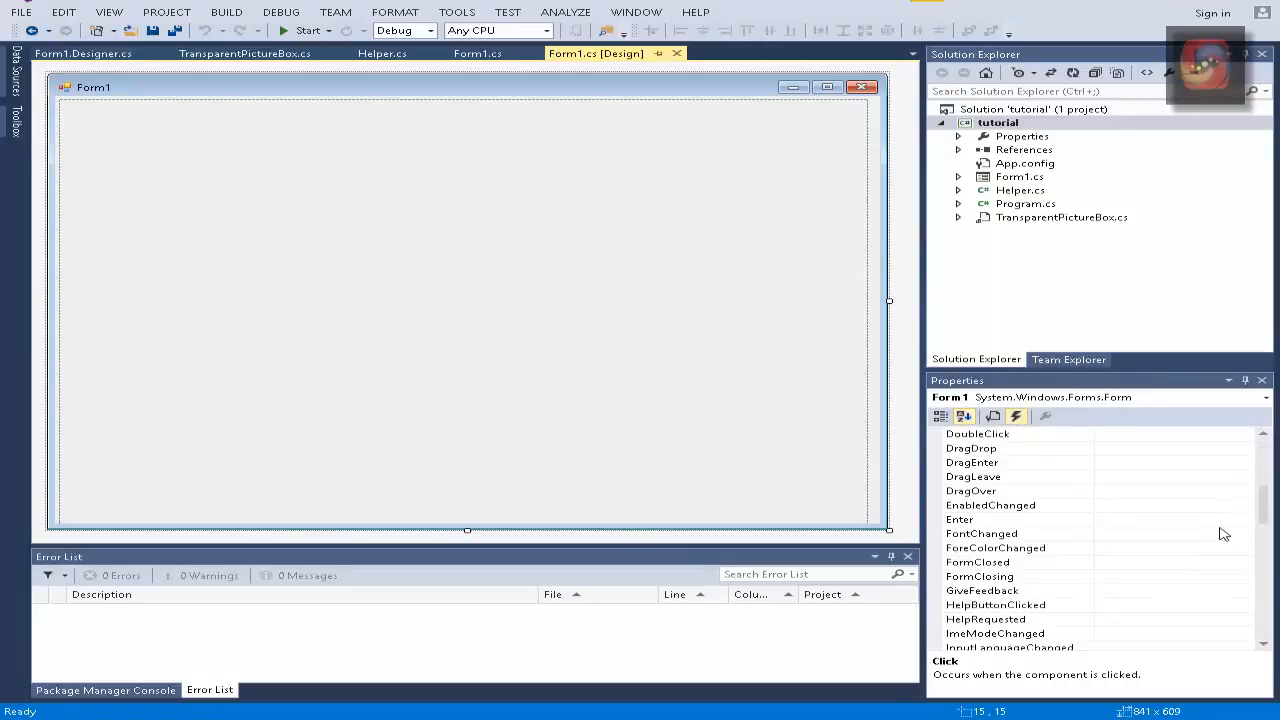
pyautogui.scroll(-3)
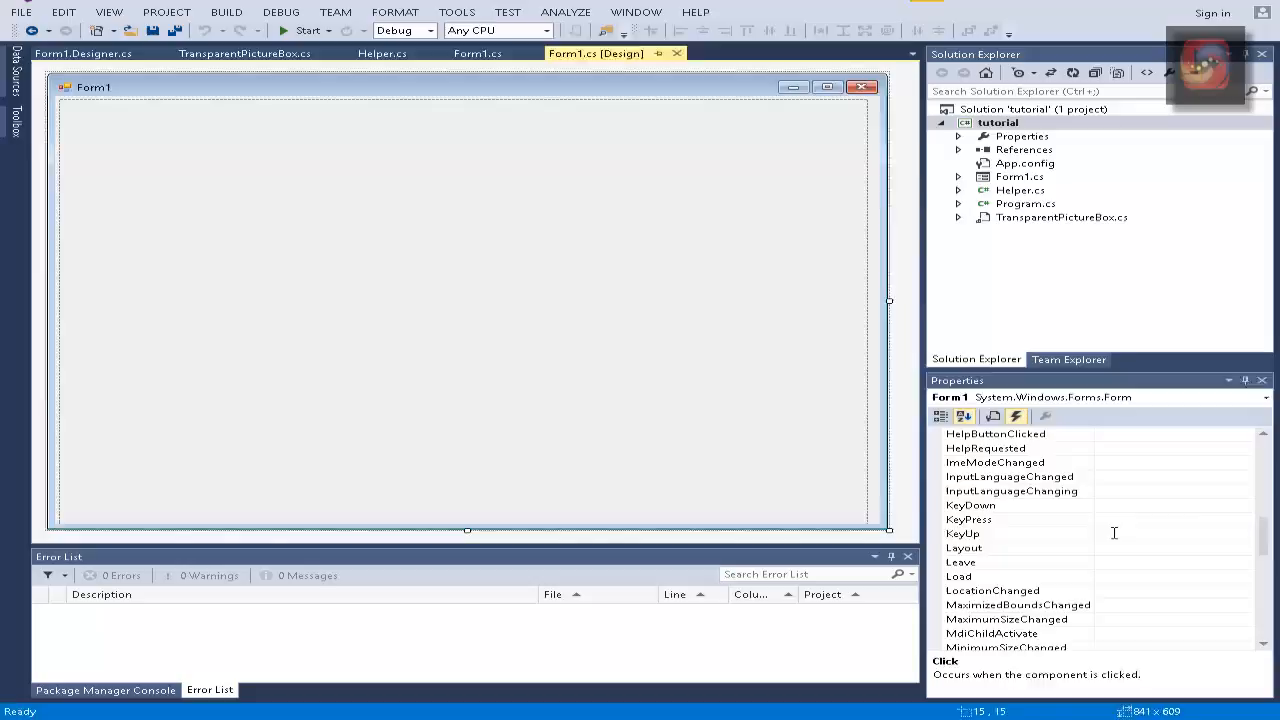
# Step: Create a Form1 KeyUp handler containing switch(e.KeyCode) with an empty body
pyautogui.doubleClick(968, 519)
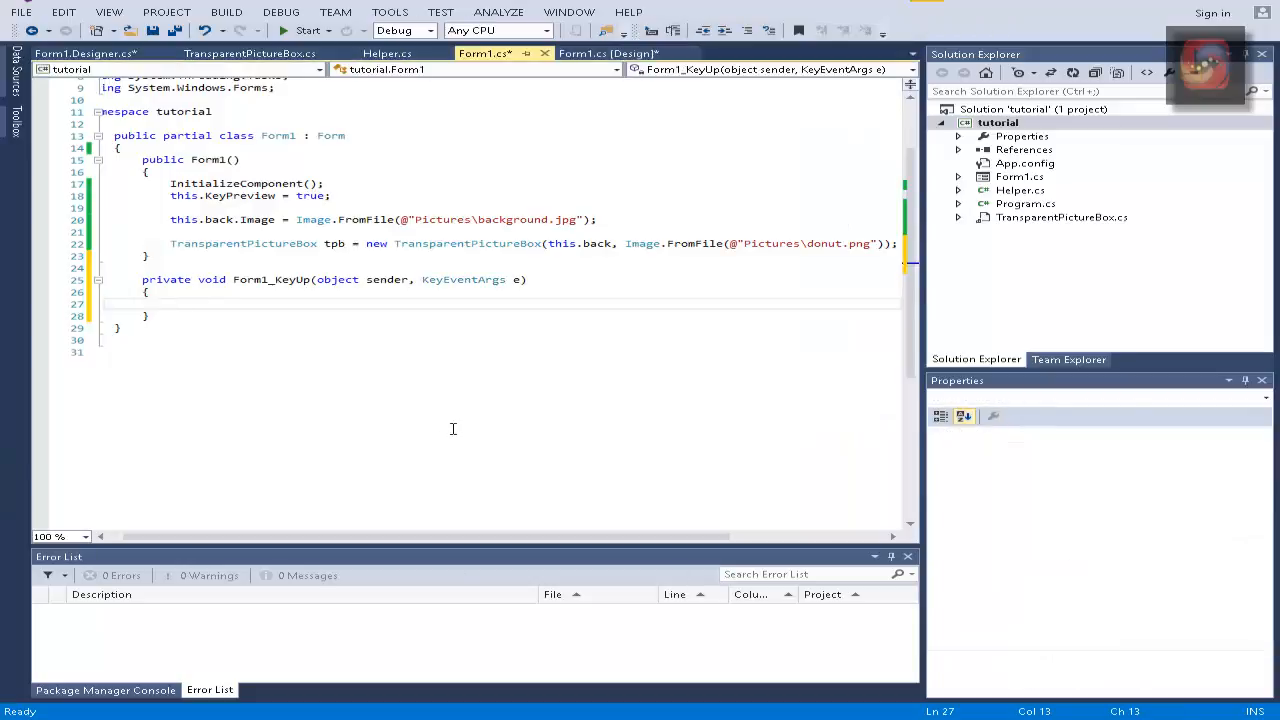
pyautogui.write('switch()')
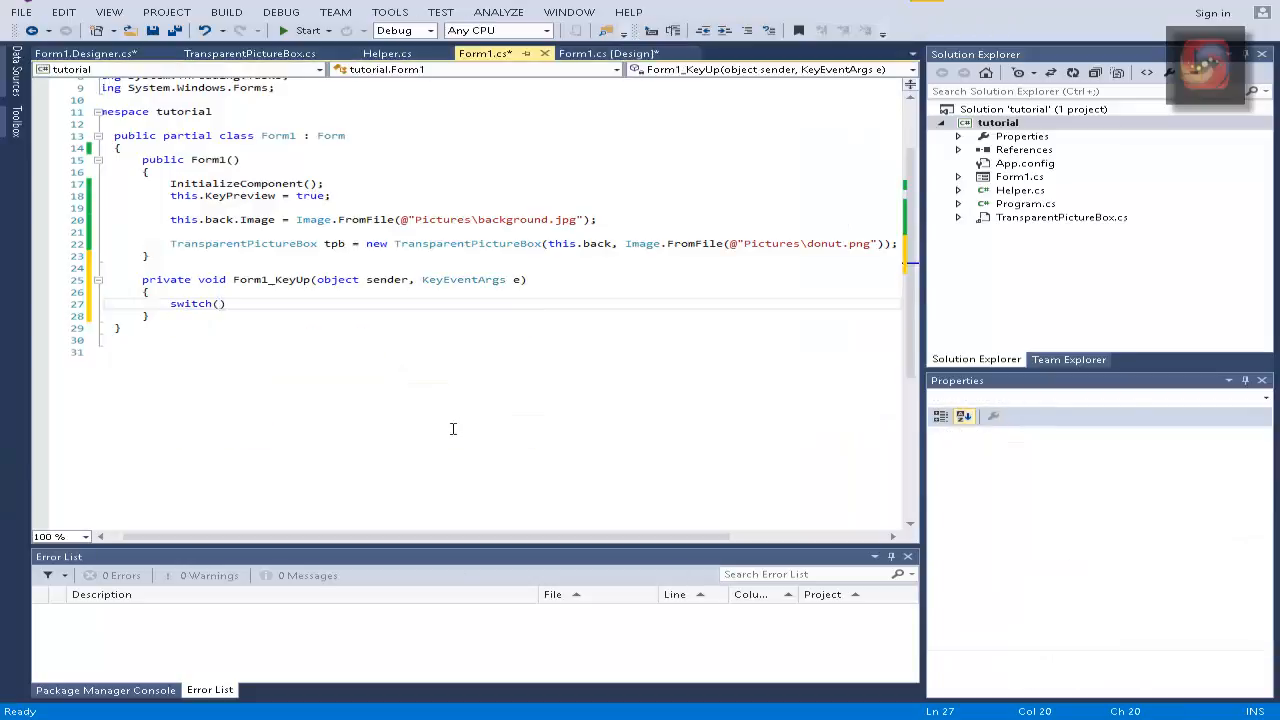
pyautogui.write('e.KeyCode')
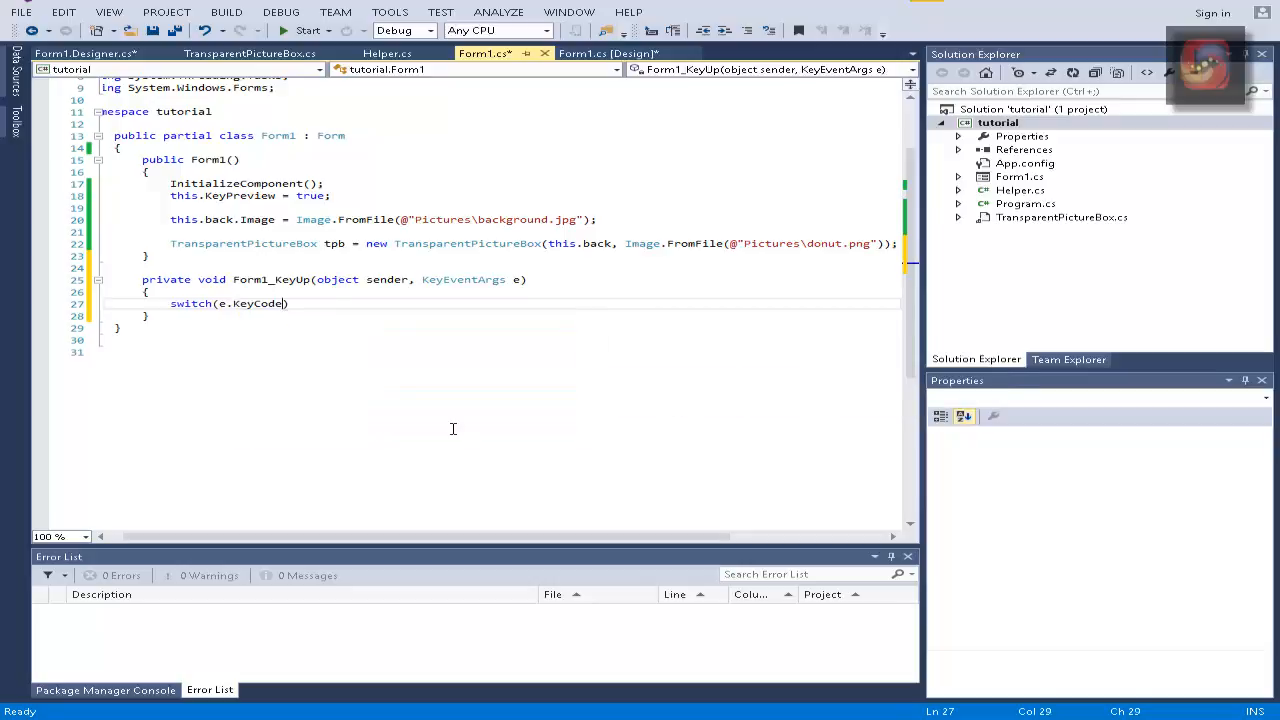
pyautogui.press('enter')
pyautogui.write('{')
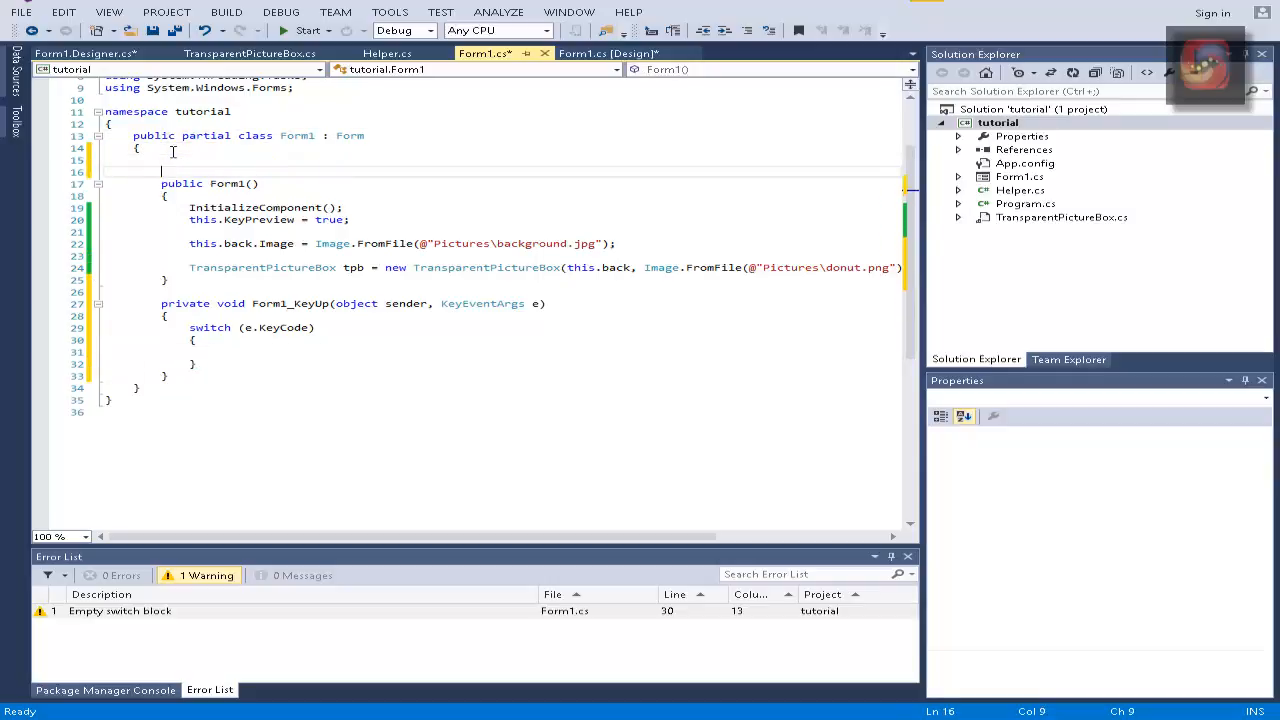
# Step: Begin a private tbp field declaration at the top of the Form1 class
pyautogui.write('p')
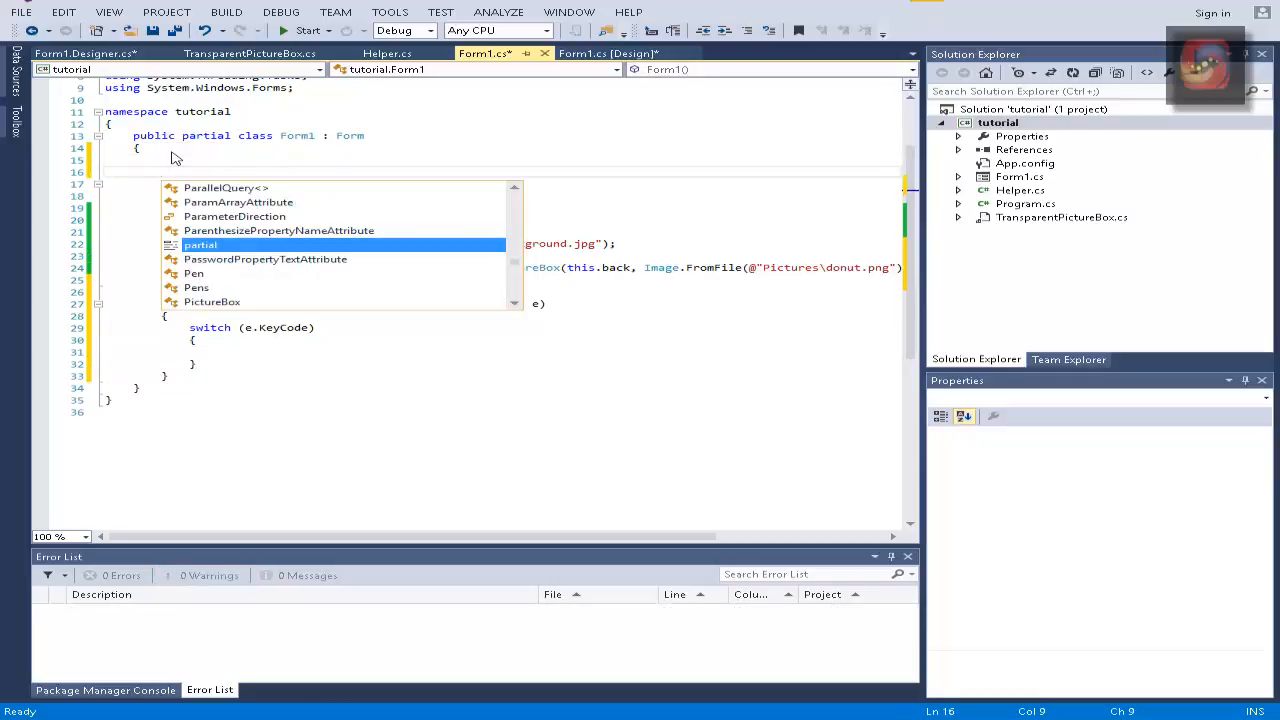
pyautogui.press('Escape')
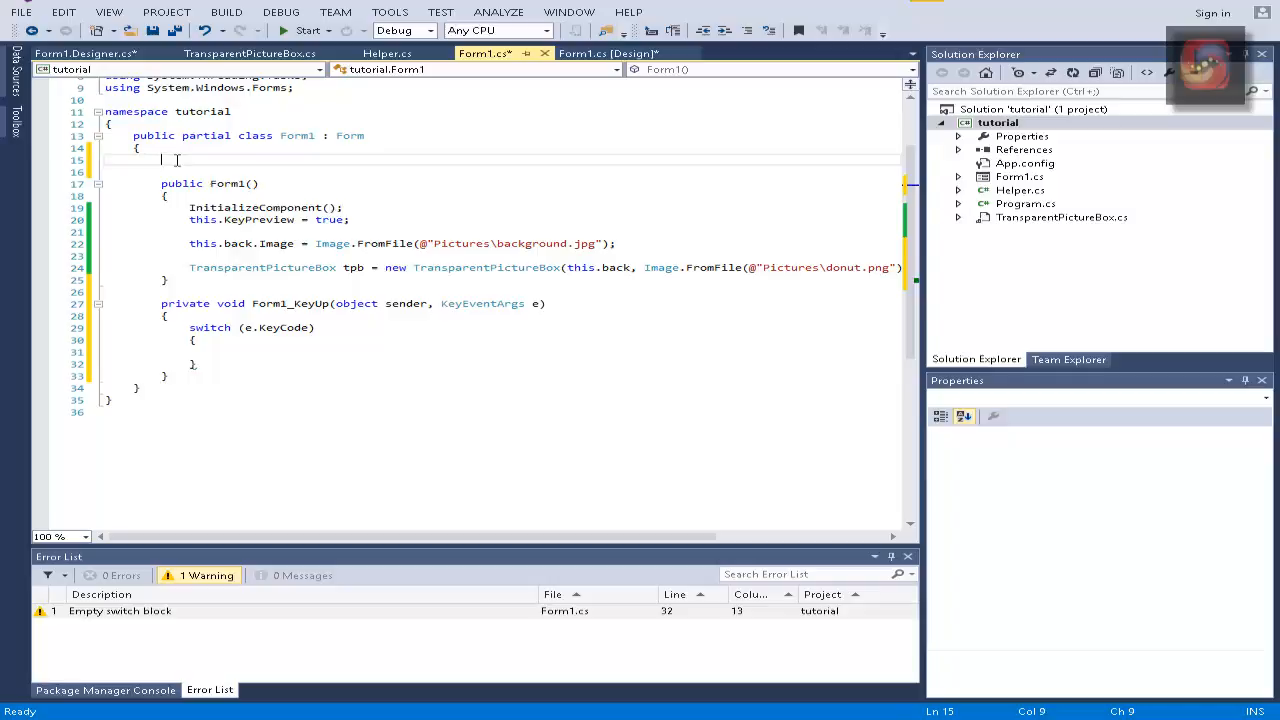
pyautogui.write('private')
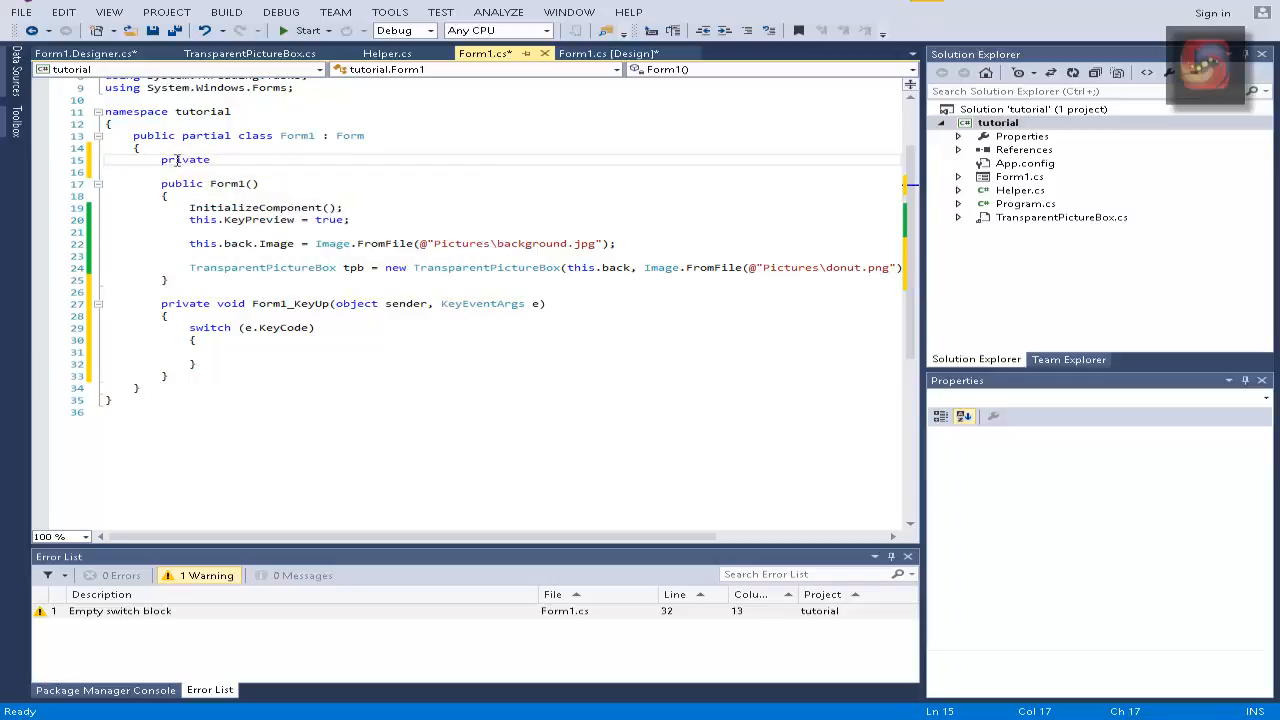
pyautogui.write('tbp;')
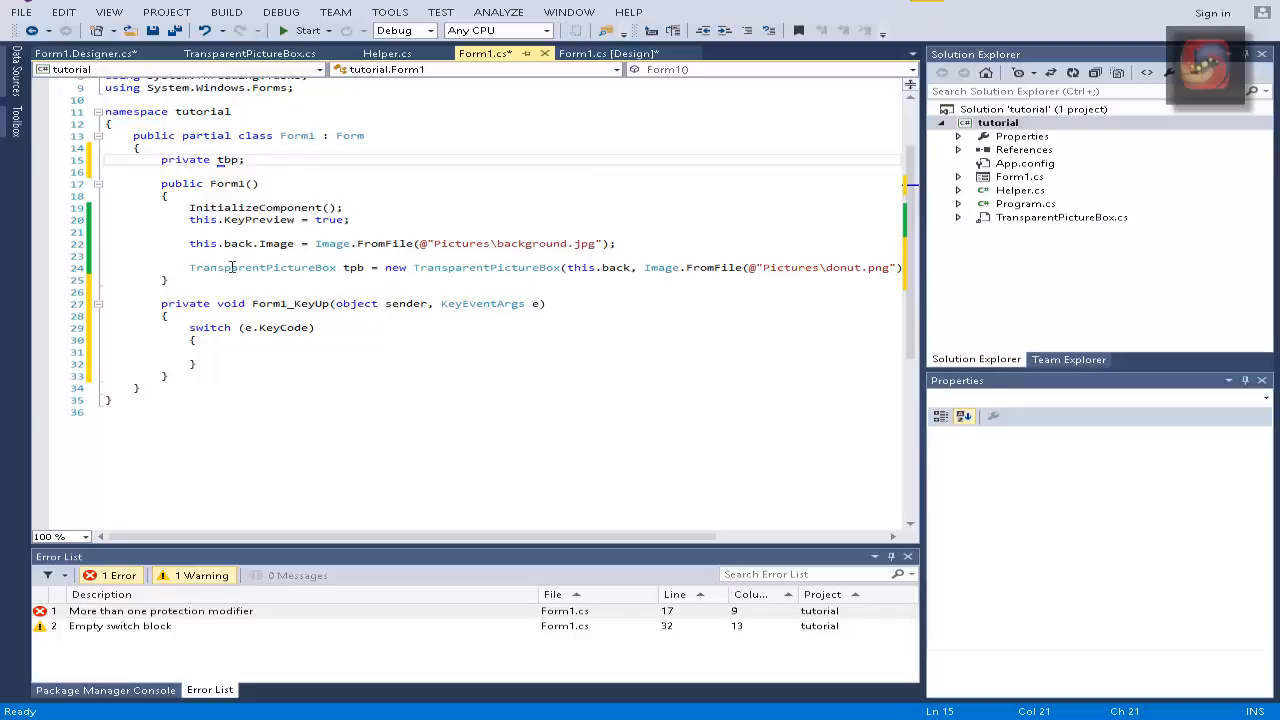
pyautogui.doubleClick(262, 267)
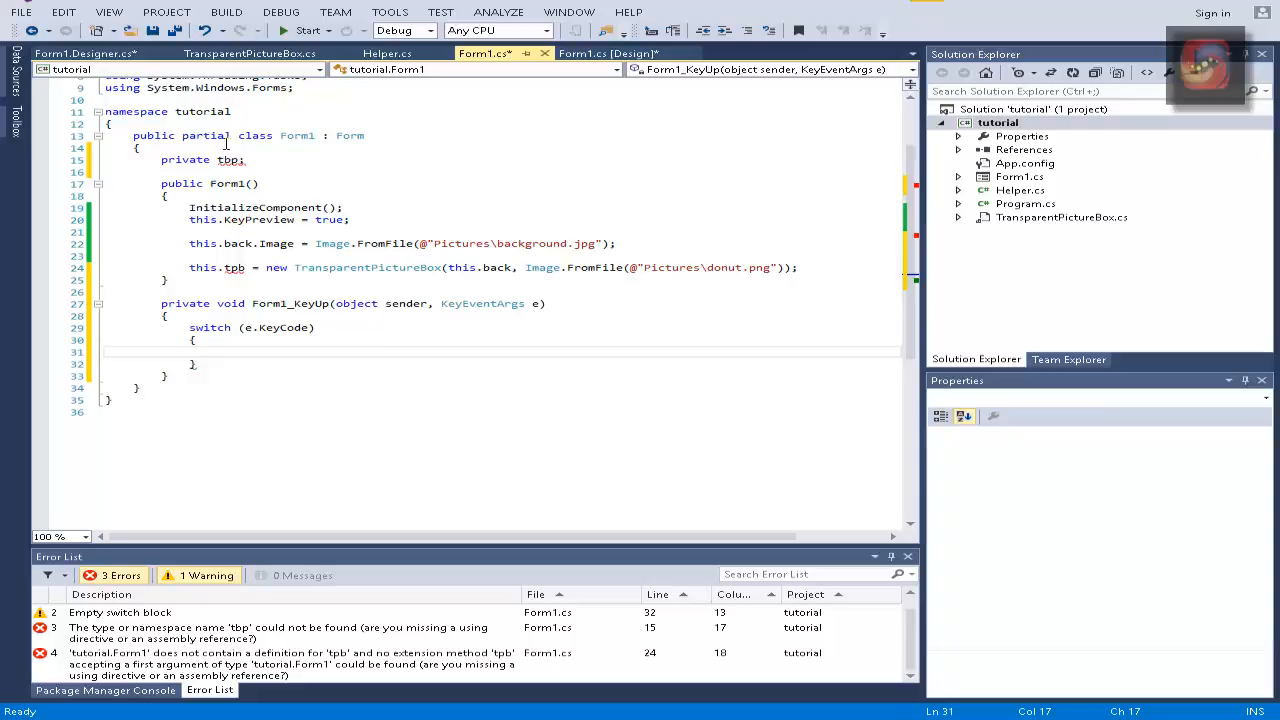
# Step: Declare Form1's field as 'private TransparentPictureBox tpb;' via IntelliSense and begin typing a case
pyautogui.write('Tr')
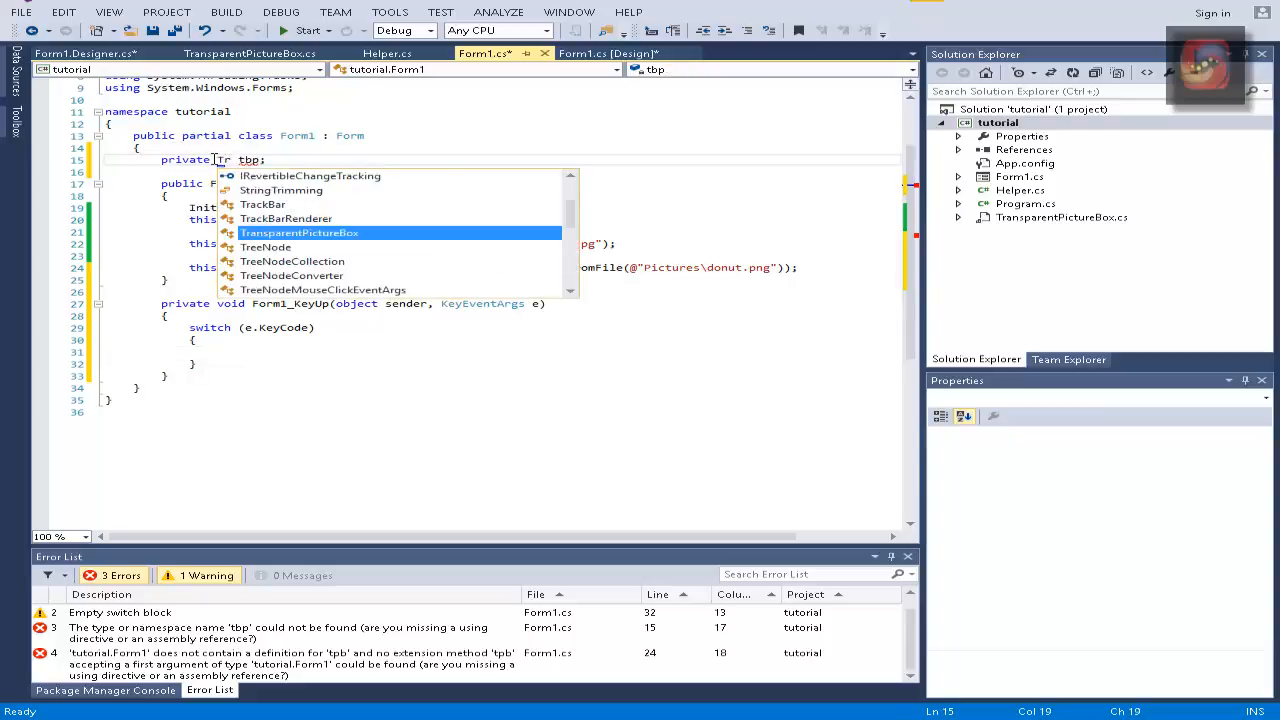
pyautogui.press('Tab')
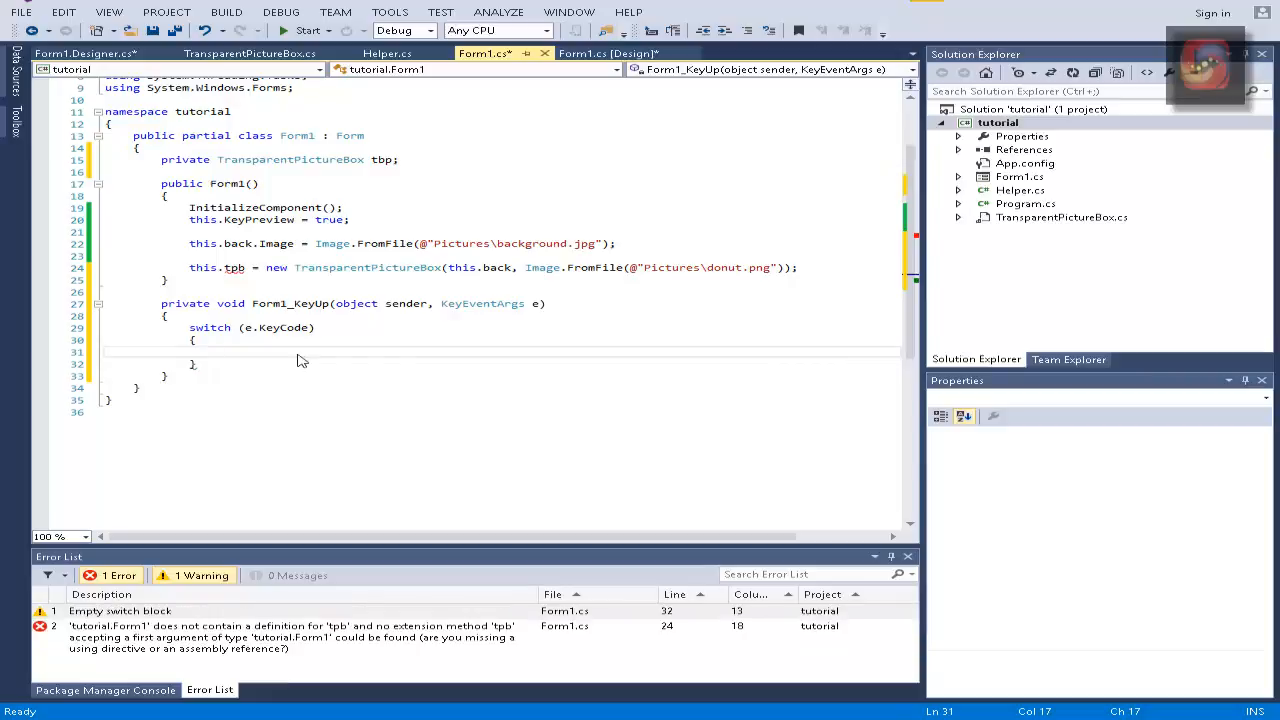
pyautogui.moveTo(230, 267)
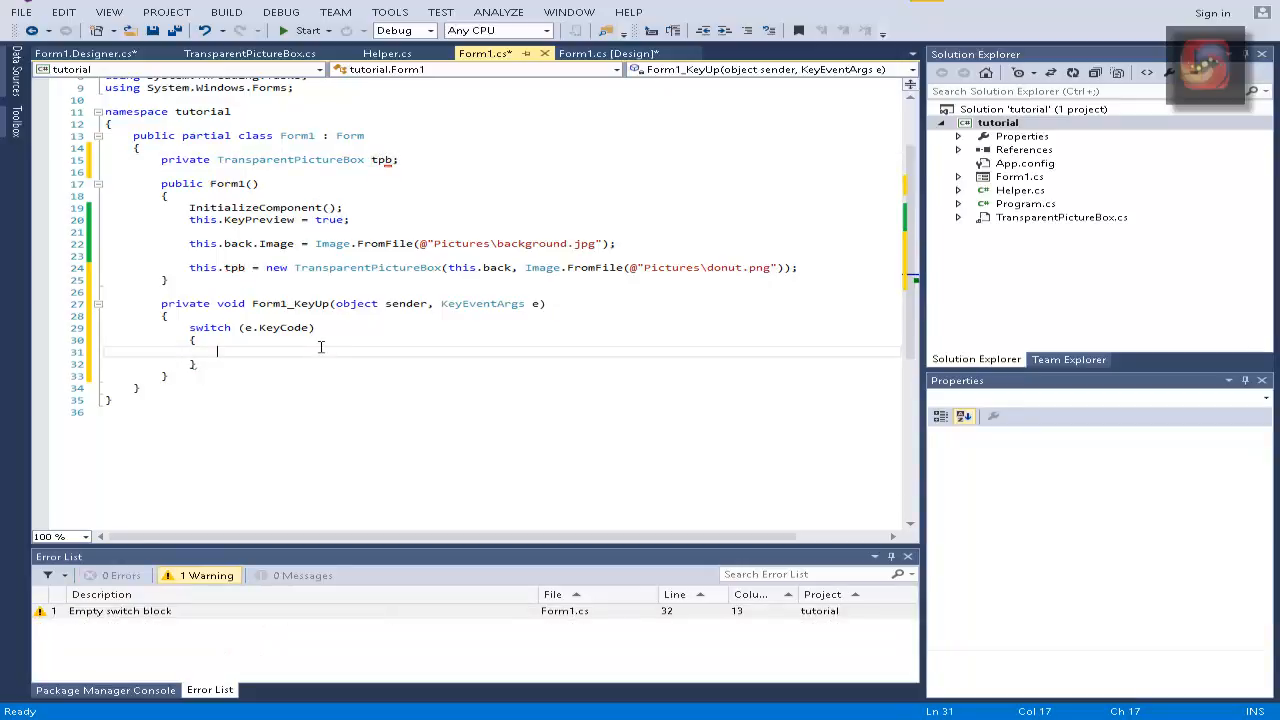
pyautogui.write('c')
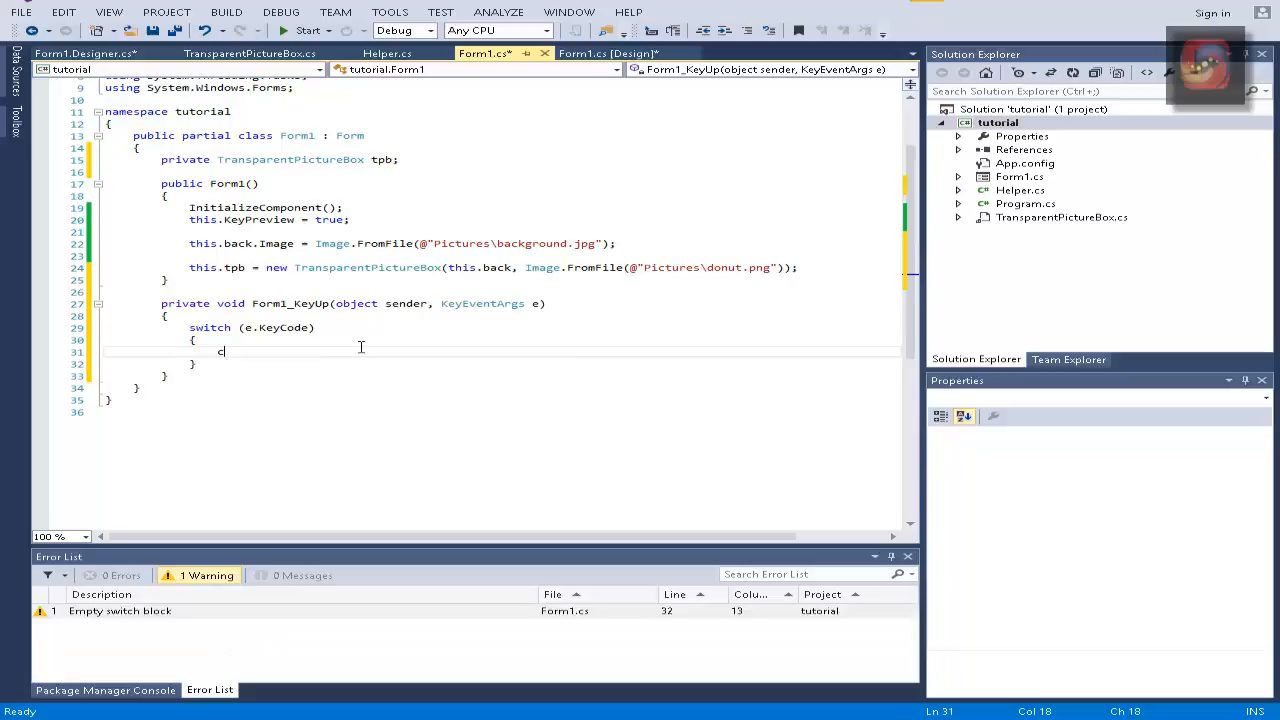
# Step: Add the first arrow-key cases, including Keys.Left, adjusting this.tpb.Left by 5 with break
pyautogui.write('ase Keys.Right:')
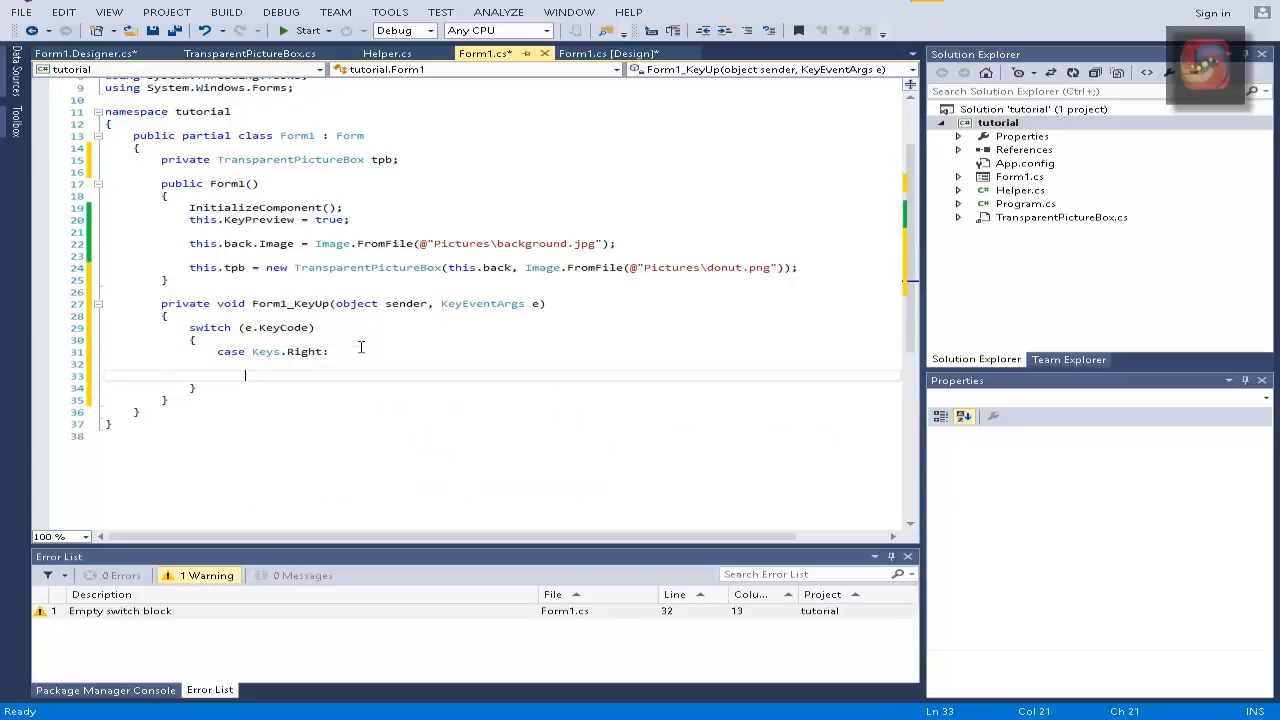
pyautogui.write('break;')
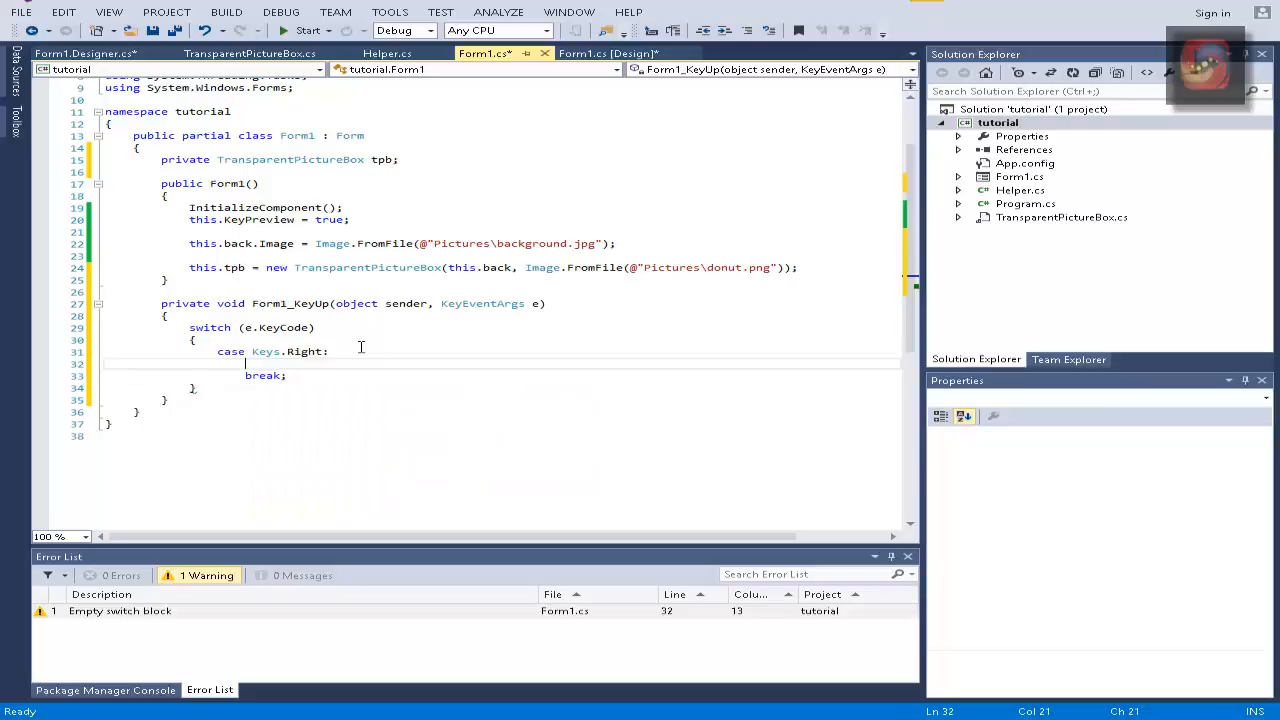
pyautogui.write('this.')
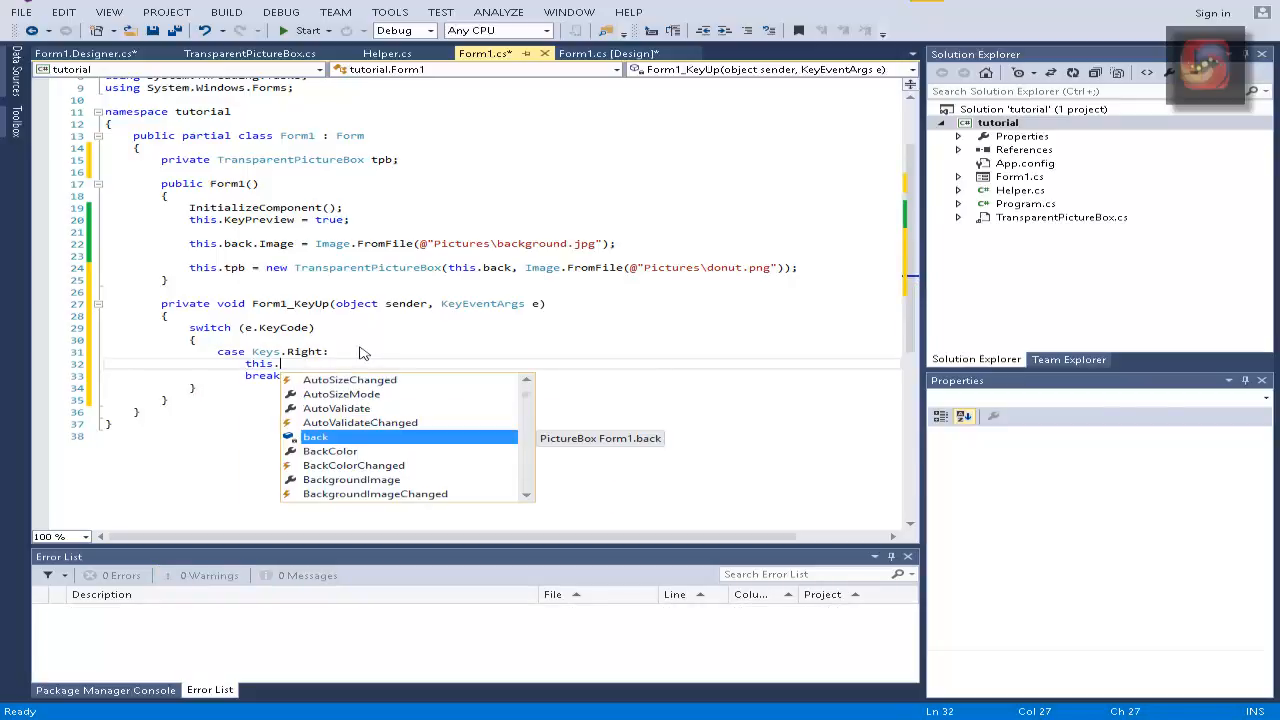
pyautogui.write('le')
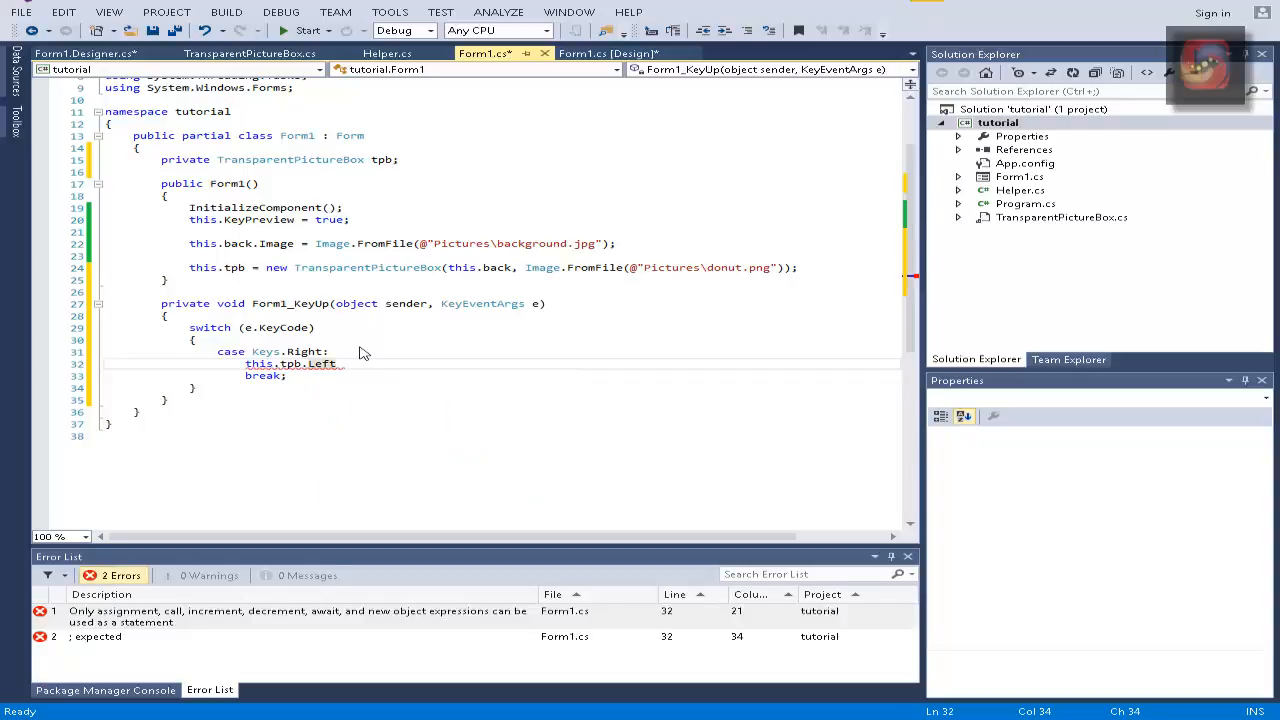
pyautogui.write('+= 5;')
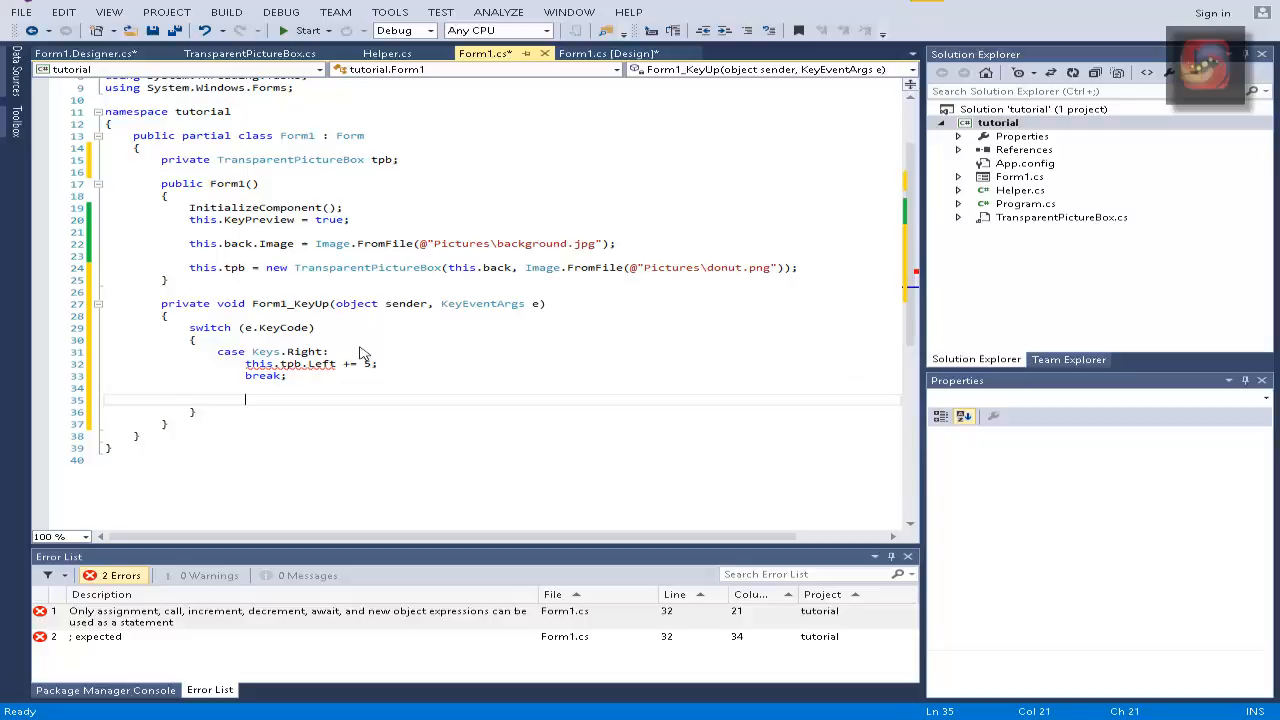
pyautogui.write('case Keys.')
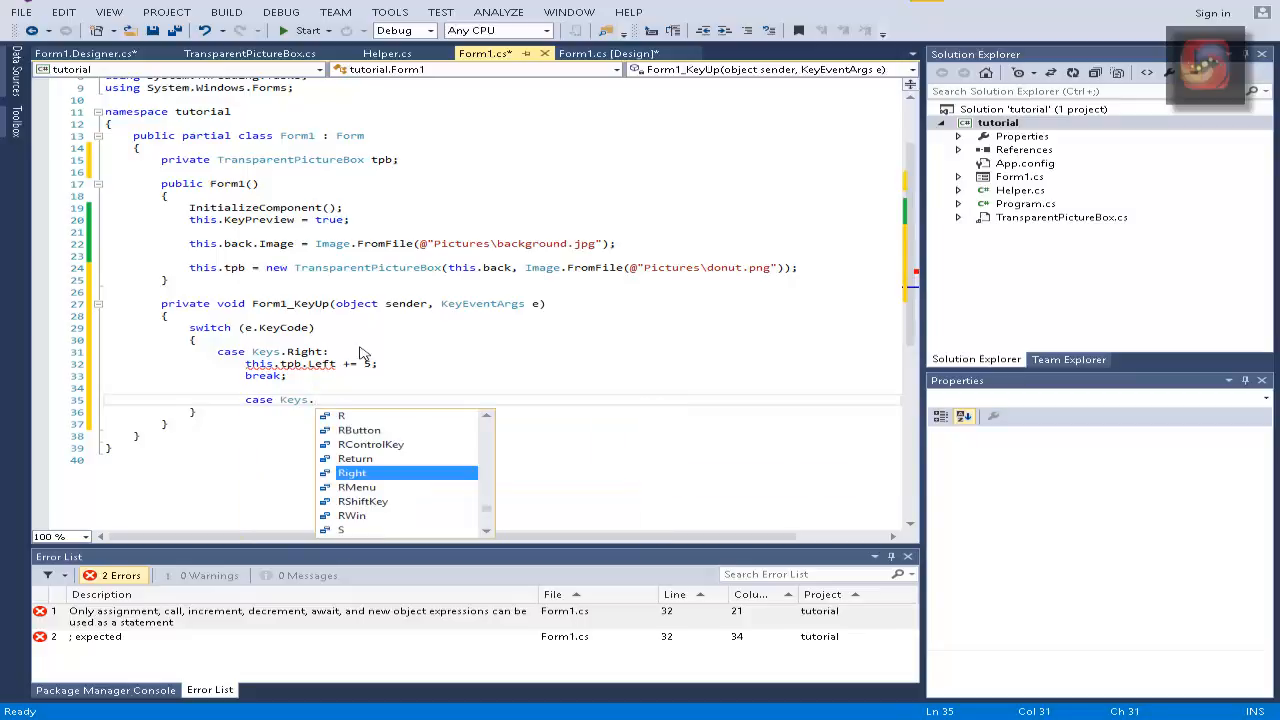
pyautogui.write('Left:')
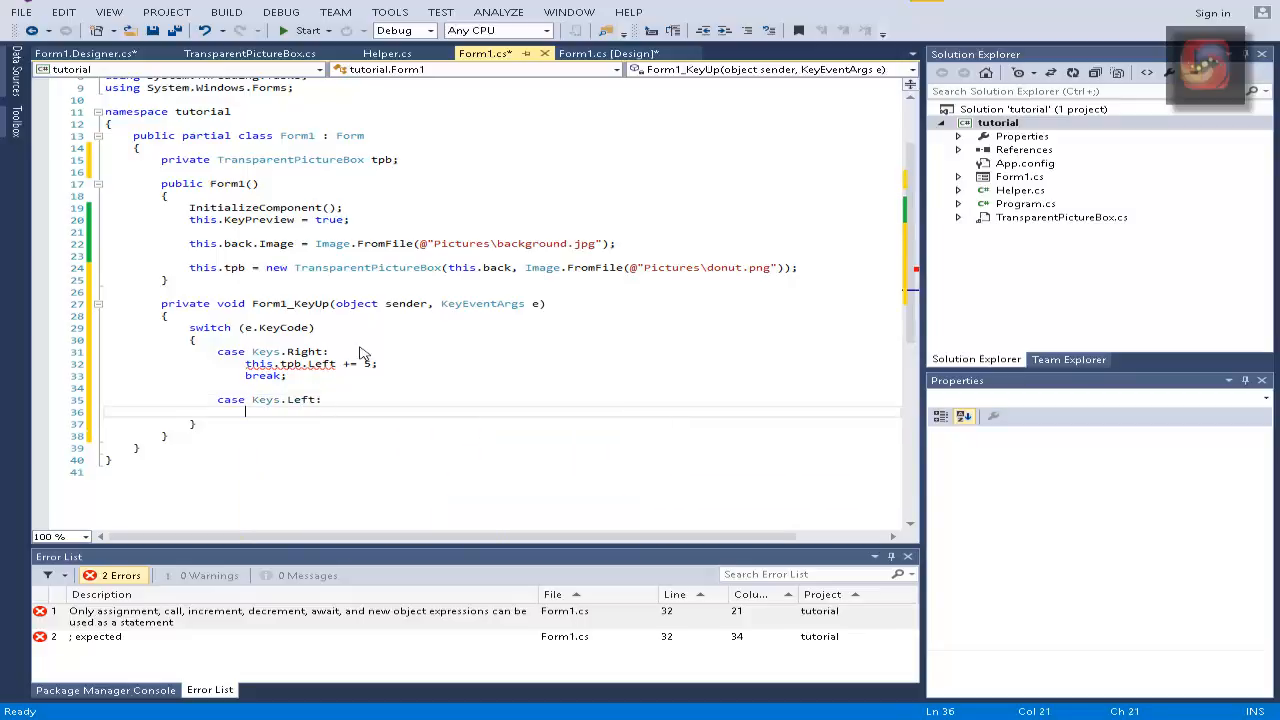
pyautogui.write('this.tpb.Left -= 5;')
pyautogui.write('break;')
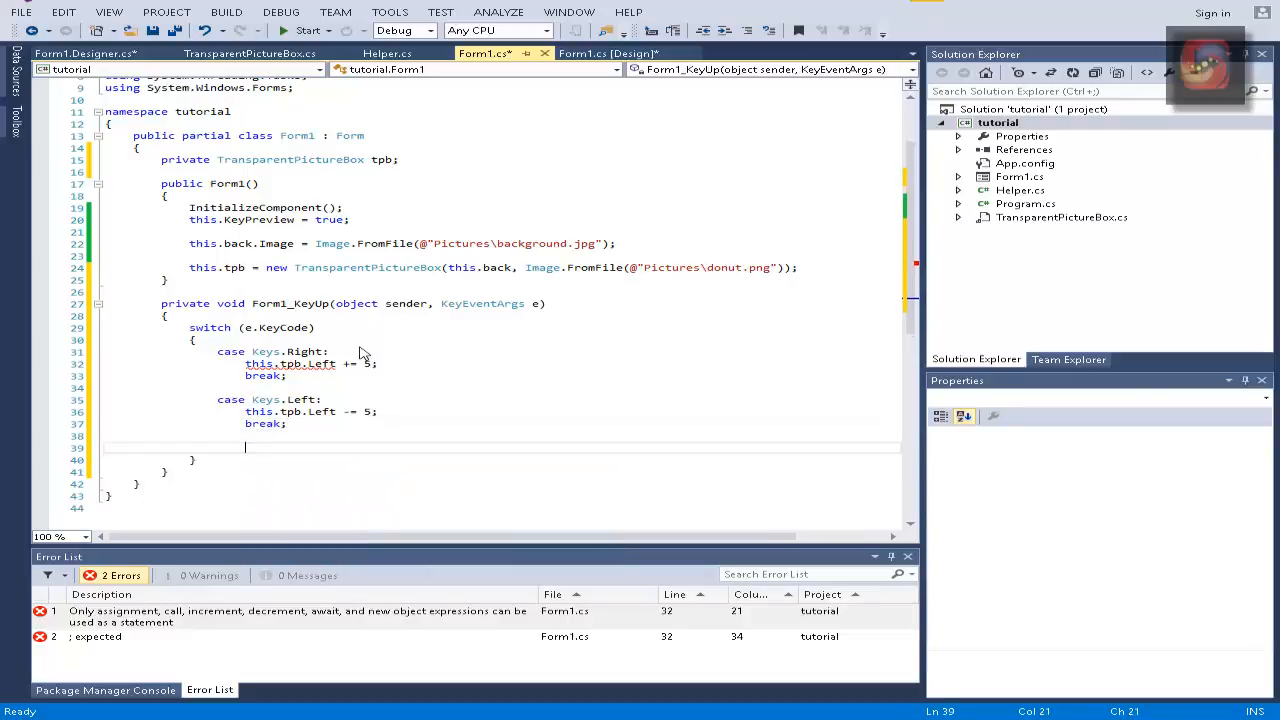
# Step: Add Keys.Up and Keys.Down cases moving this.tpb.Top by 5, then run the form
pyautogui.write('case Keys.')
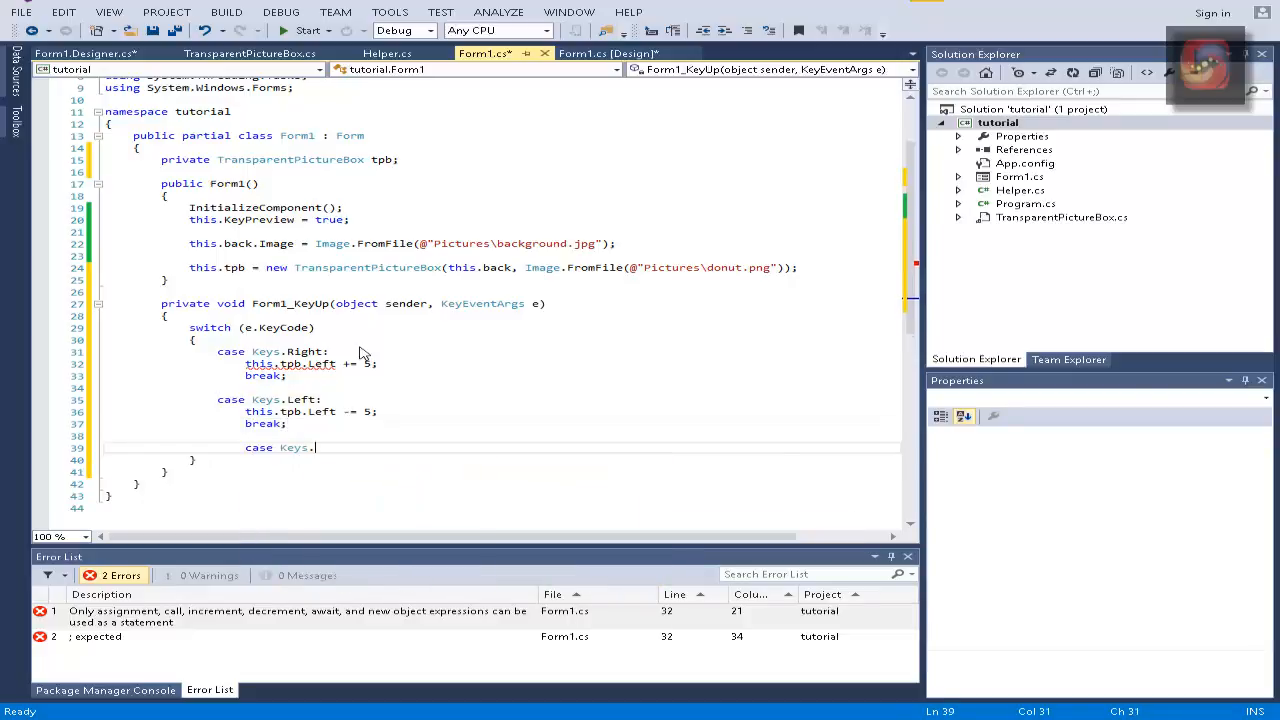
pyautogui.write('Up:')
pyautogui.write('this.tpb.Top')
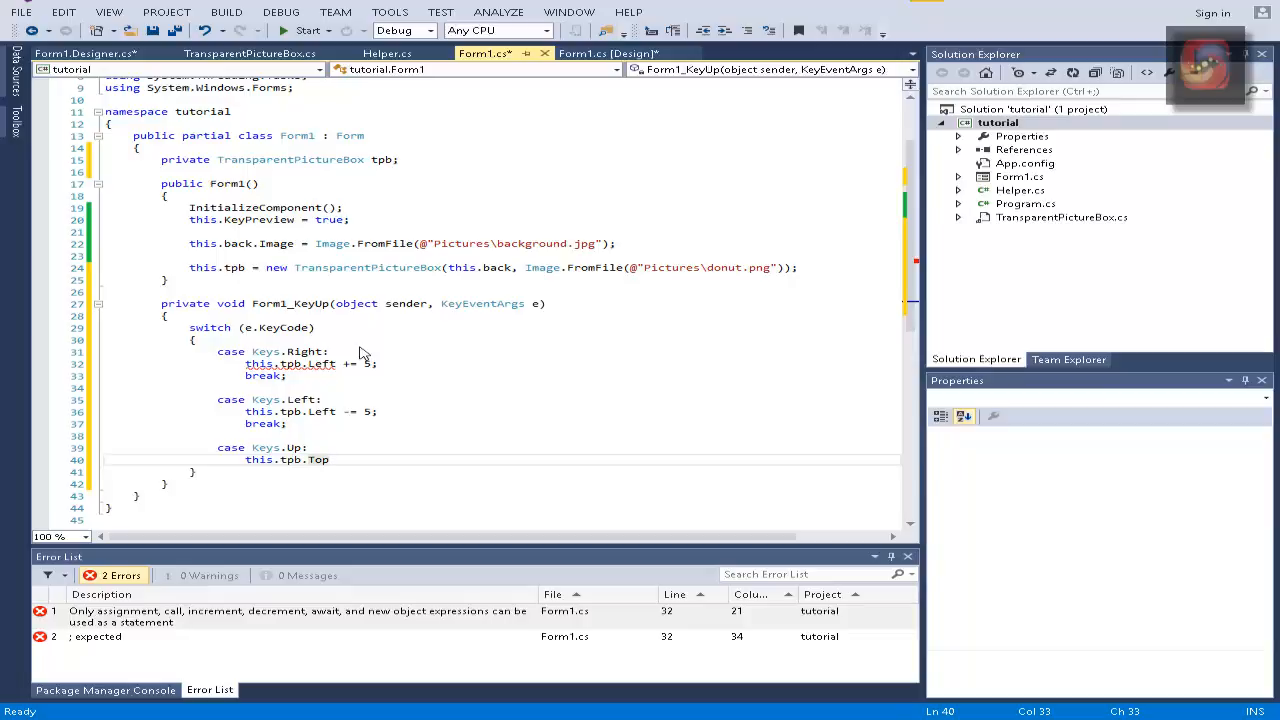
pyautogui.write('-=5')
pyautogui.write('case')
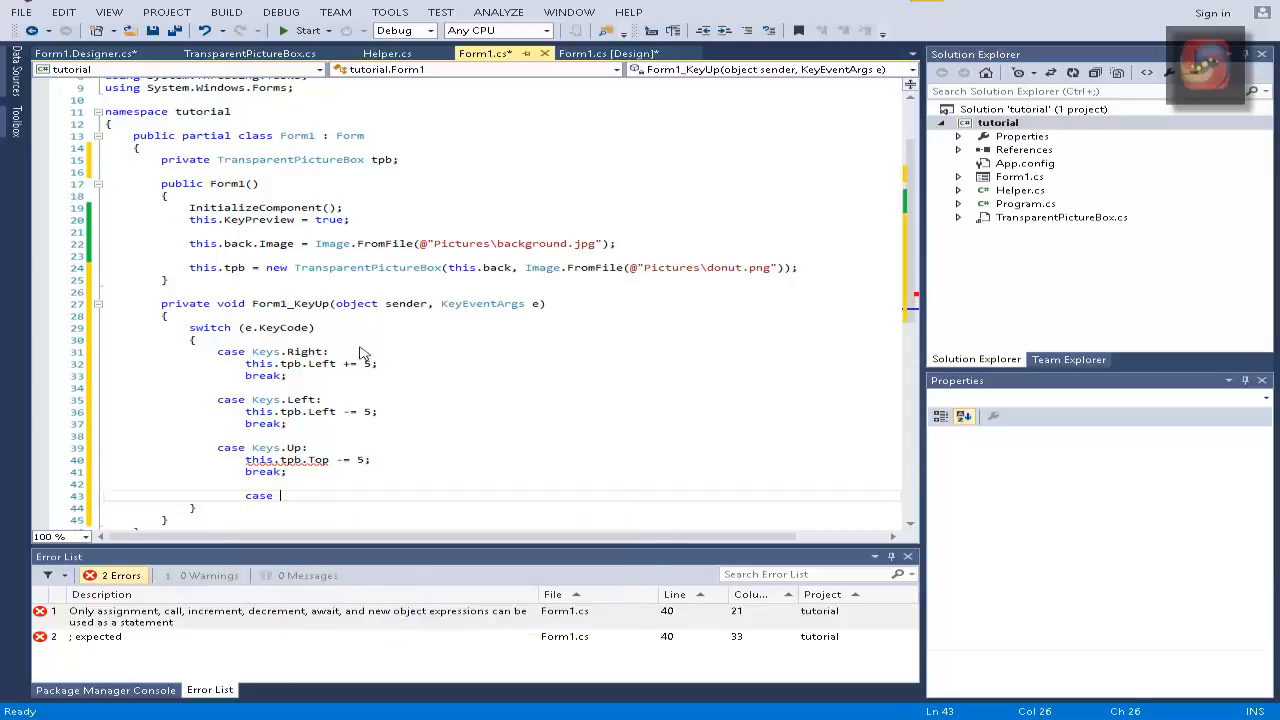
pyautogui.write('Keys.do')
pyautogui.write('b')
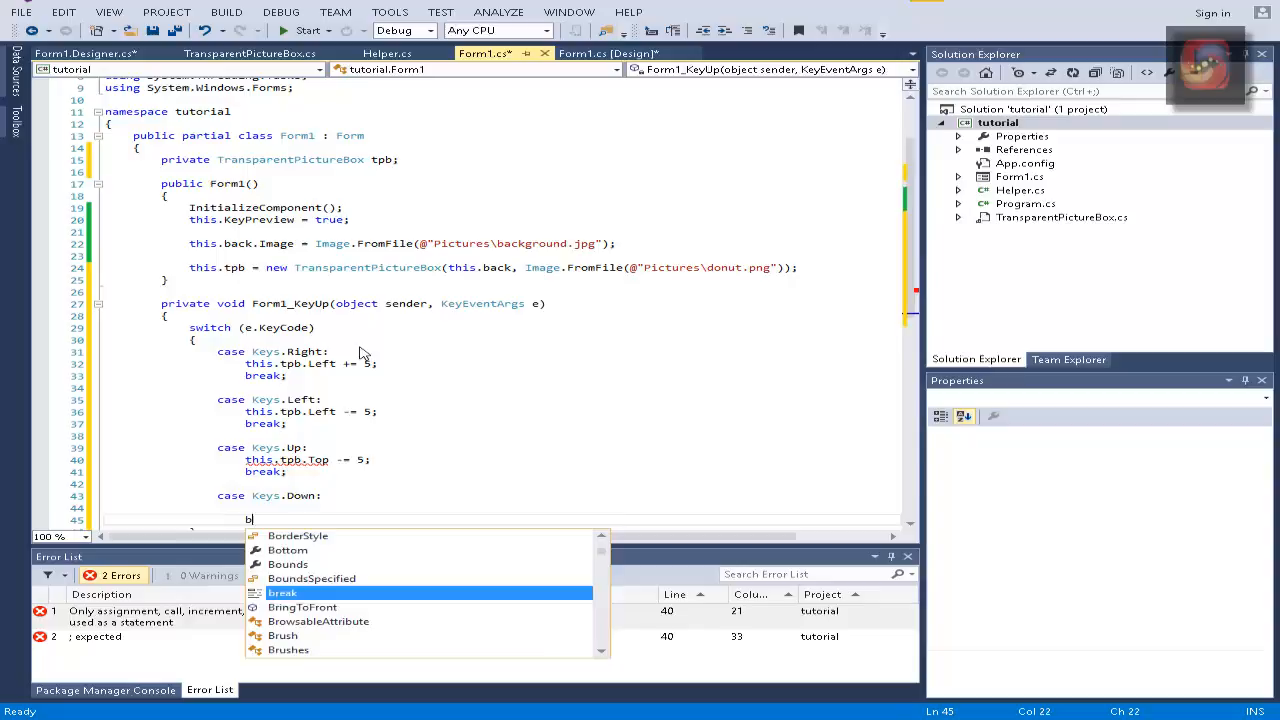
pyautogui.write('this.tpb.')
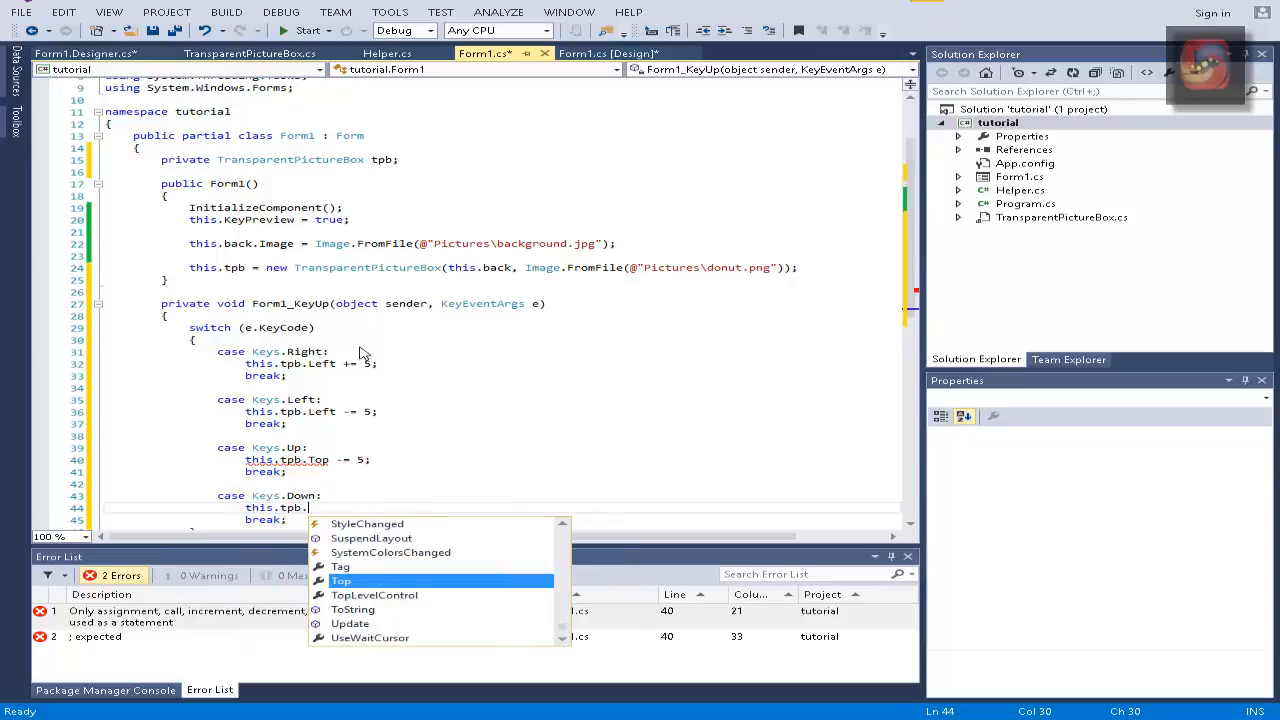
pyautogui.write('+=5')
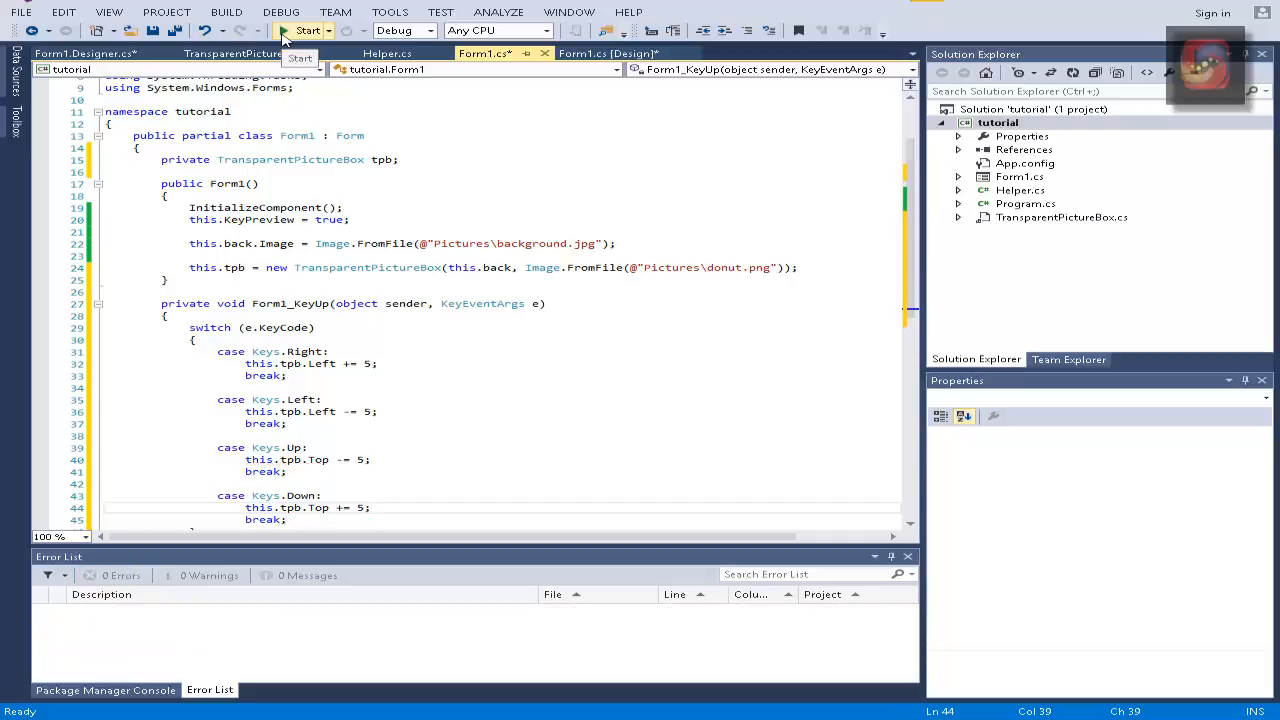
pyautogui.click(307, 30)
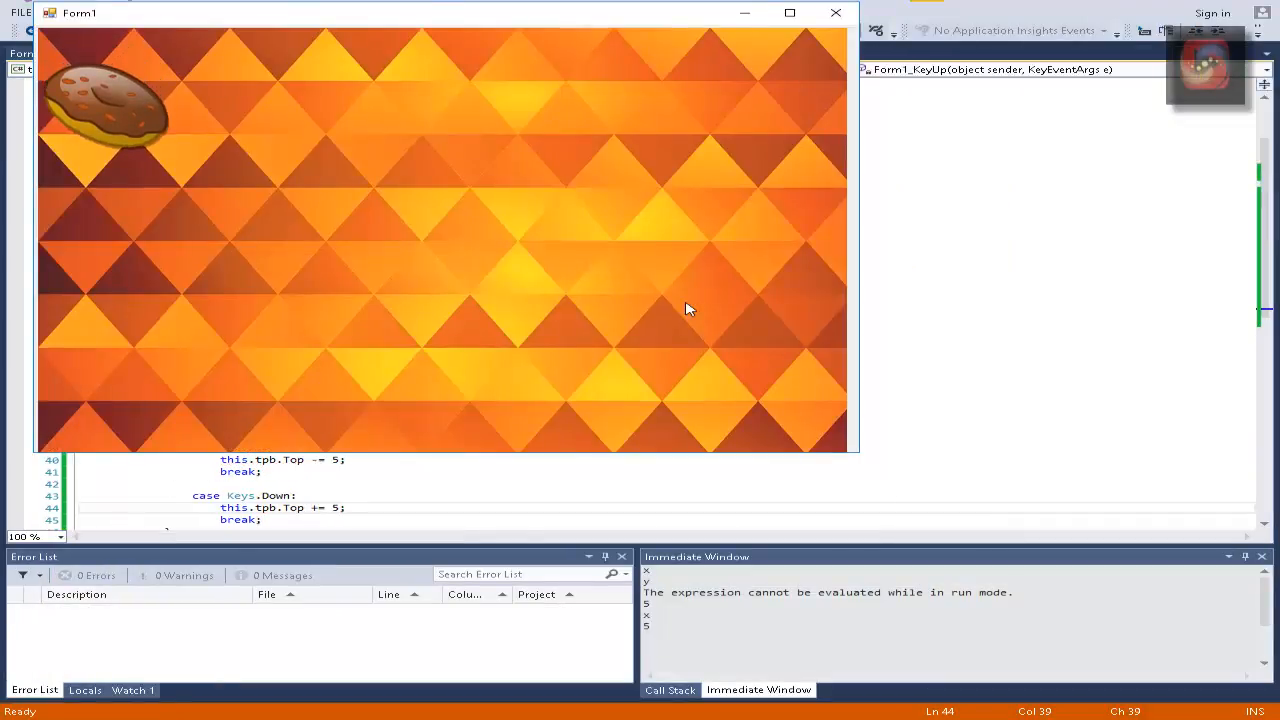
pyautogui.press('Down')
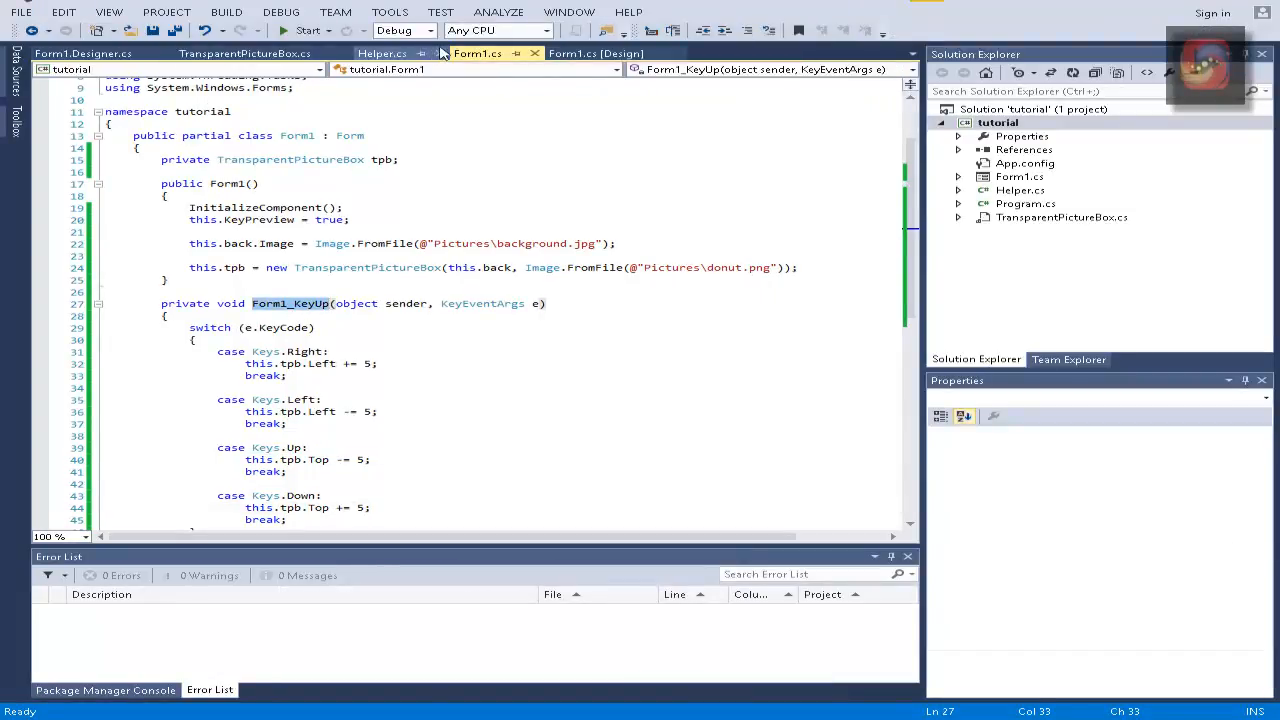
pyautogui.click(595, 53)
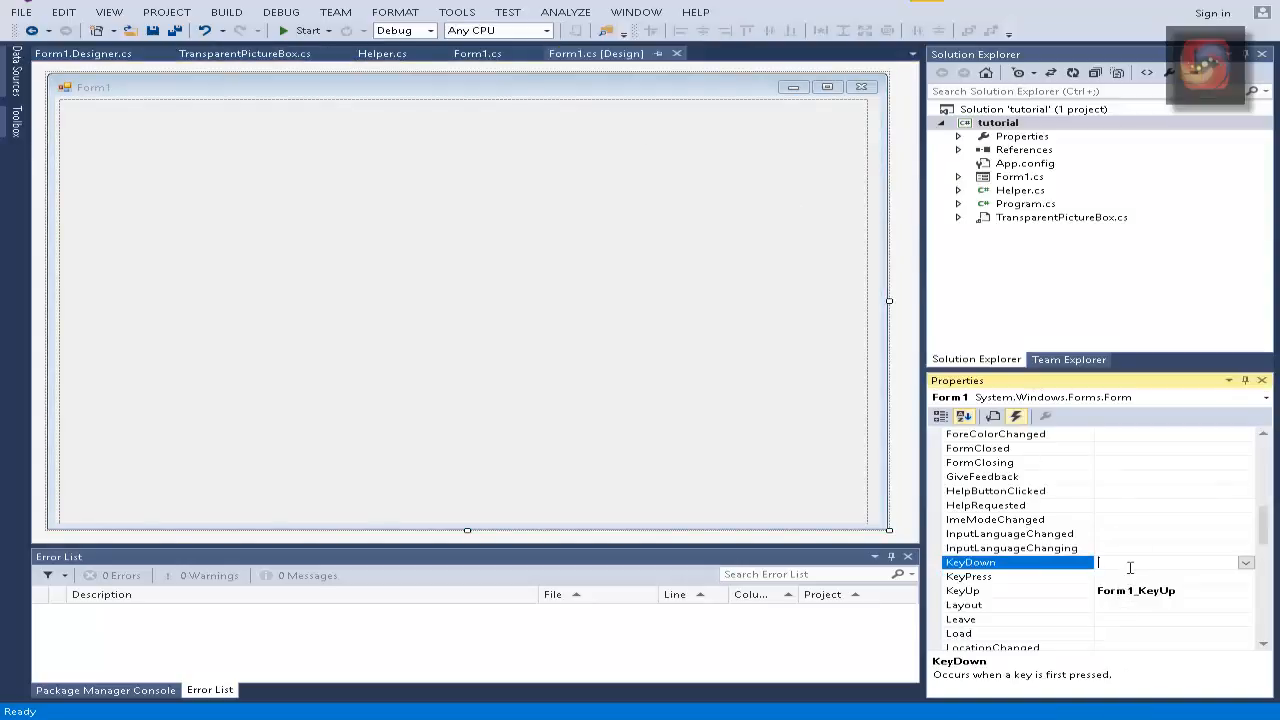
# Step: Assign Form1_KeyUp as the handler for the form's KeyDown event
pyautogui.doubleClick(1135, 590)
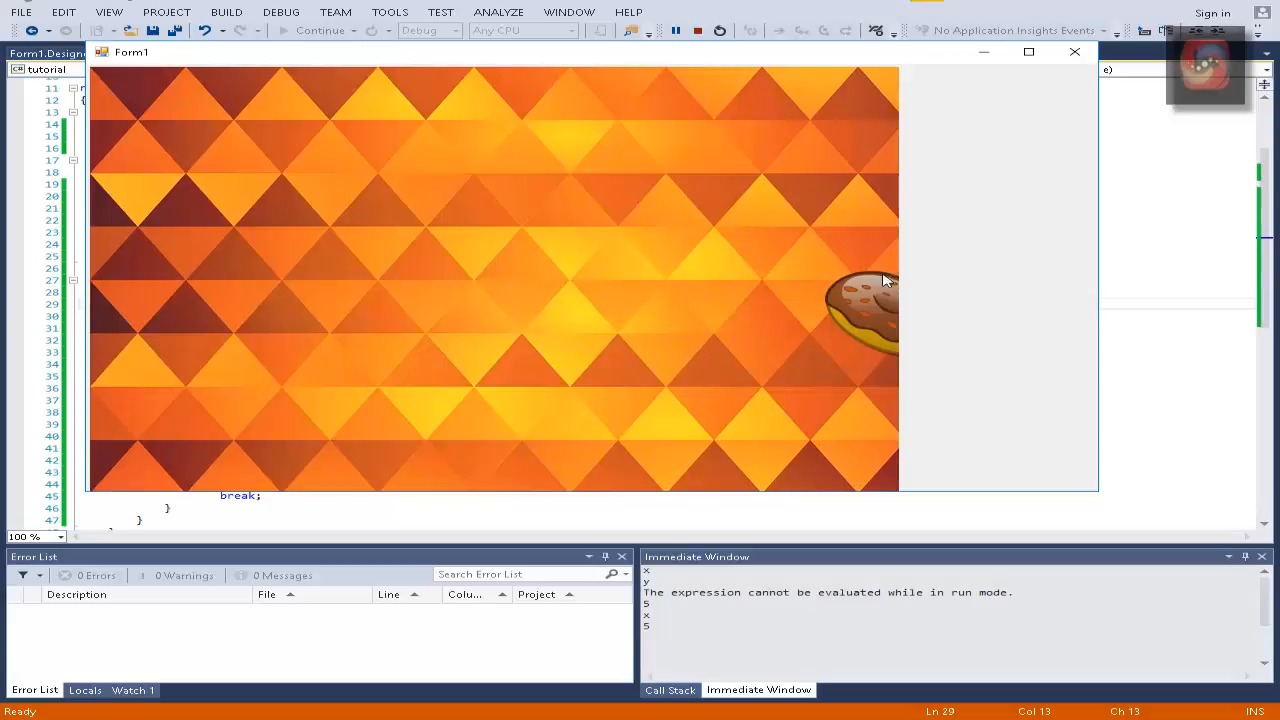
pyautogui.moveTo(1043, 120)
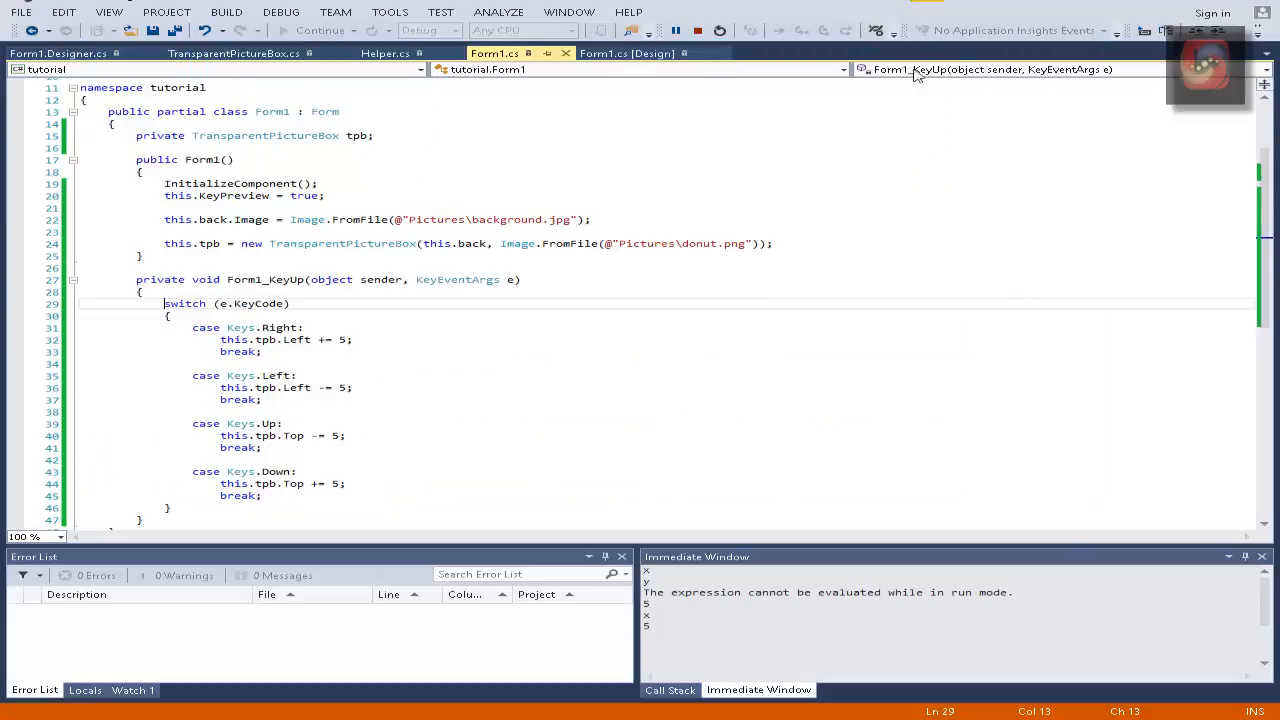
# Step: Stop the form and wrap Helper's GetPixel/SetPixel lines in try with an empty catch
pyautogui.click(697, 30)
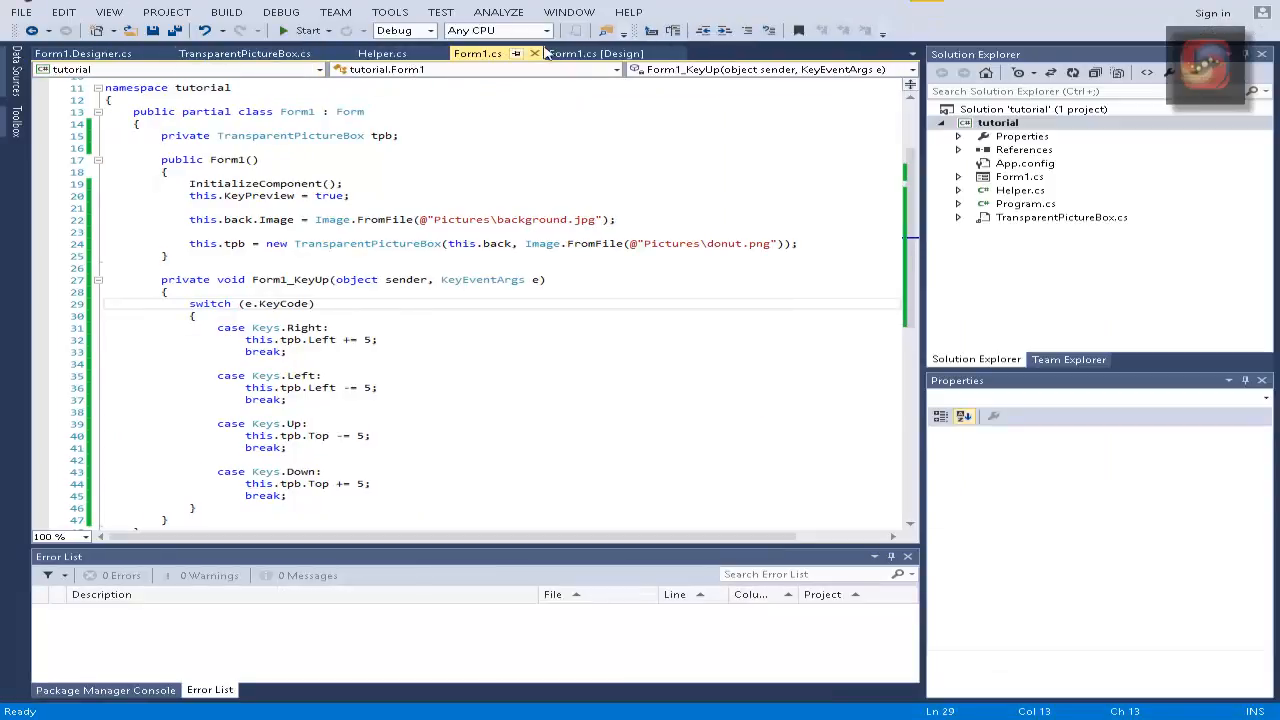
pyautogui.click(382, 53)
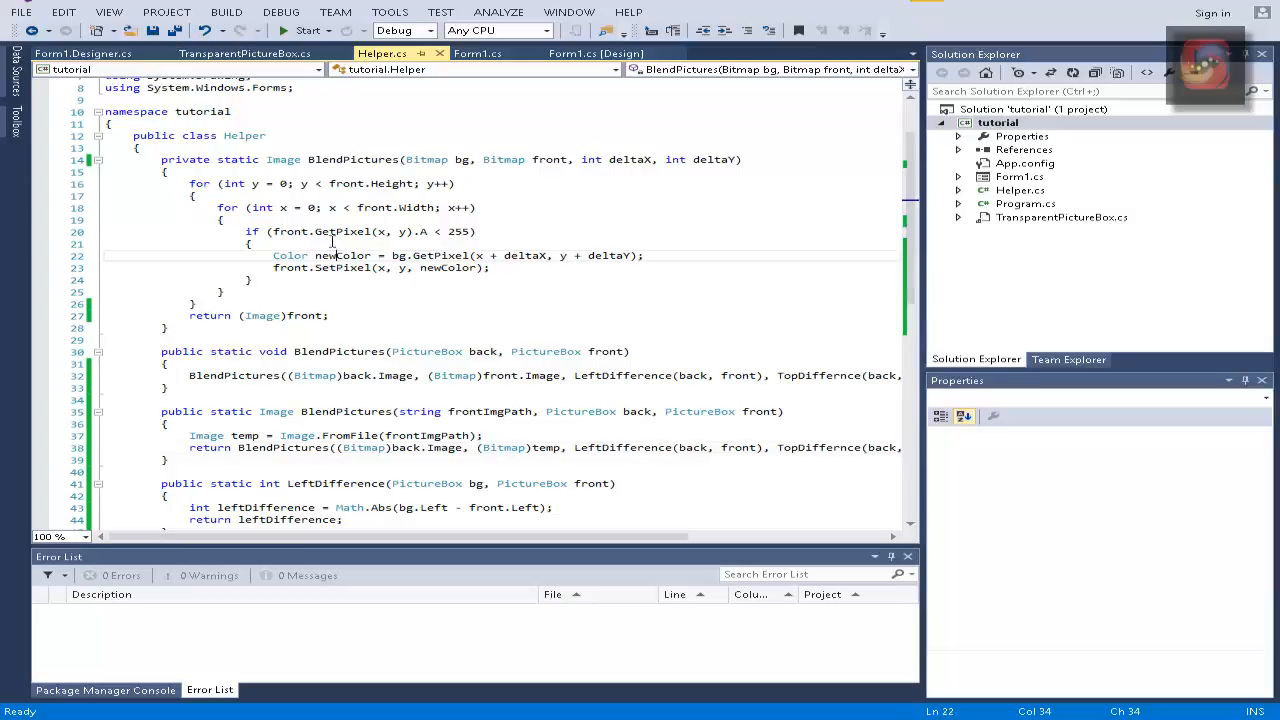
pyautogui.write('try')
pyautogui.write('}')
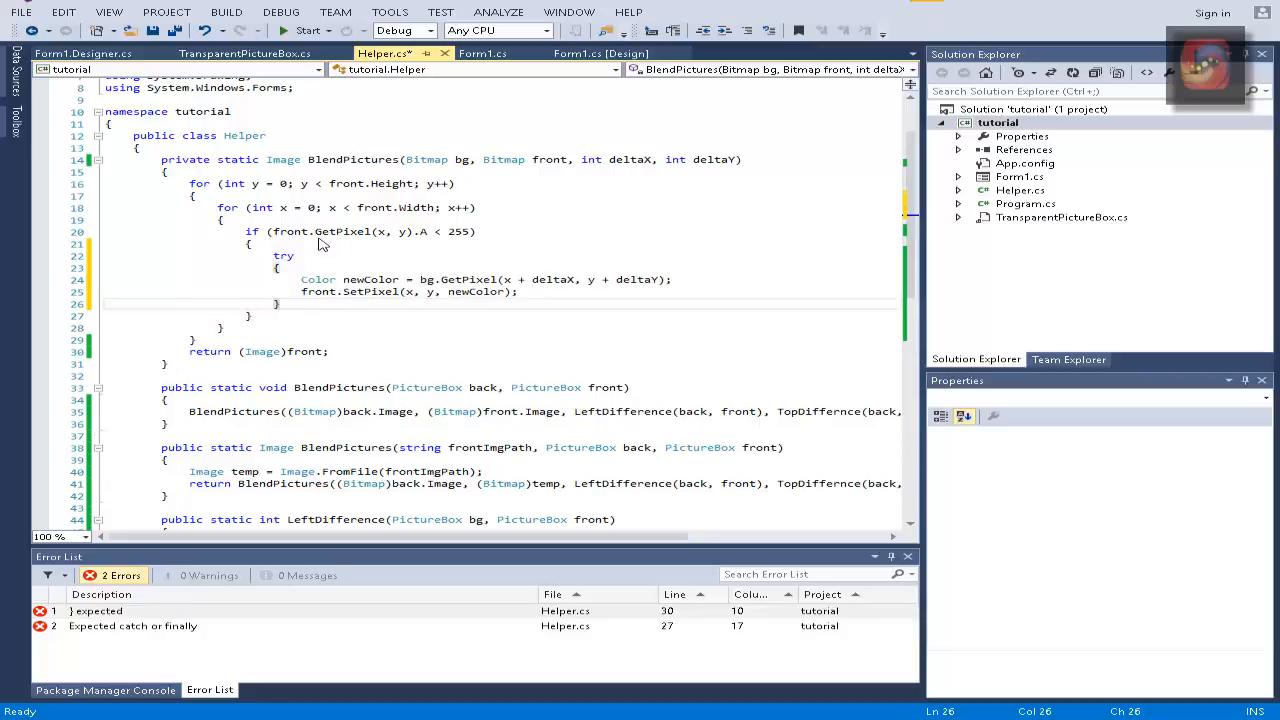
pyautogui.write('catch')
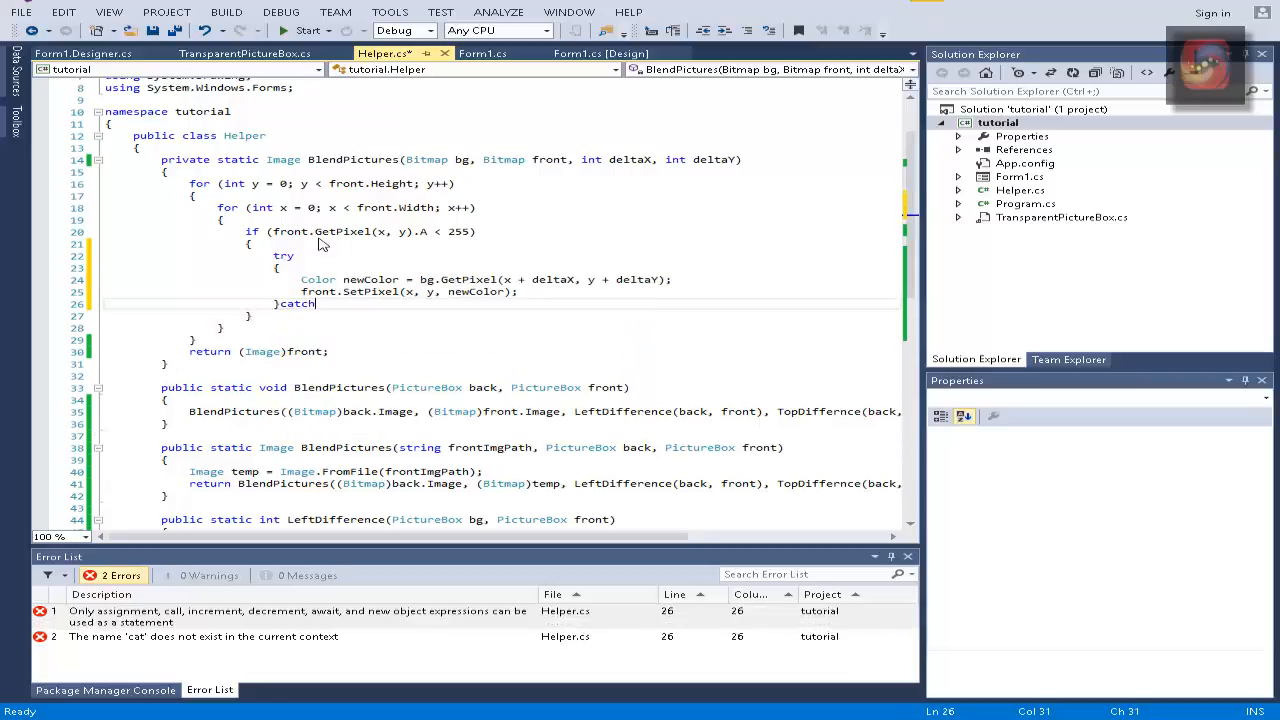
pyautogui.write('{ }')
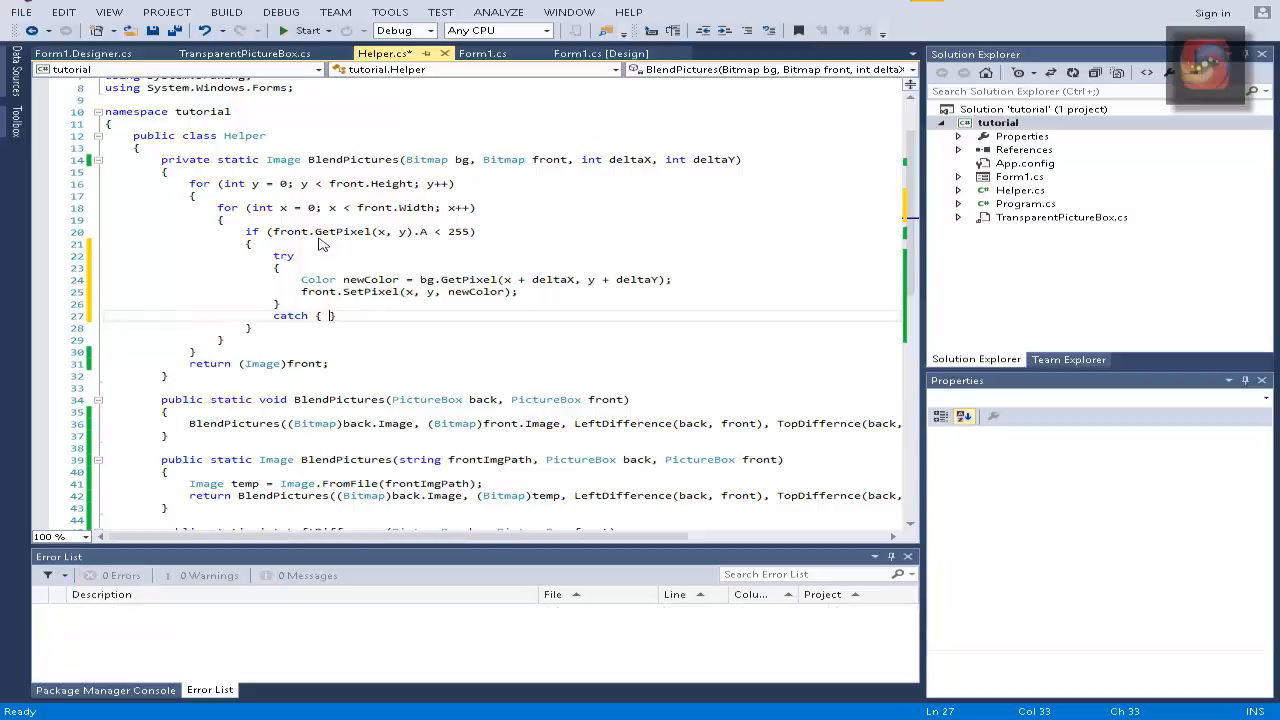
pyautogui.moveTo(250, 69)
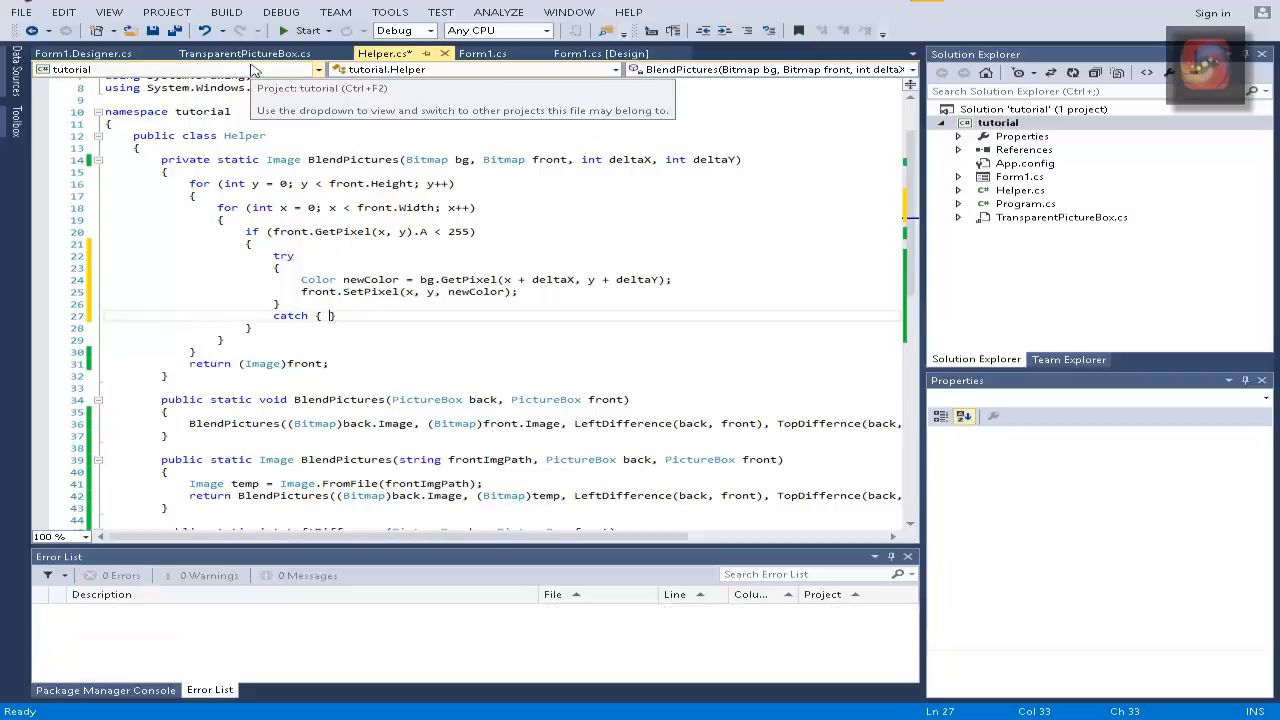
pyautogui.moveTo(190, 62)
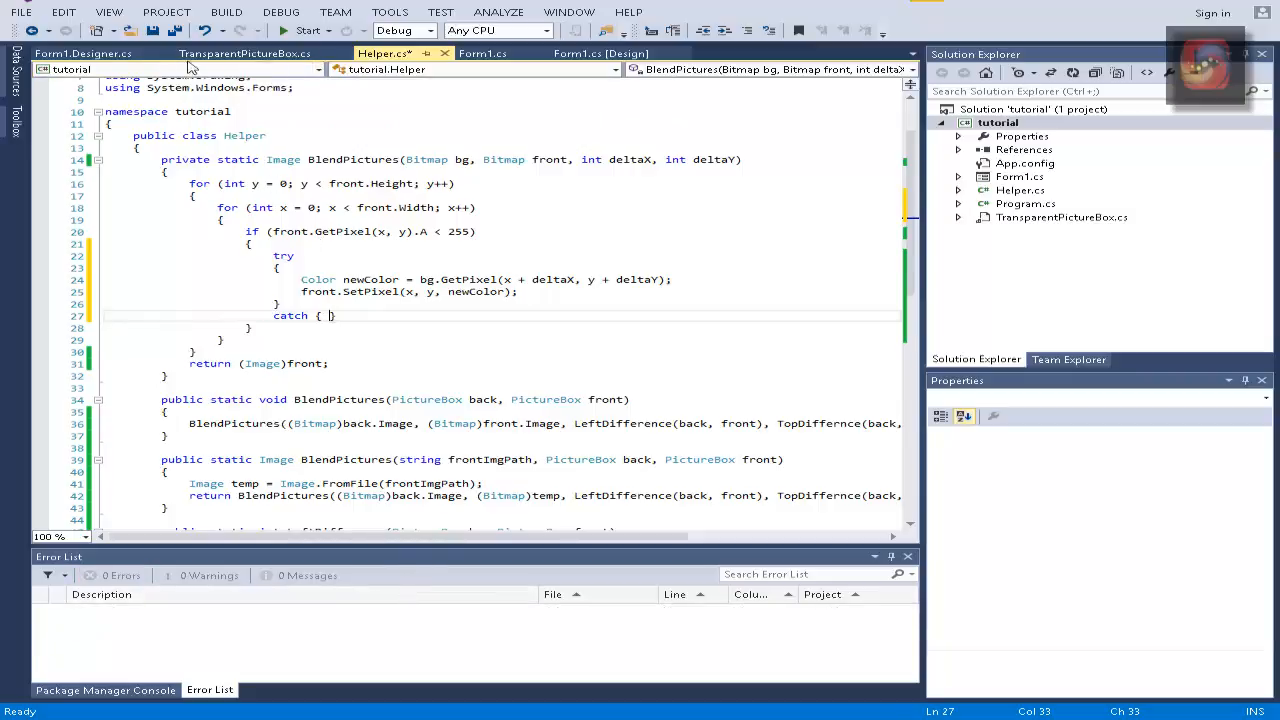
# Step: Review TransparentPictureBox.cs and Form1.Designer.cs, return to Helper.cs, and run the form
pyautogui.click(245, 53)
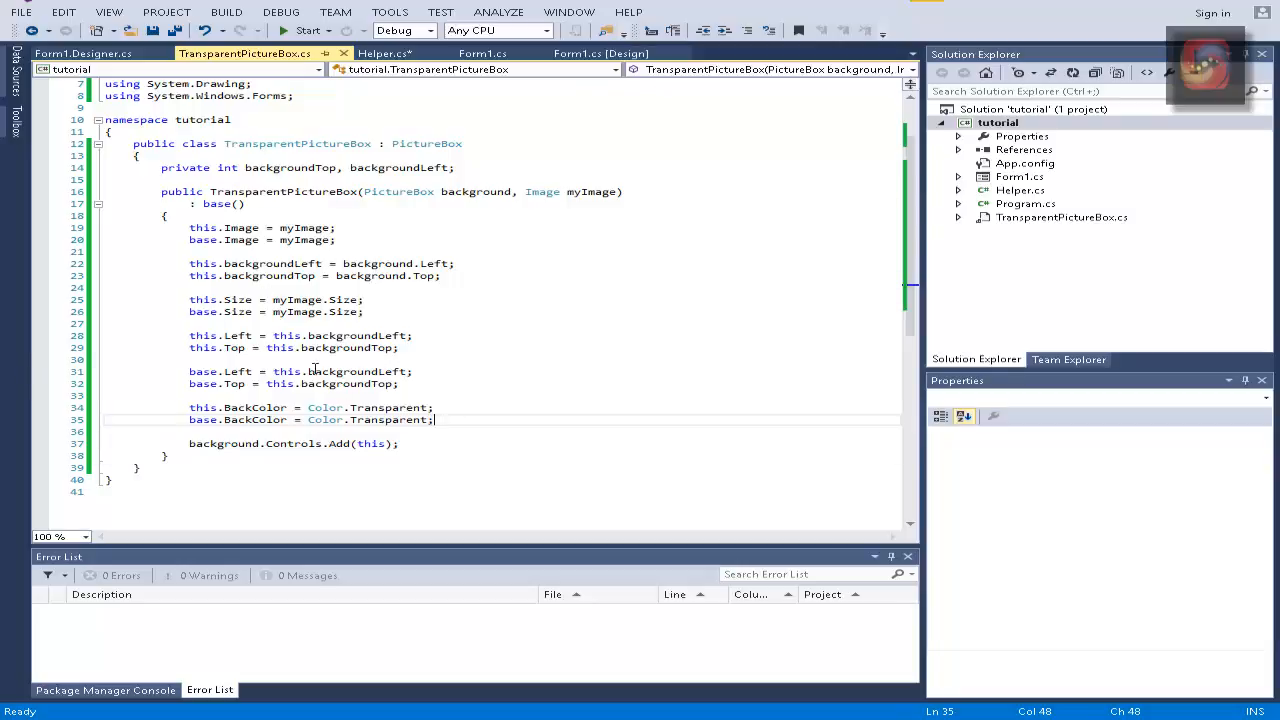
pyautogui.click(83, 53)
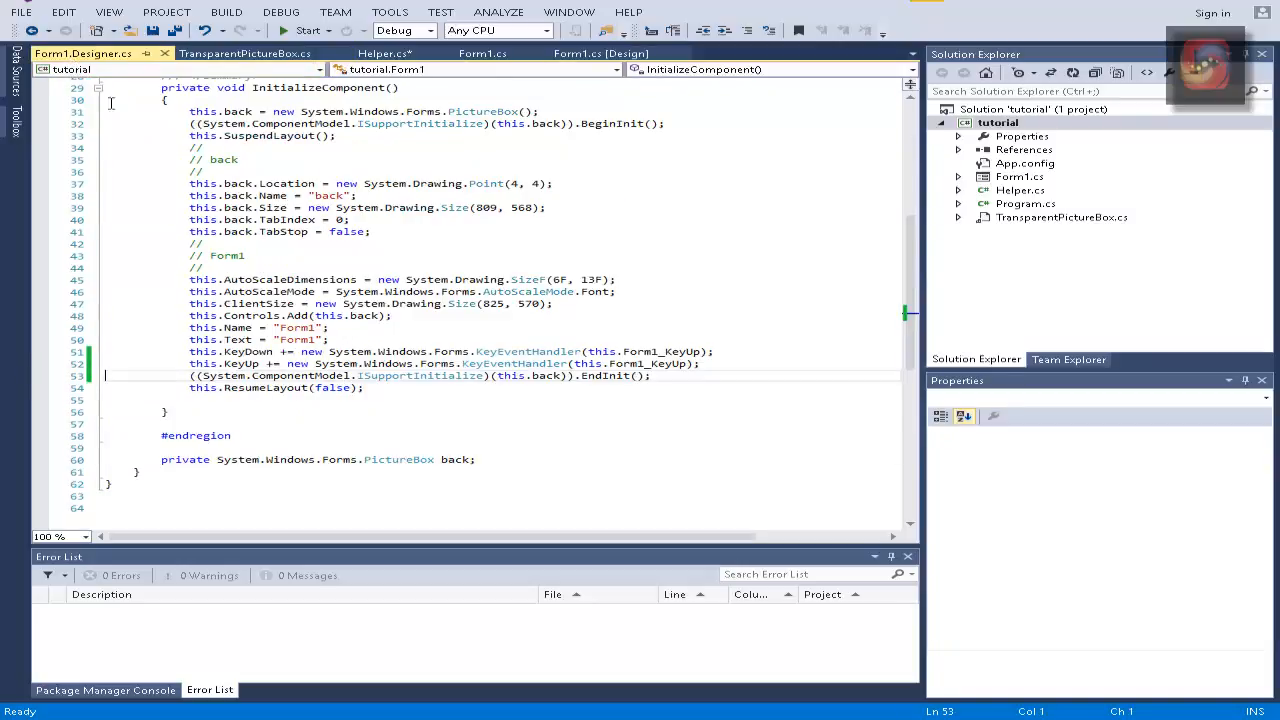
pyautogui.click(385, 53)
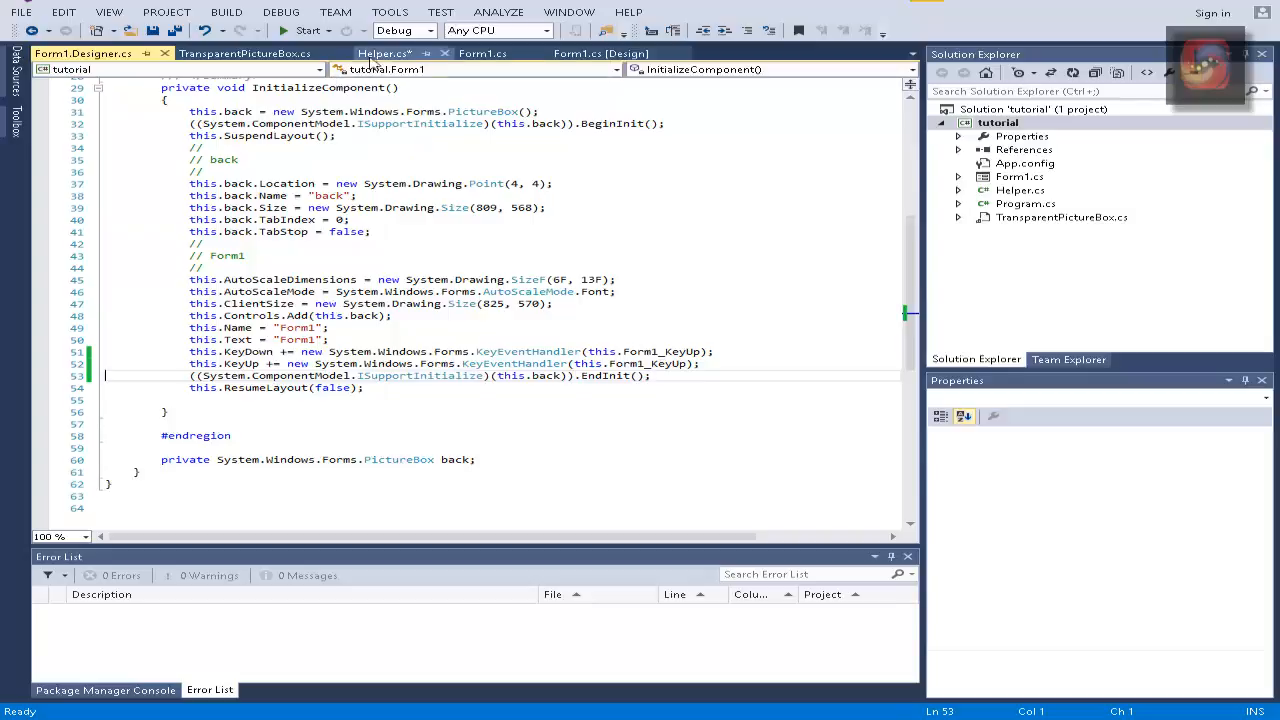
pyautogui.click(384, 53)
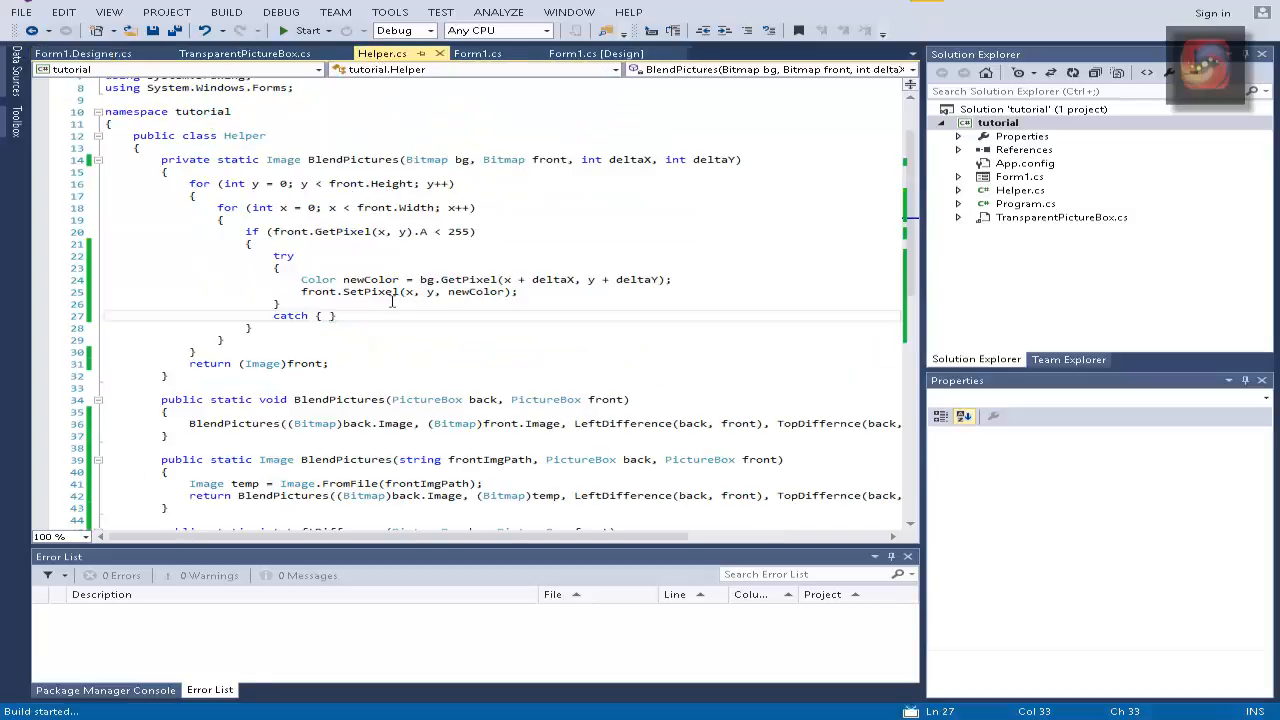
pyautogui.click(308, 30)
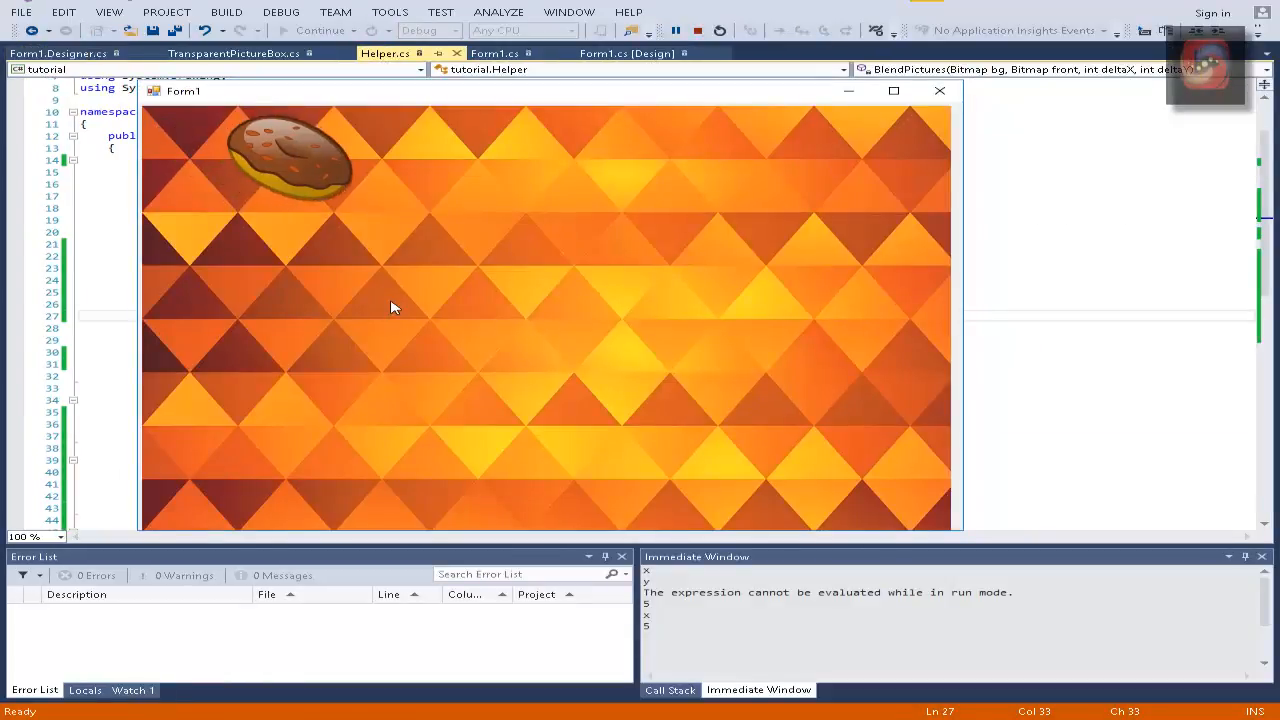